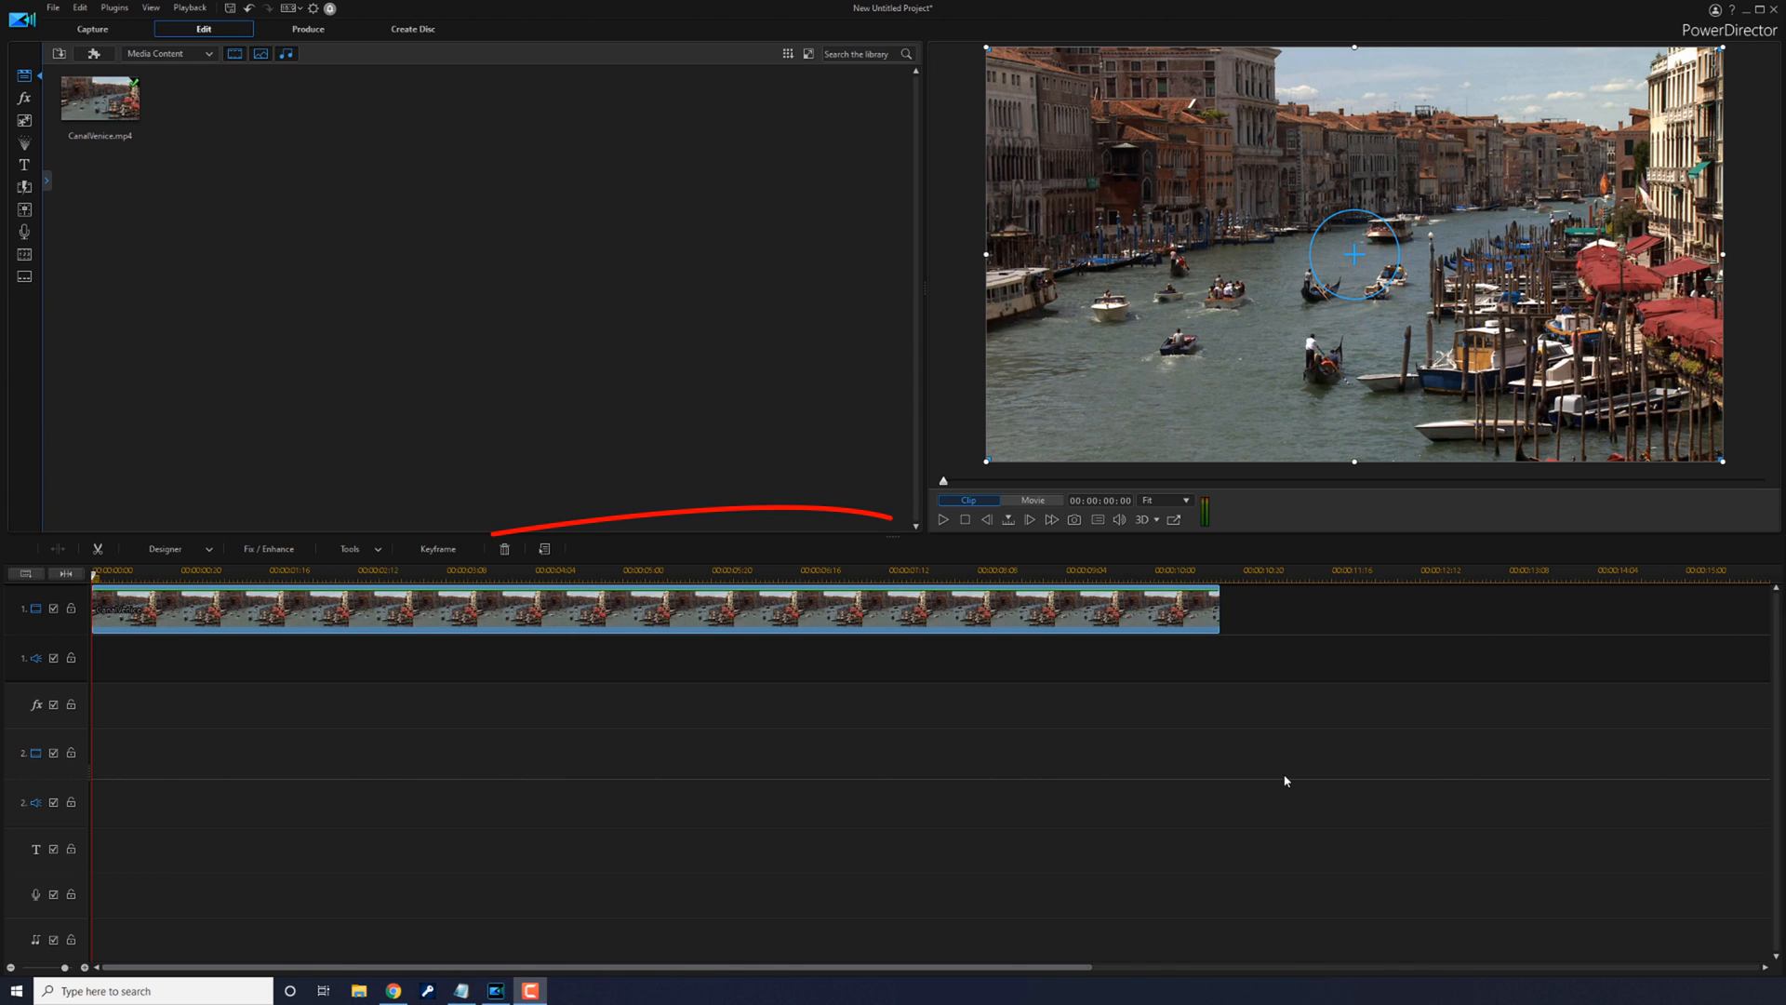
Enable Color Adjustment on the CanalVenice clip and set Saturation to 0.
drag(877, 513, 786, 655)
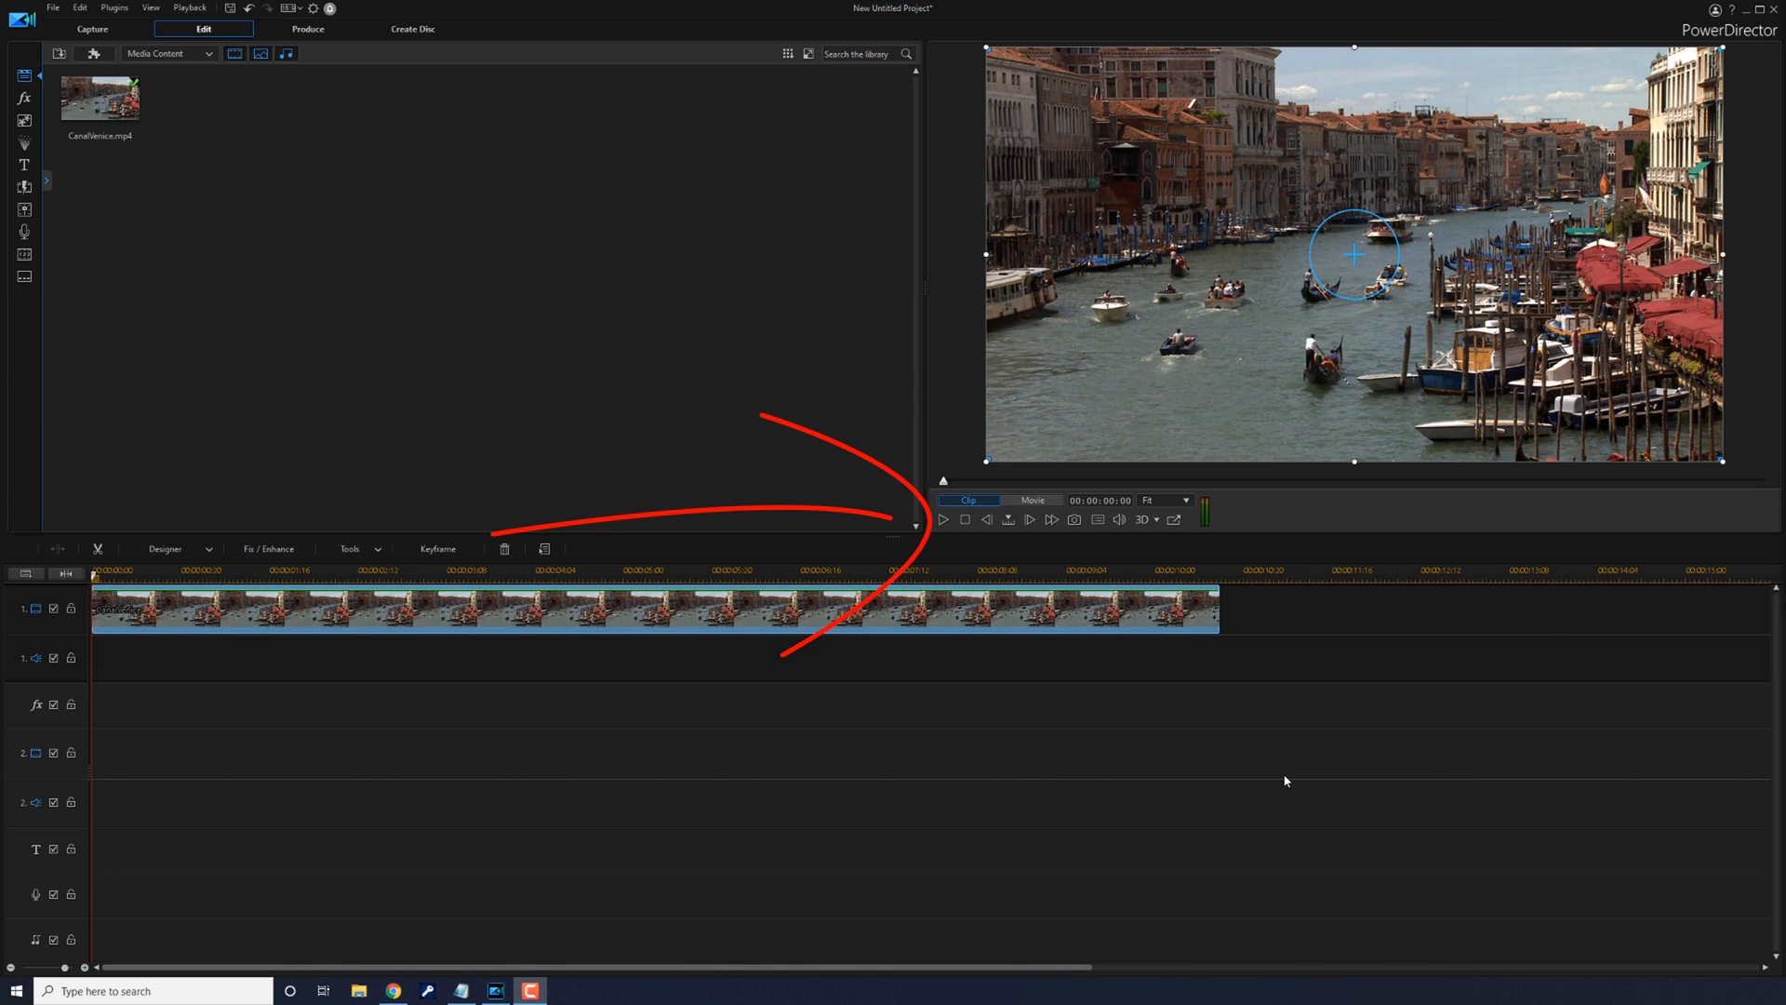
mouse_move(944, 532)
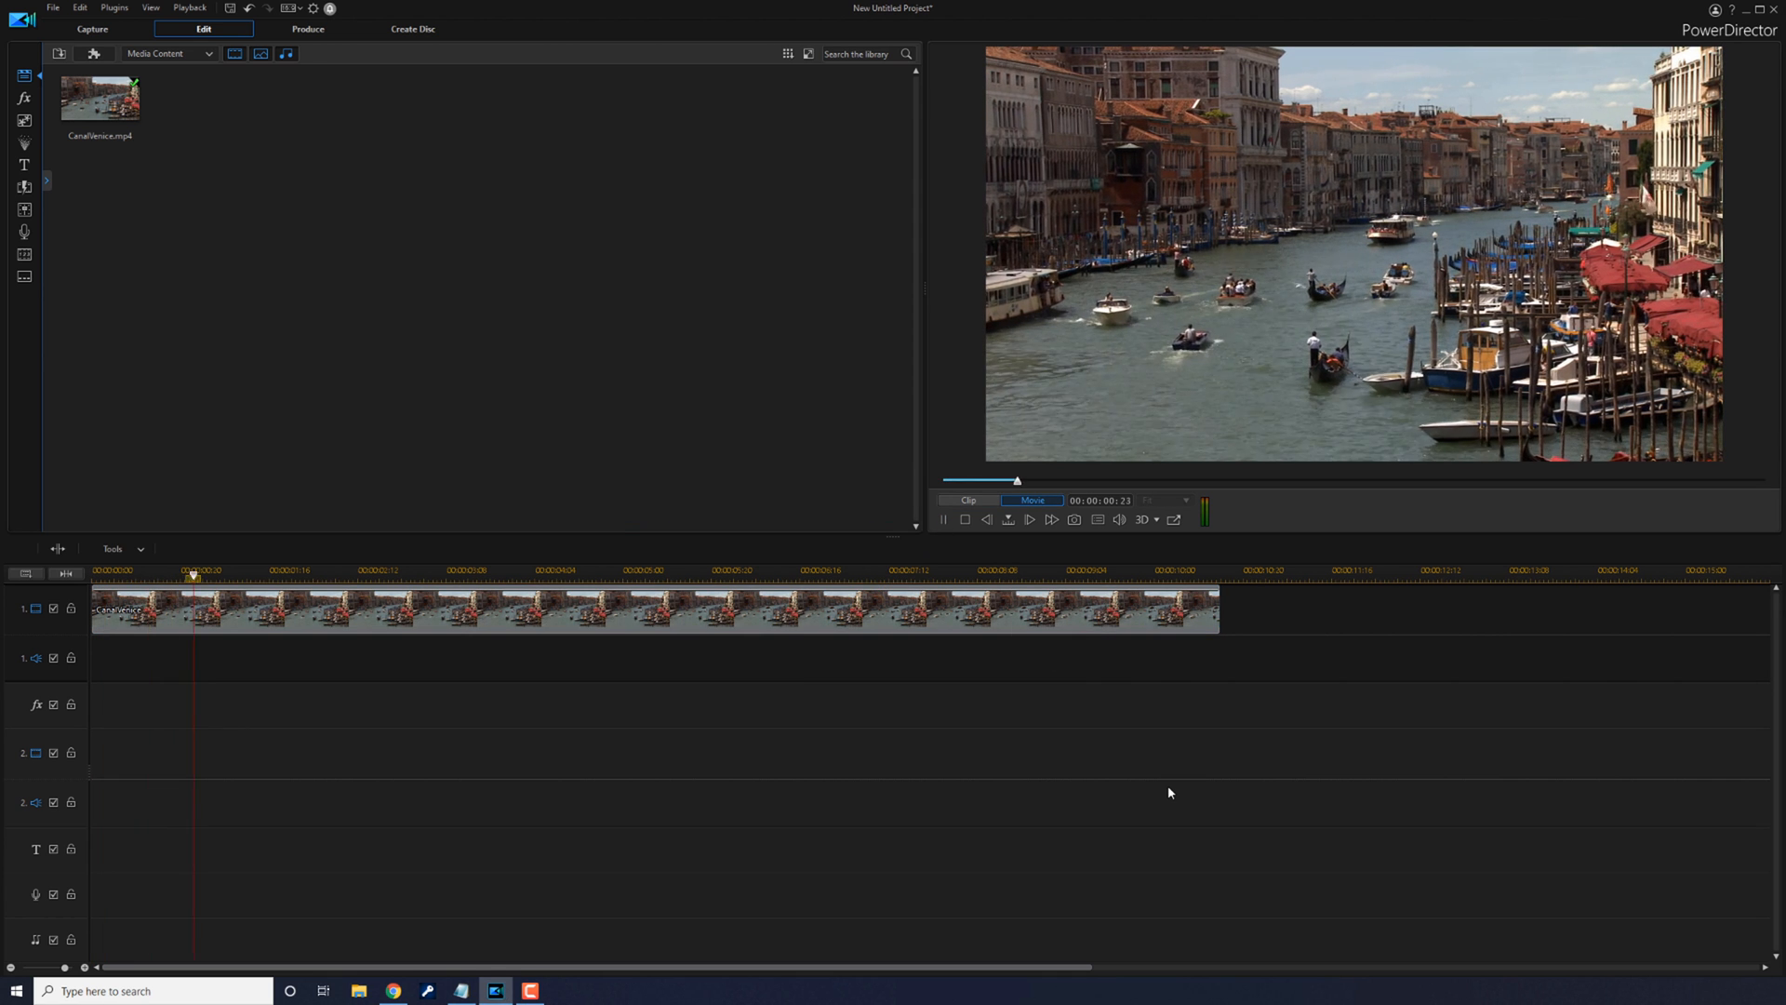
click(410, 575)
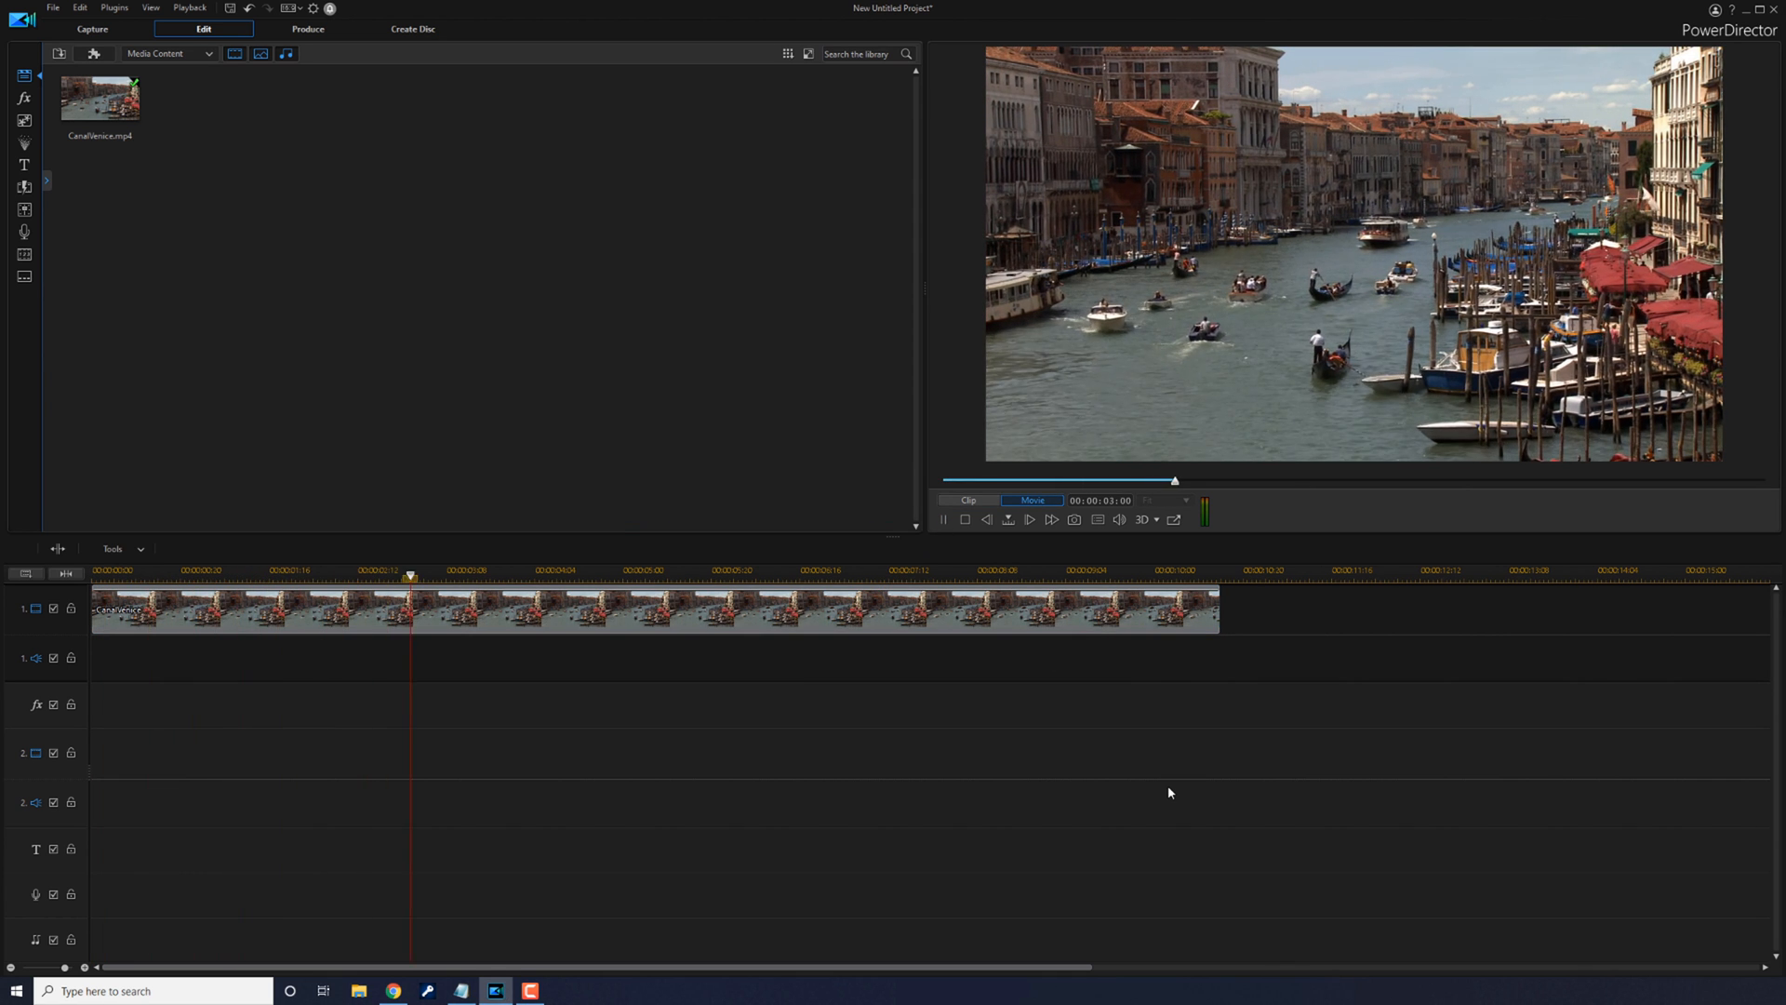
click(964, 519)
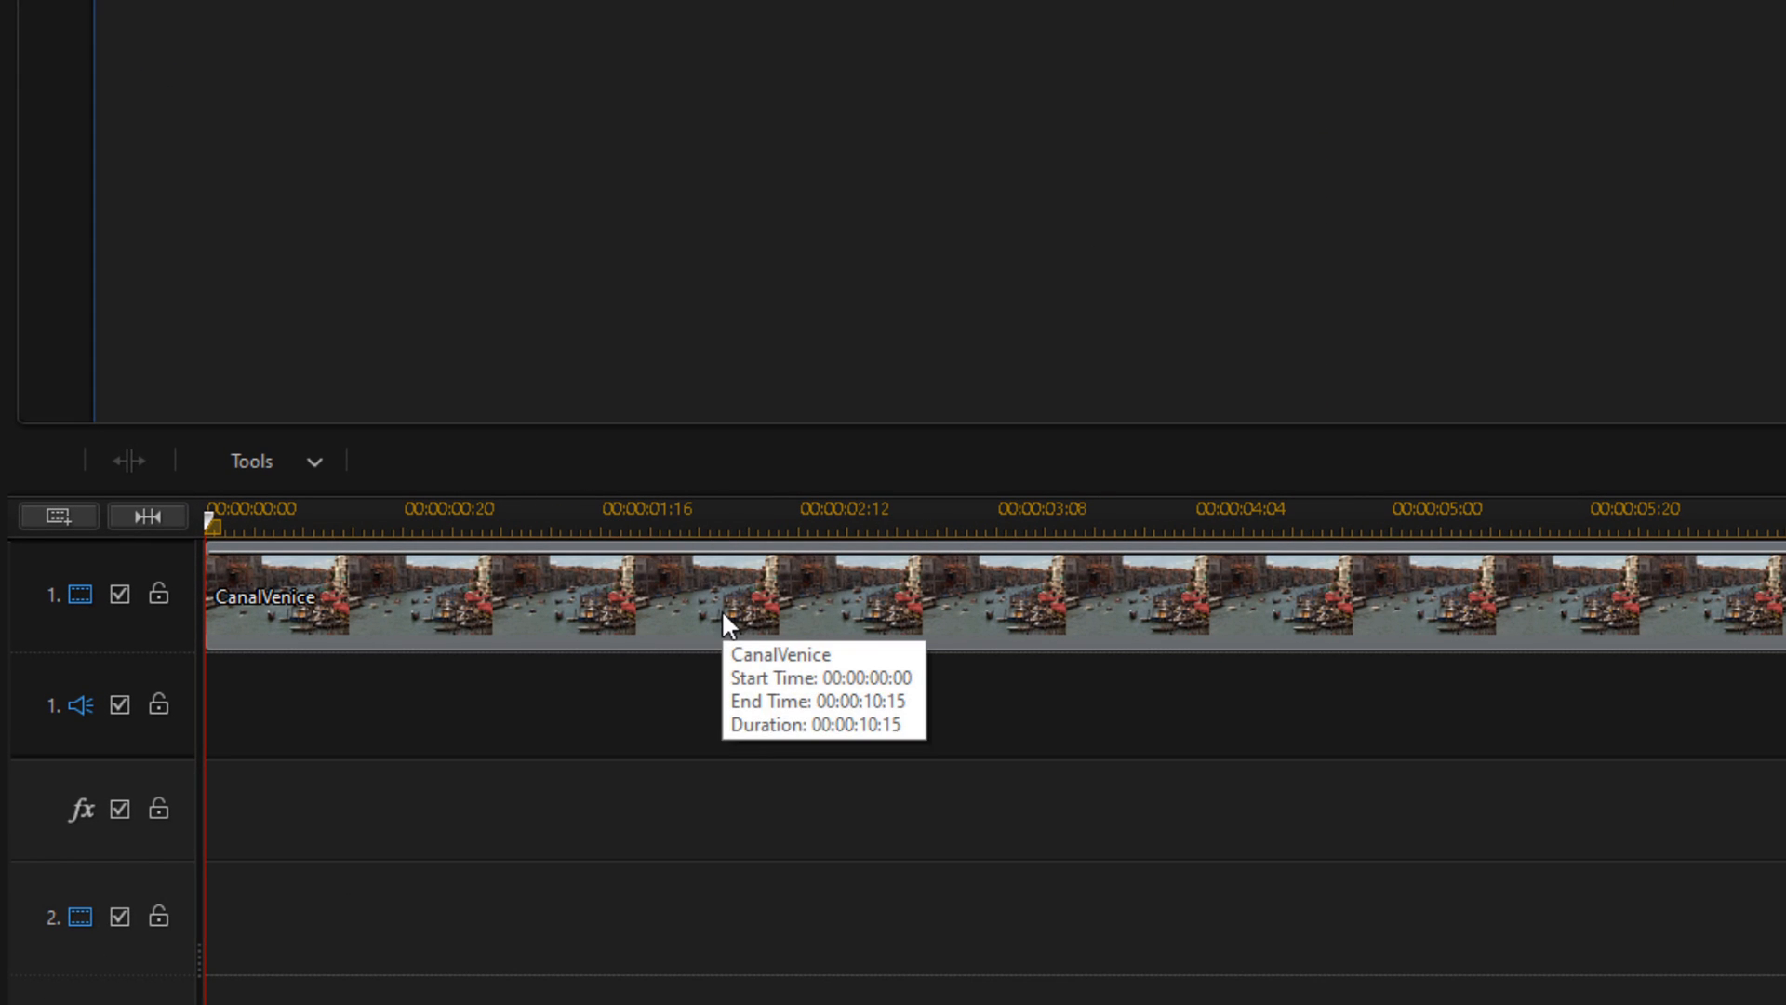
click(729, 593)
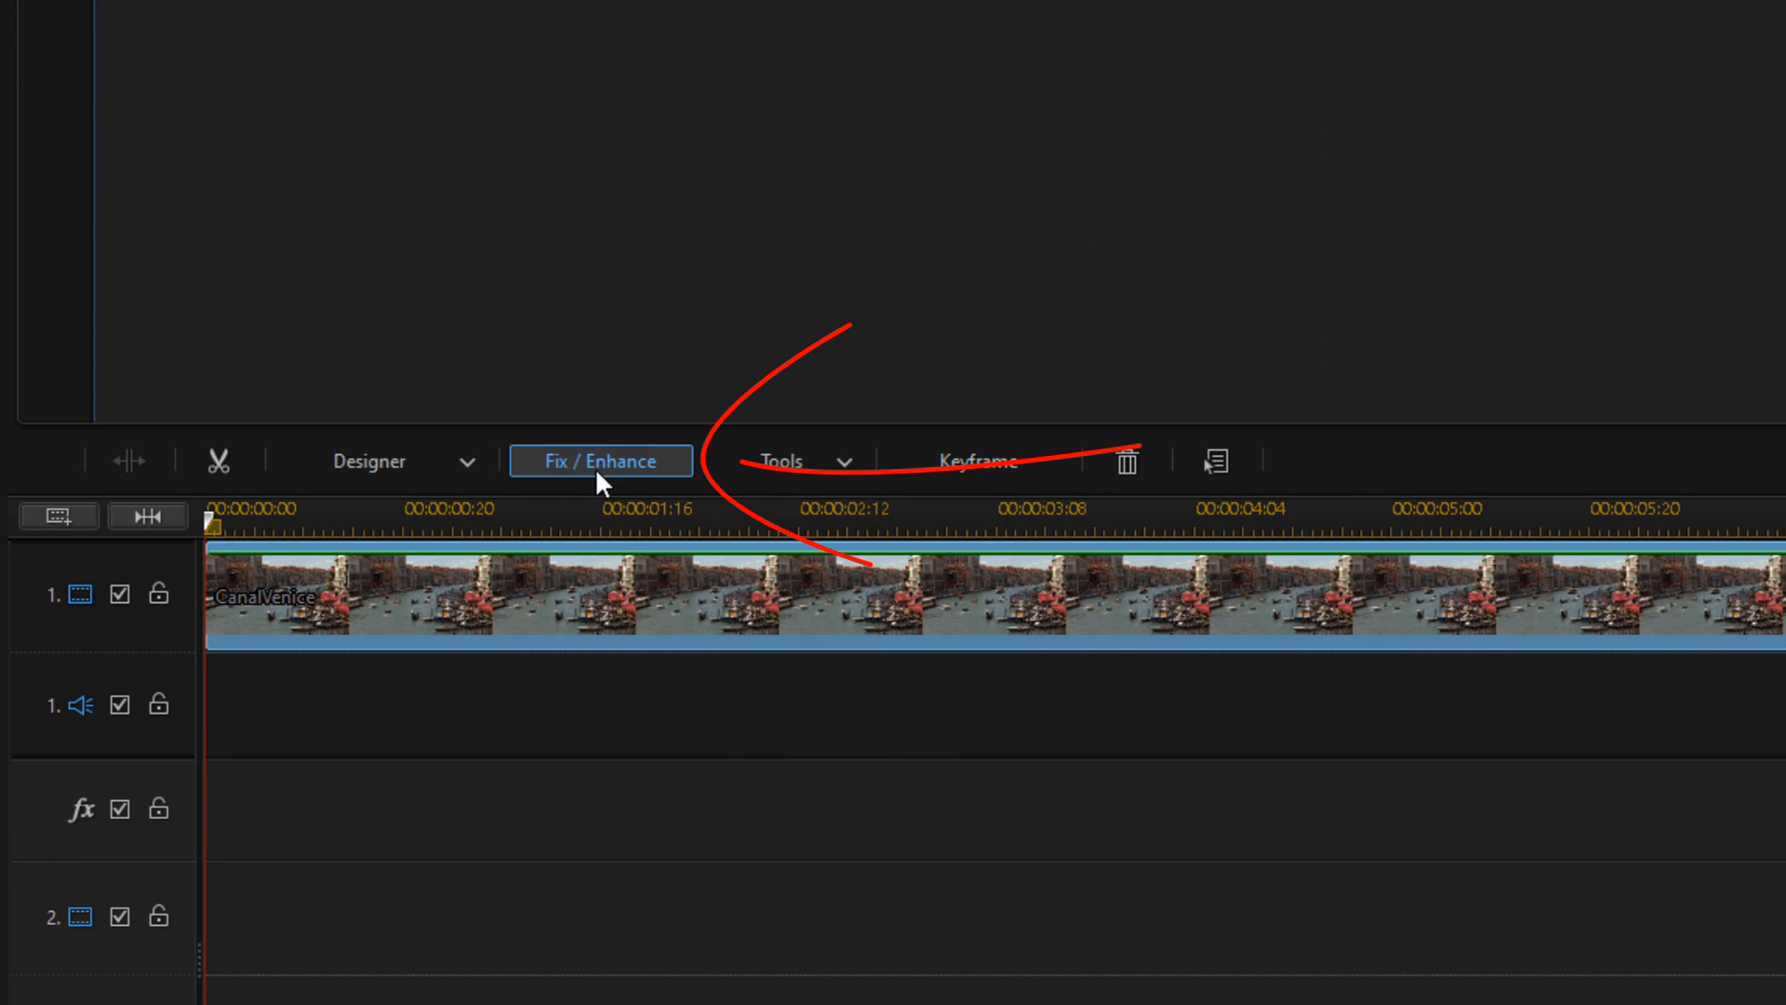
mouse_move(601, 462)
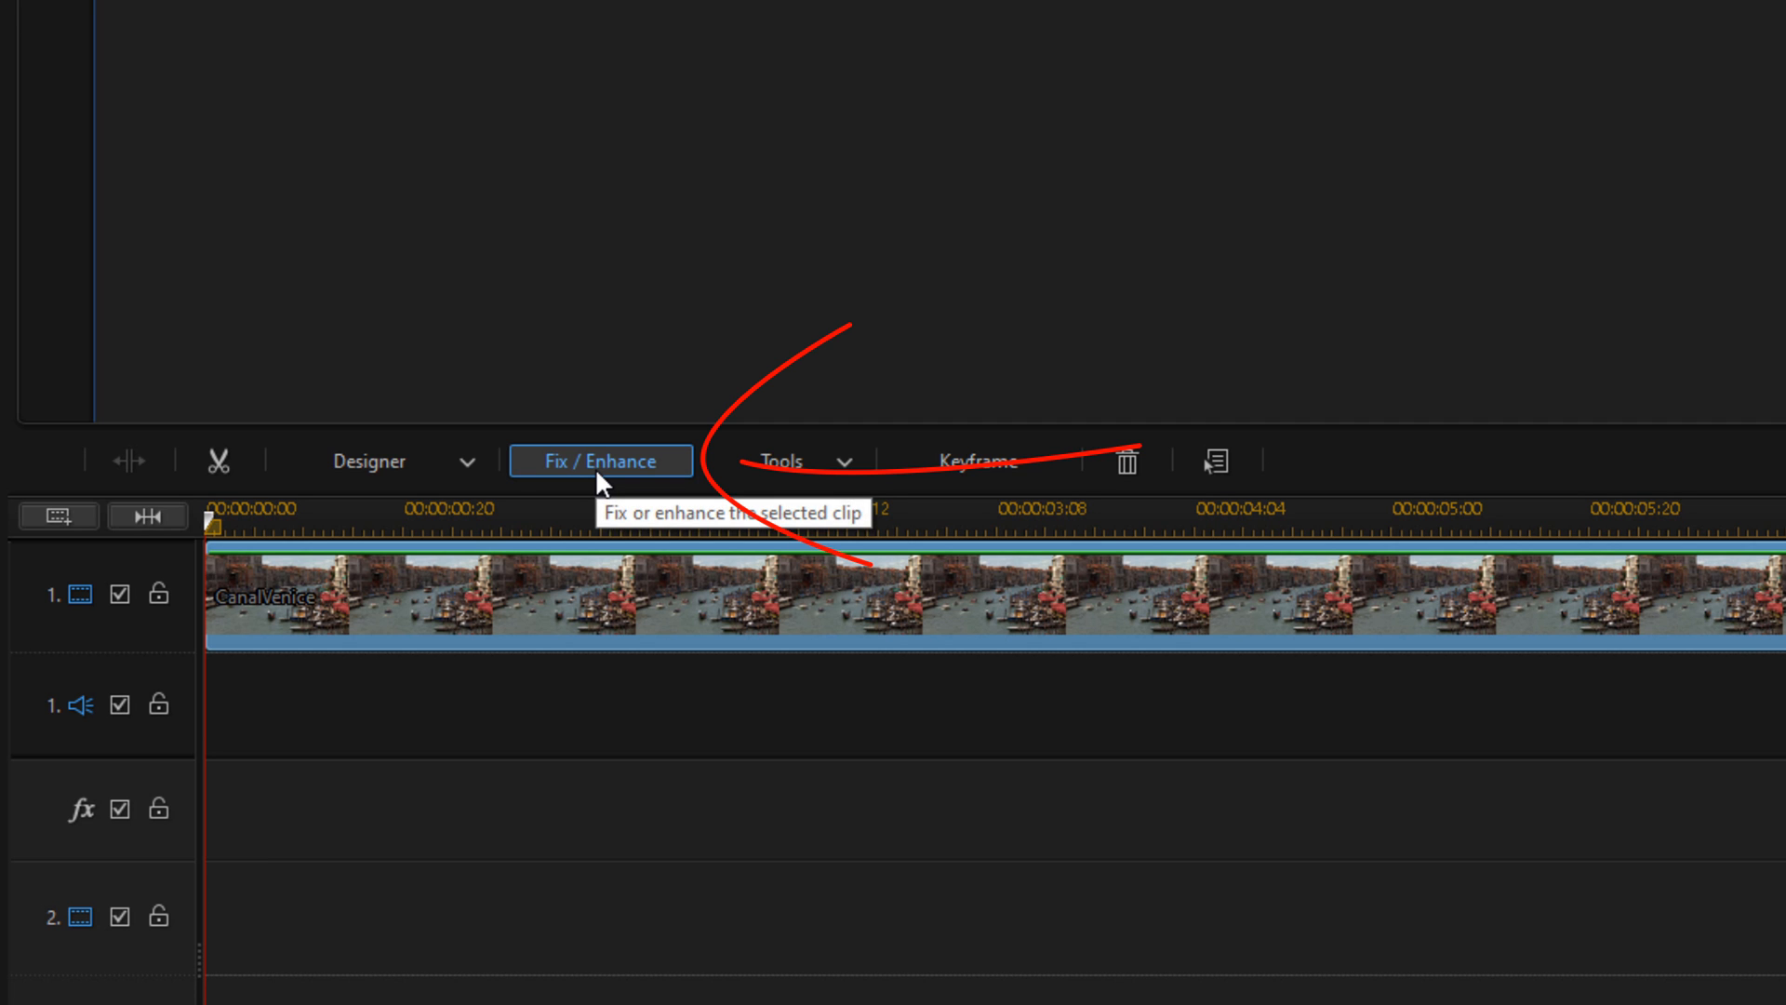
click(600, 460)
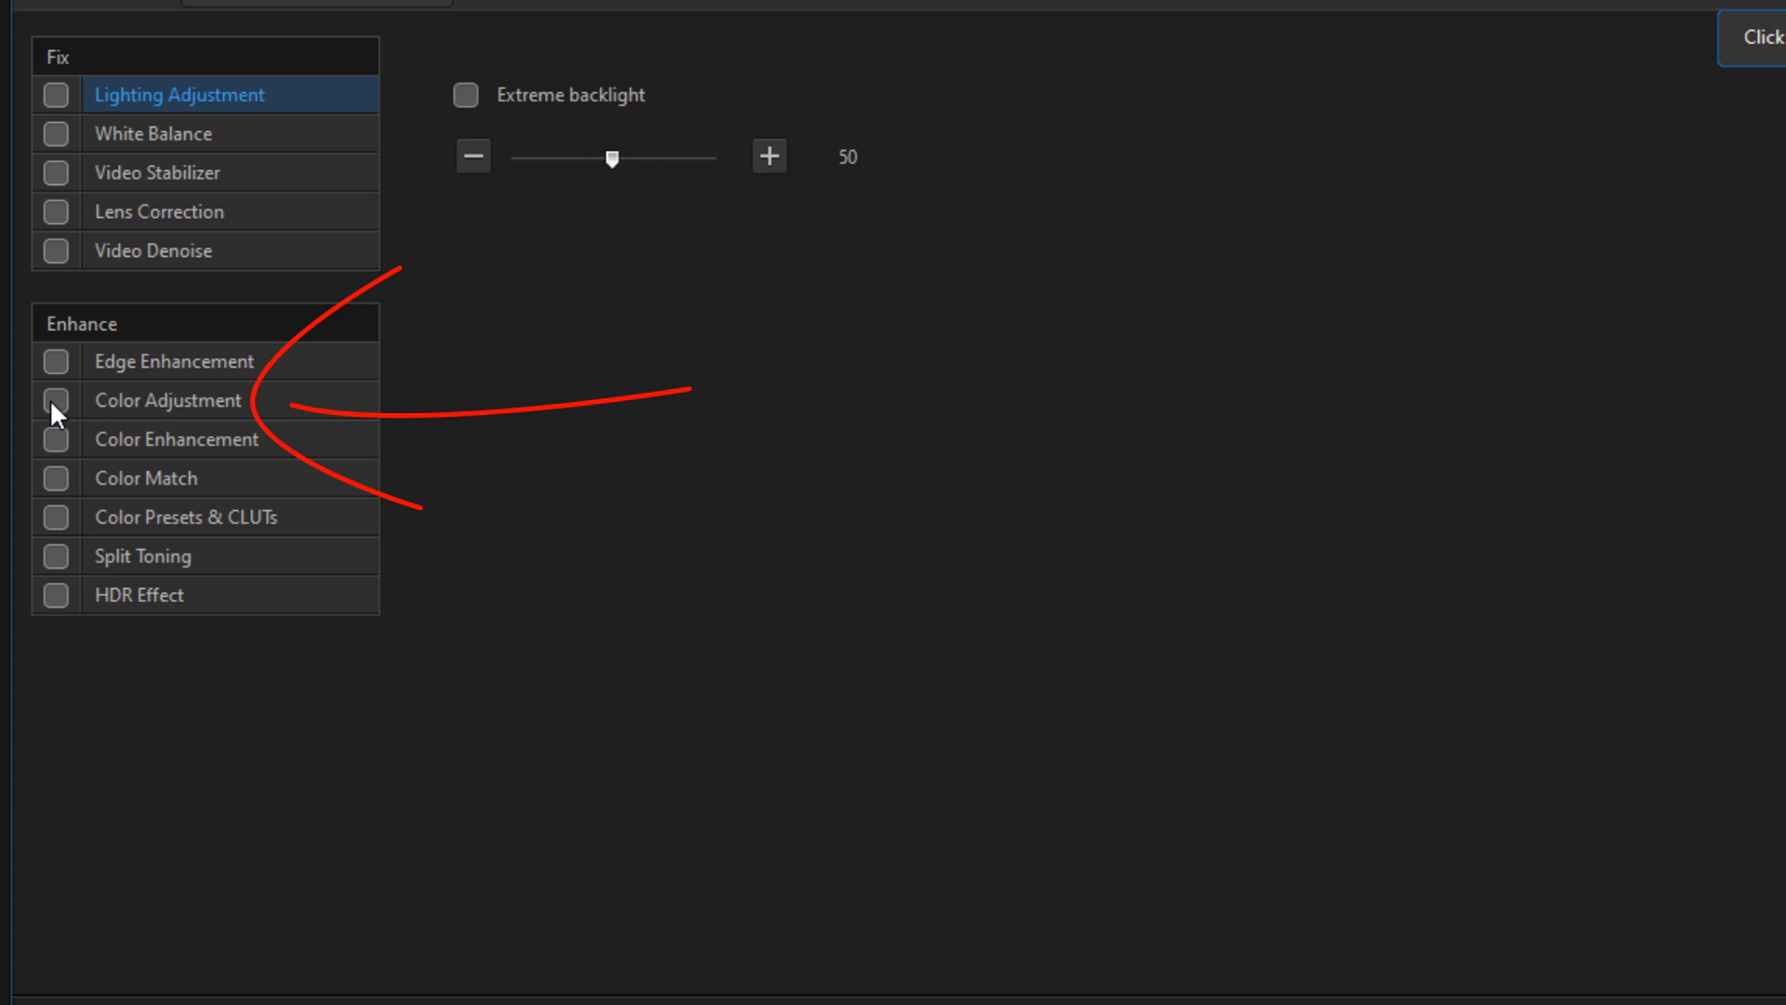
click(56, 400)
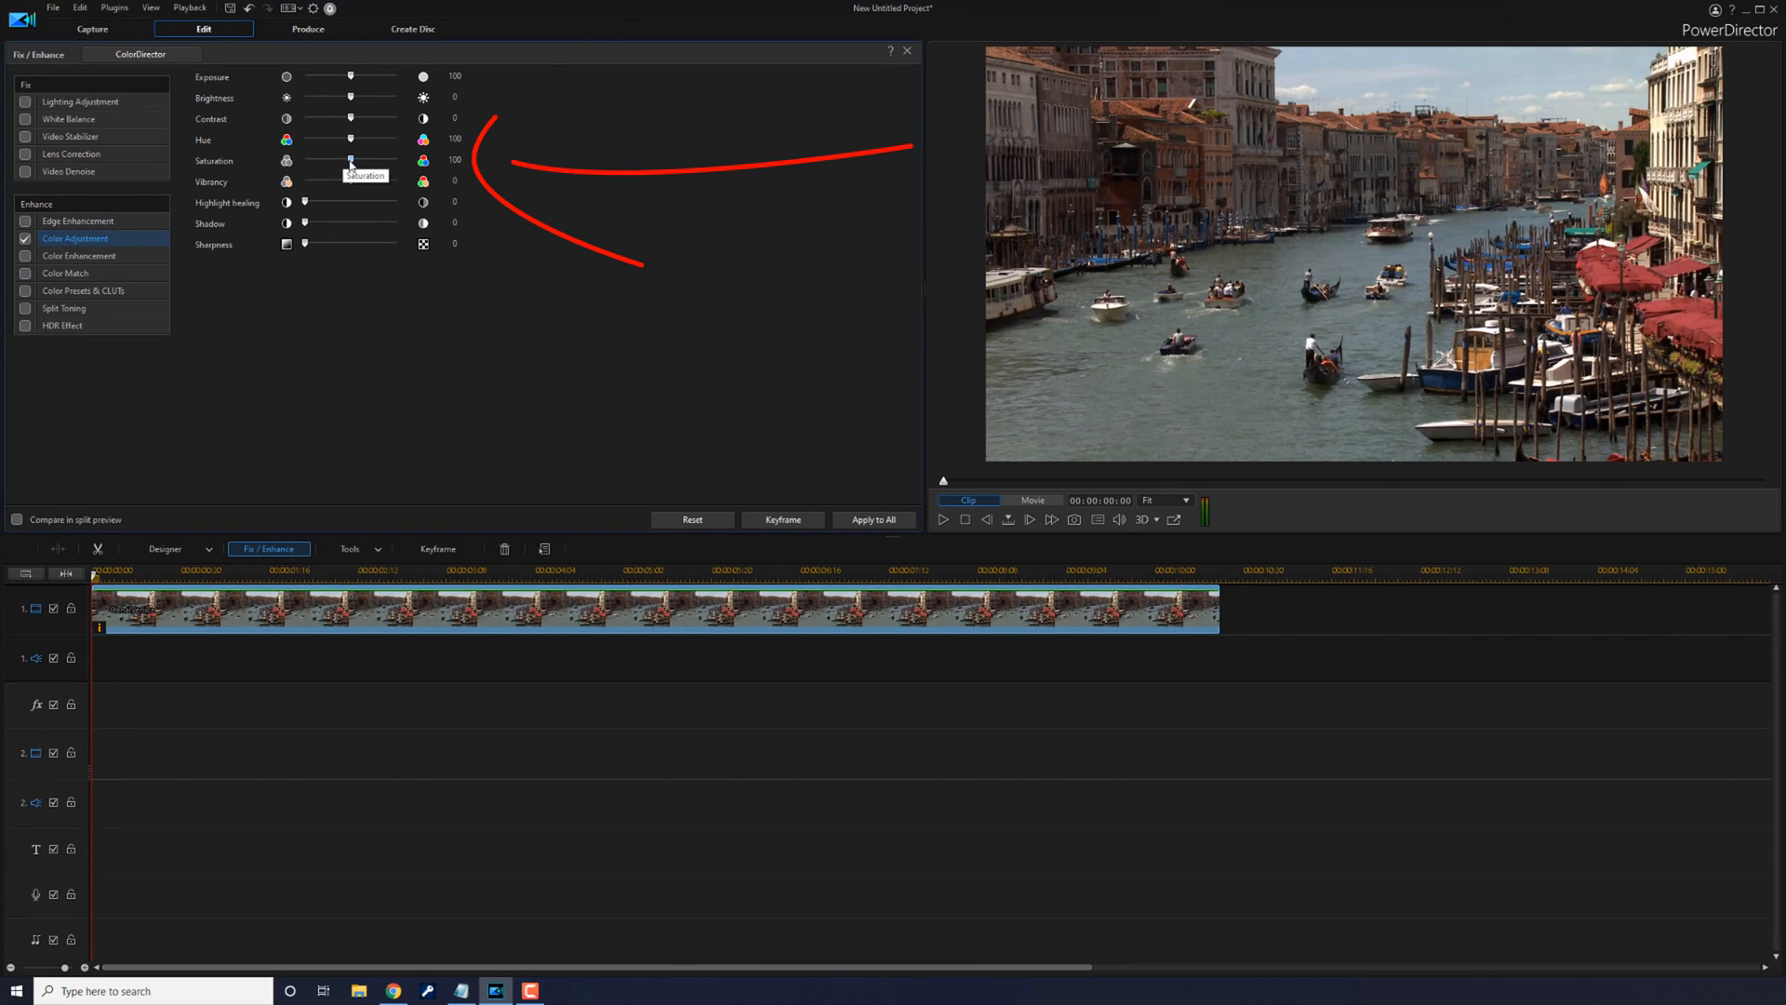
drag(350, 159, 303, 159)
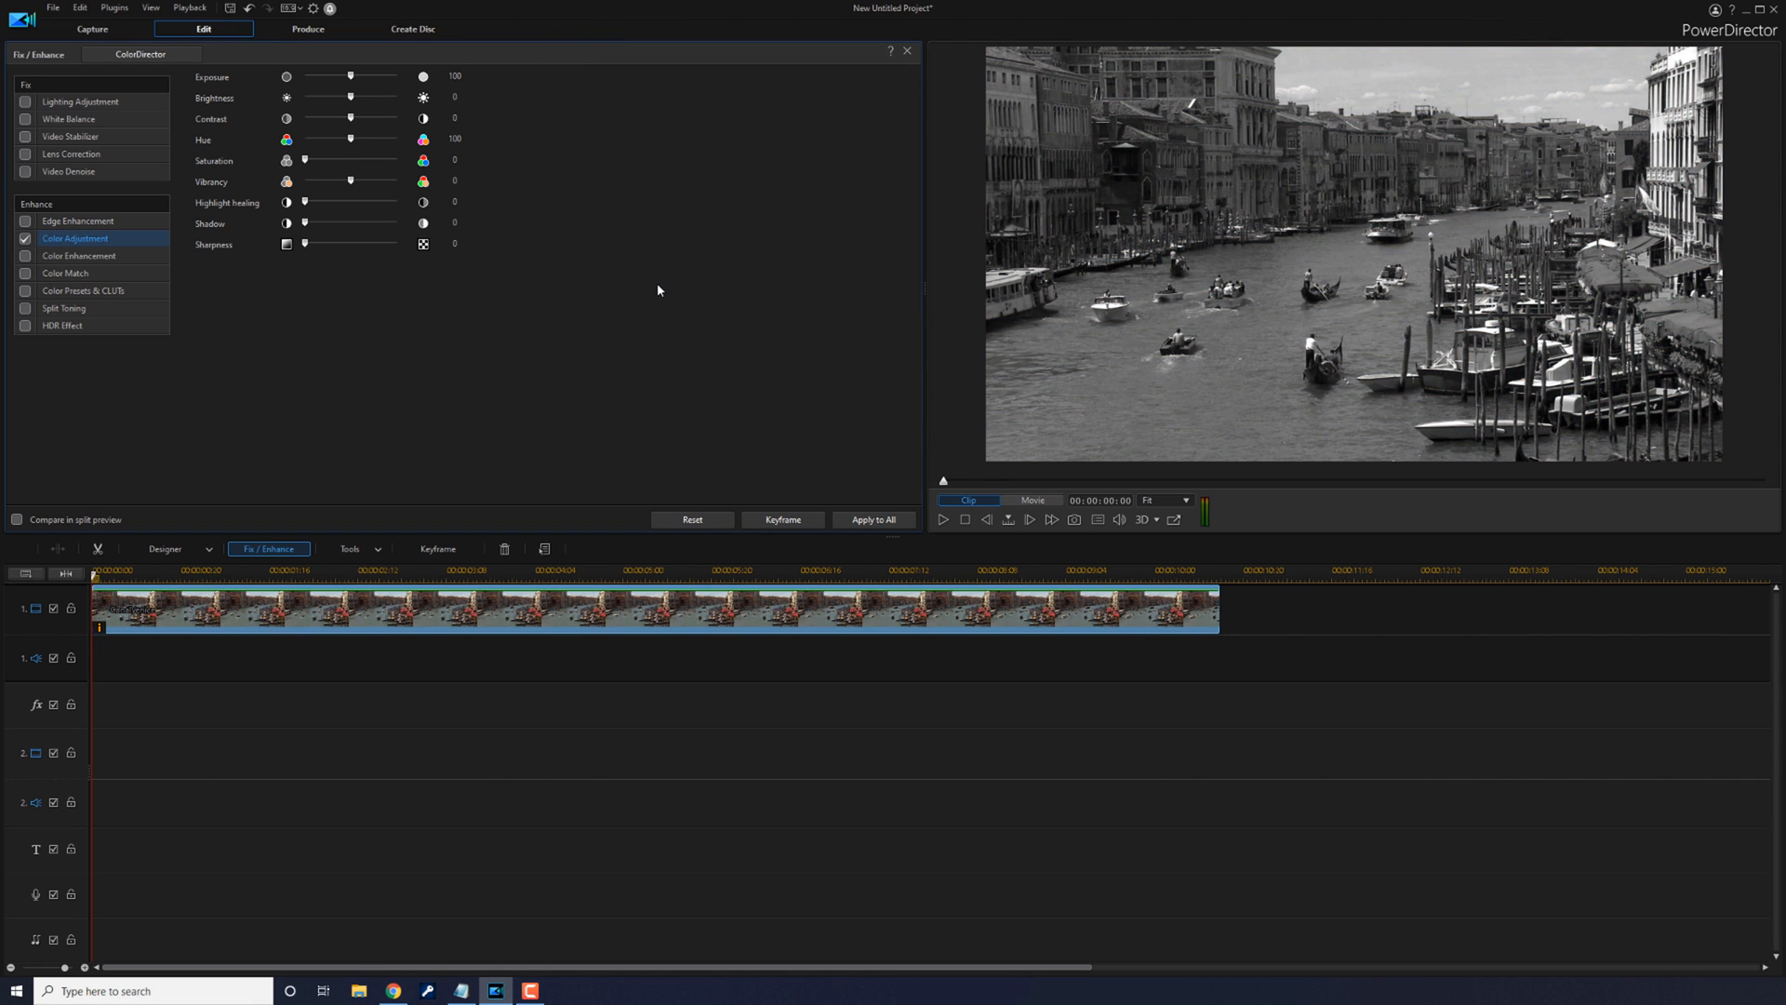
drag(598, 390, 899, 68)
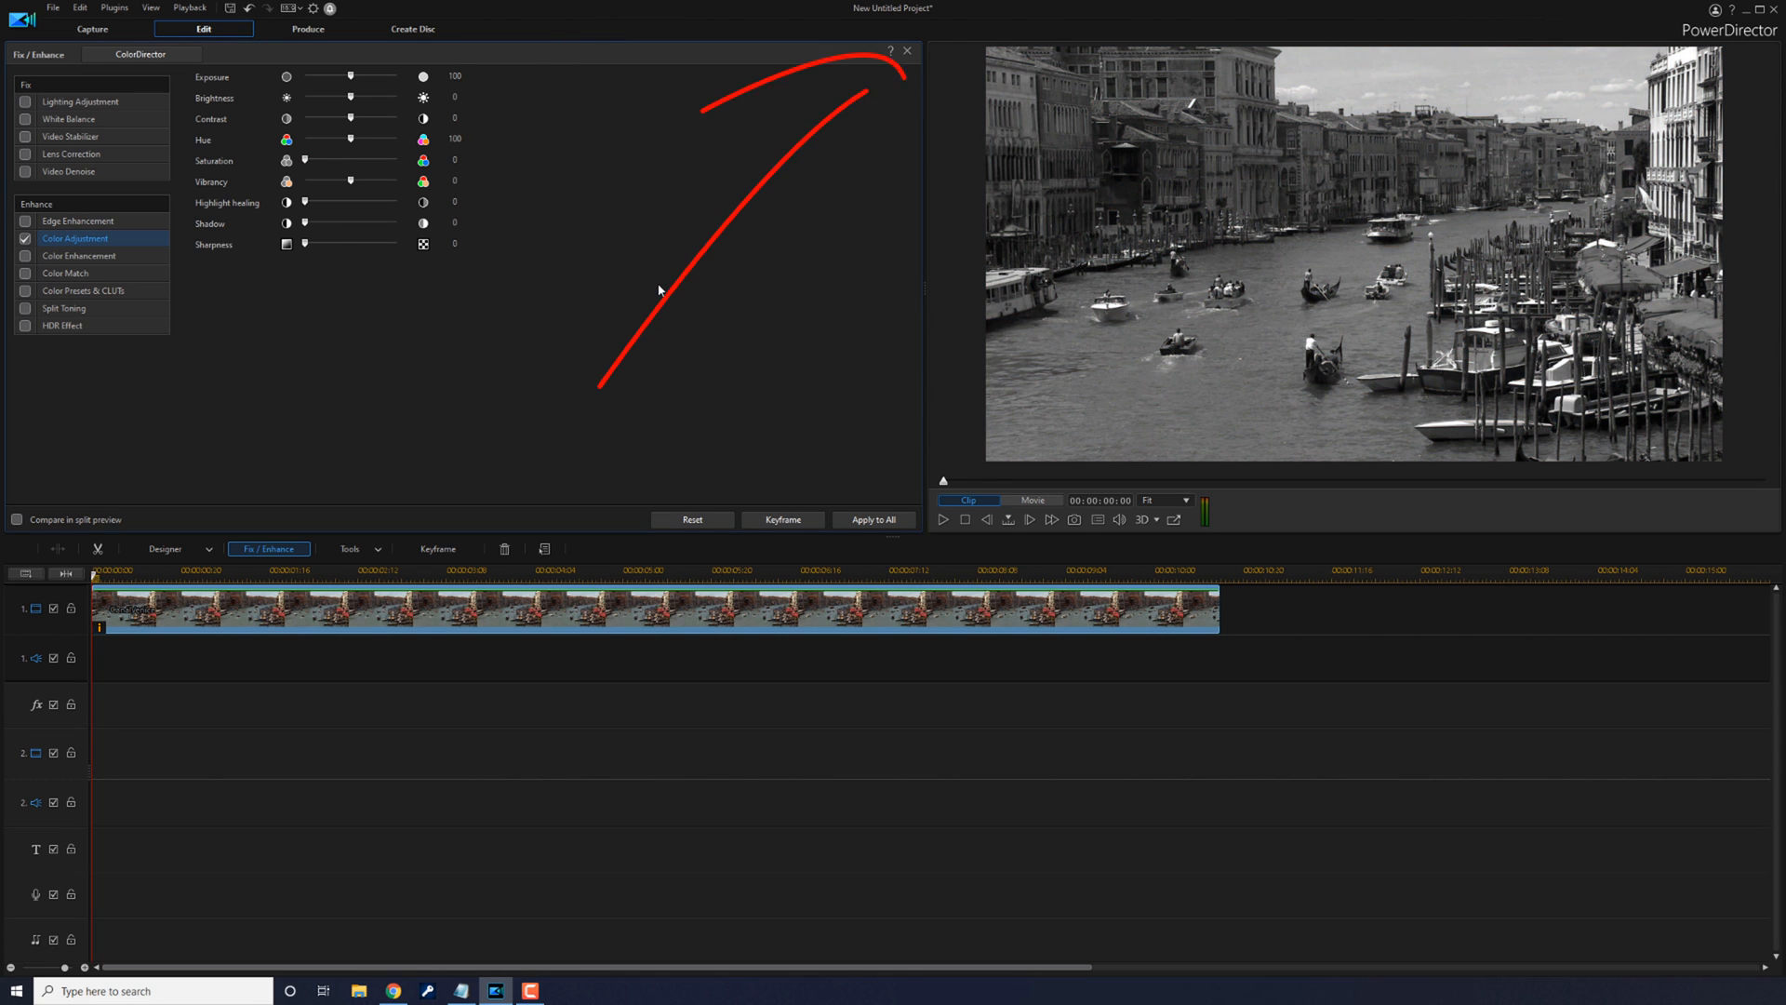
mouse_move(907, 51)
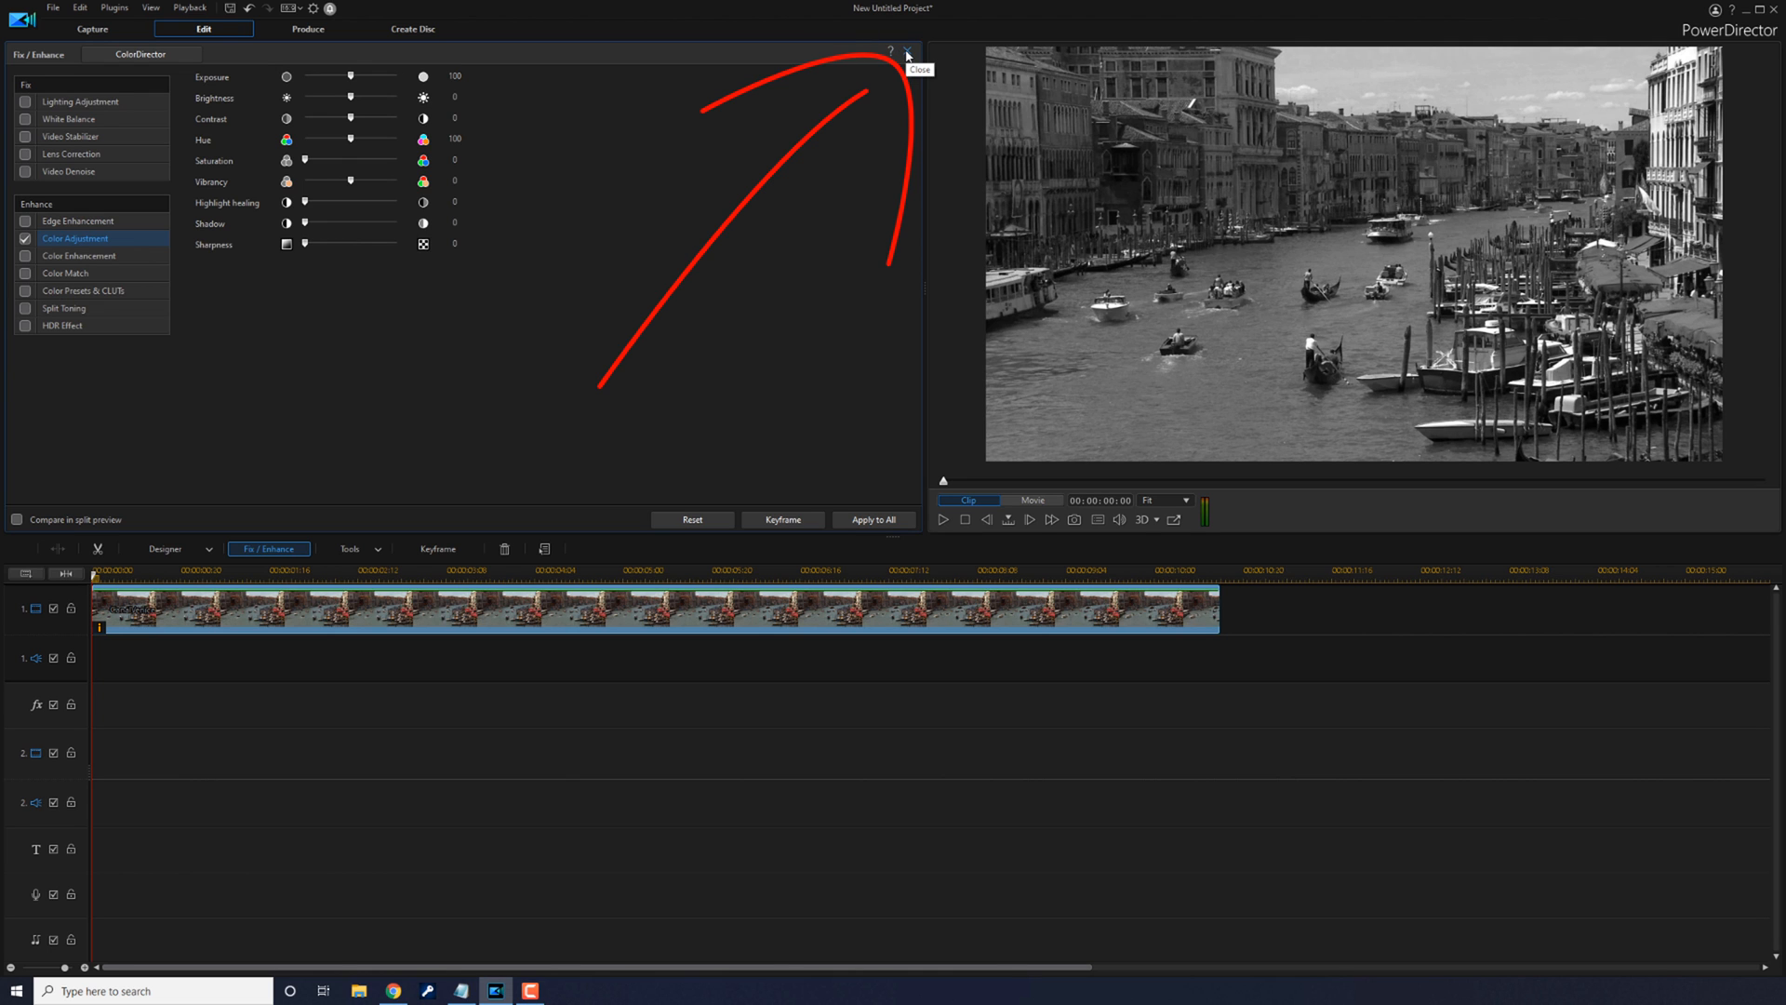
Close Fix / Enhance and browse the BorisFX Film Style effects in the Effect Room.
click(907, 54)
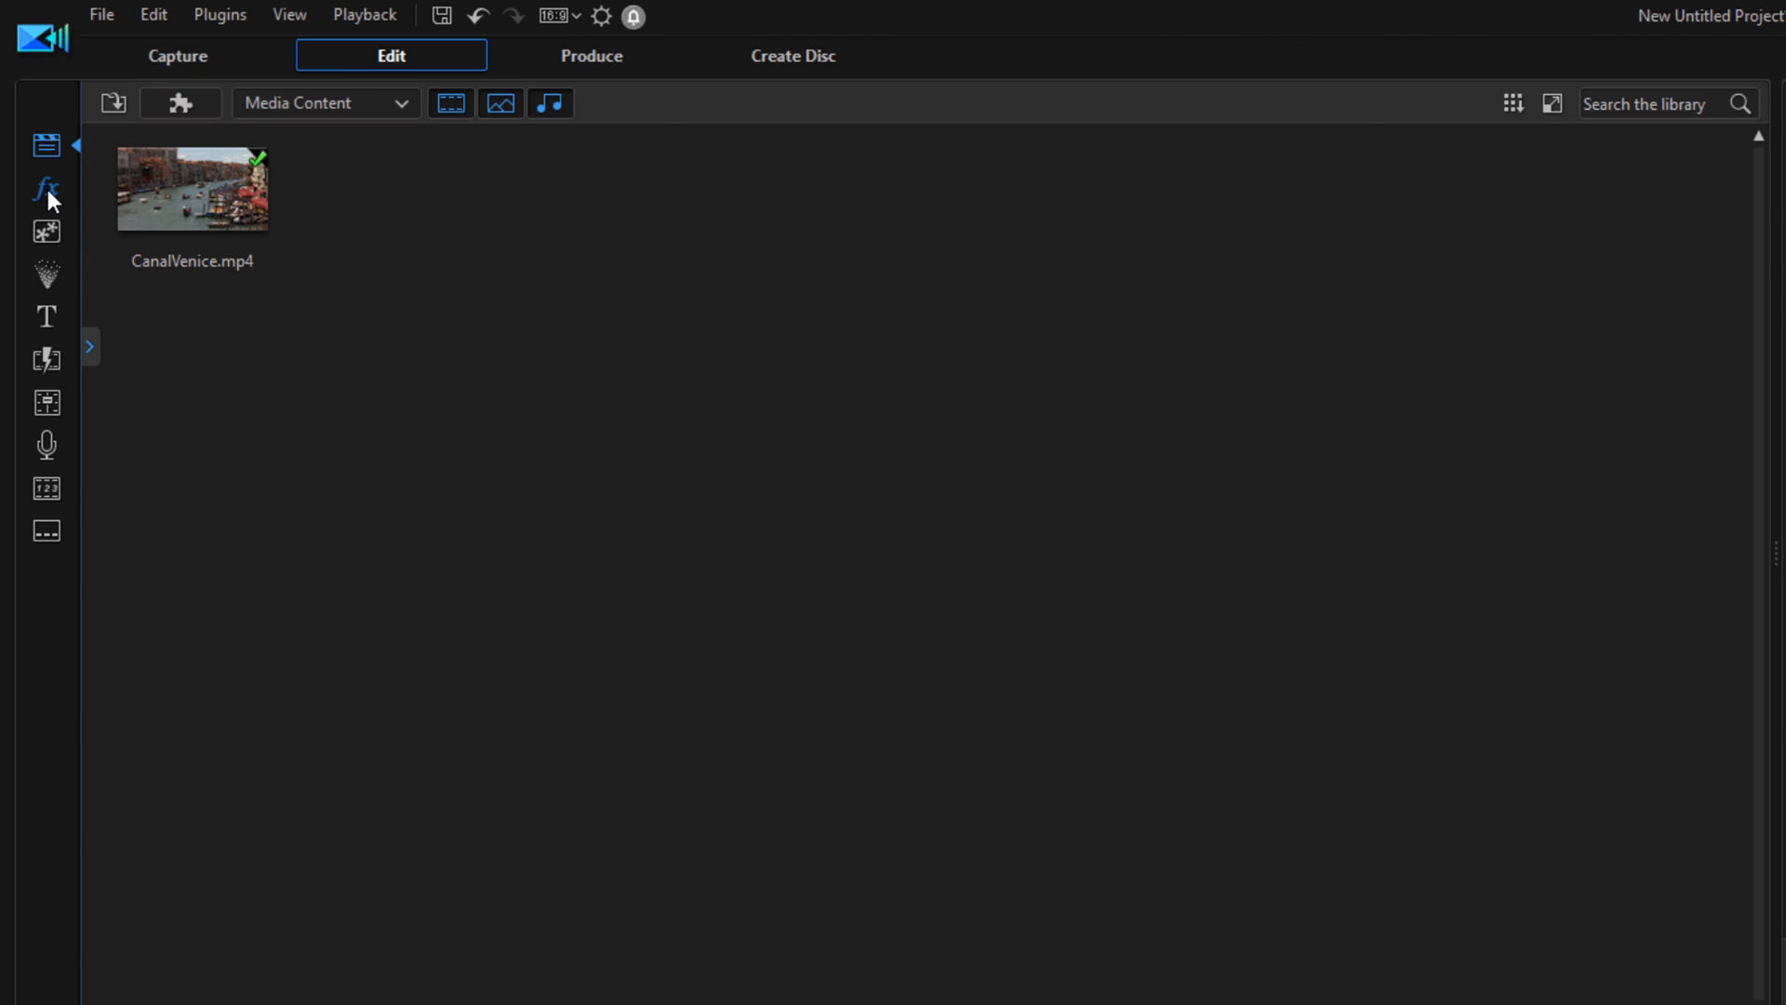
click(46, 188)
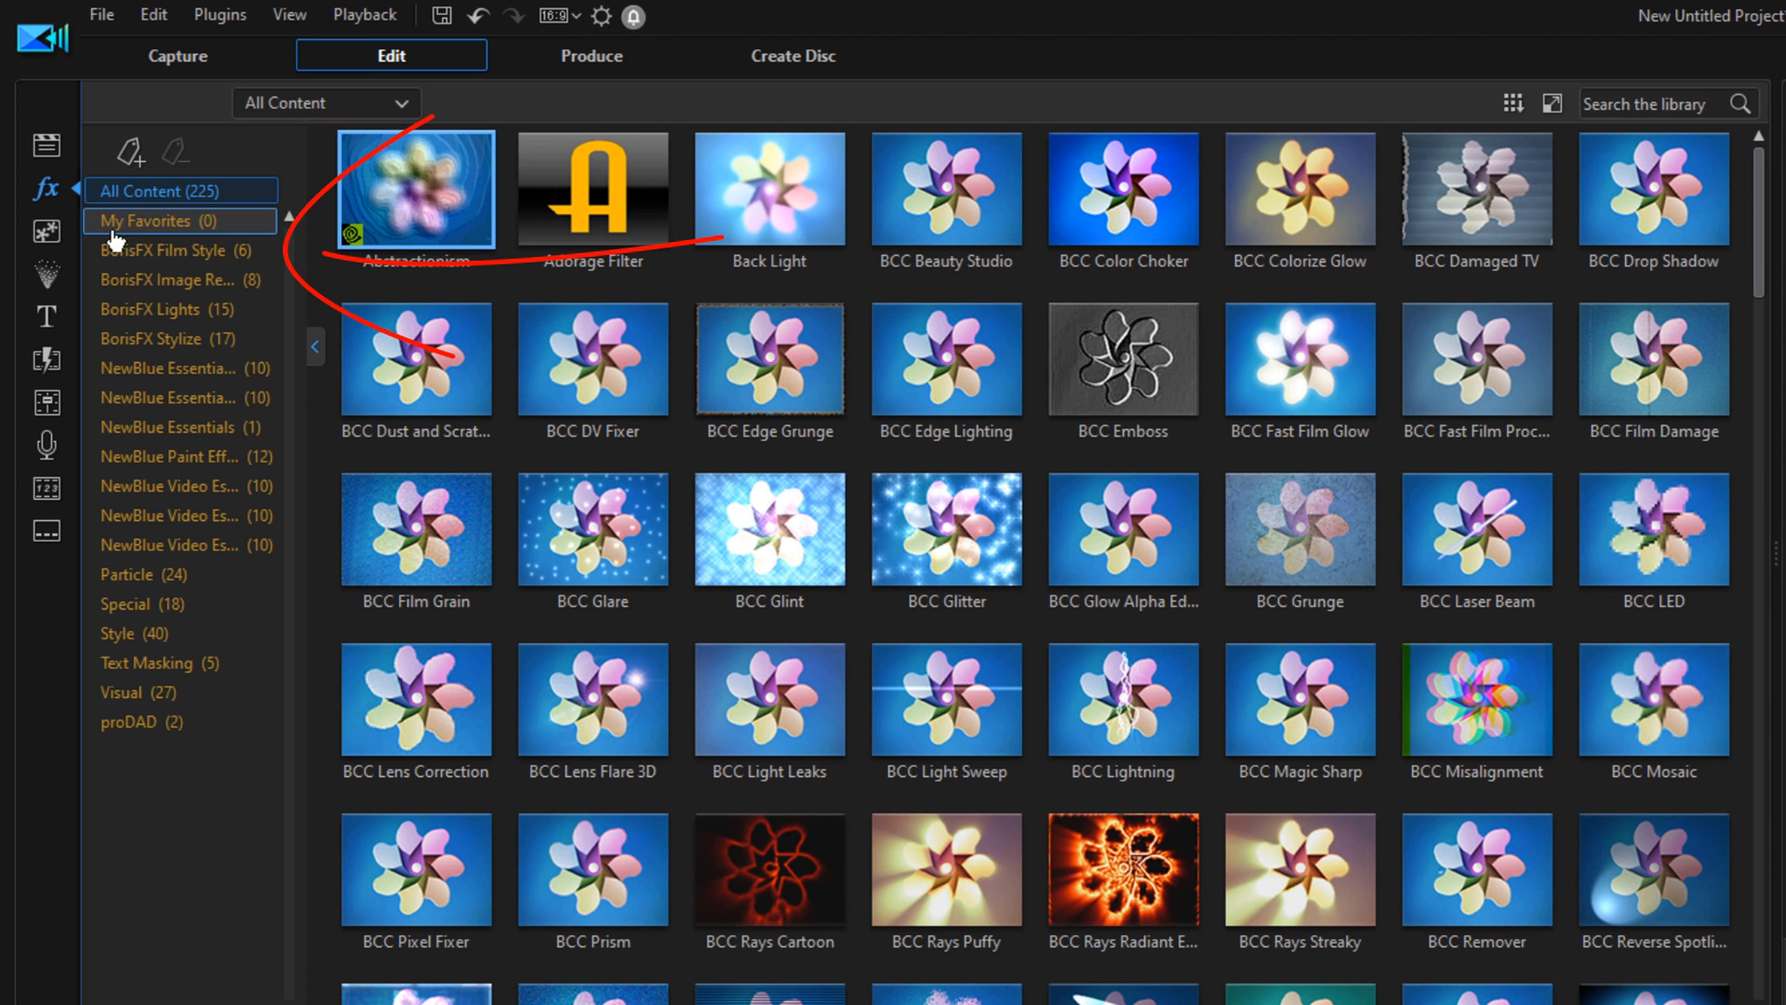
mouse_move(177, 249)
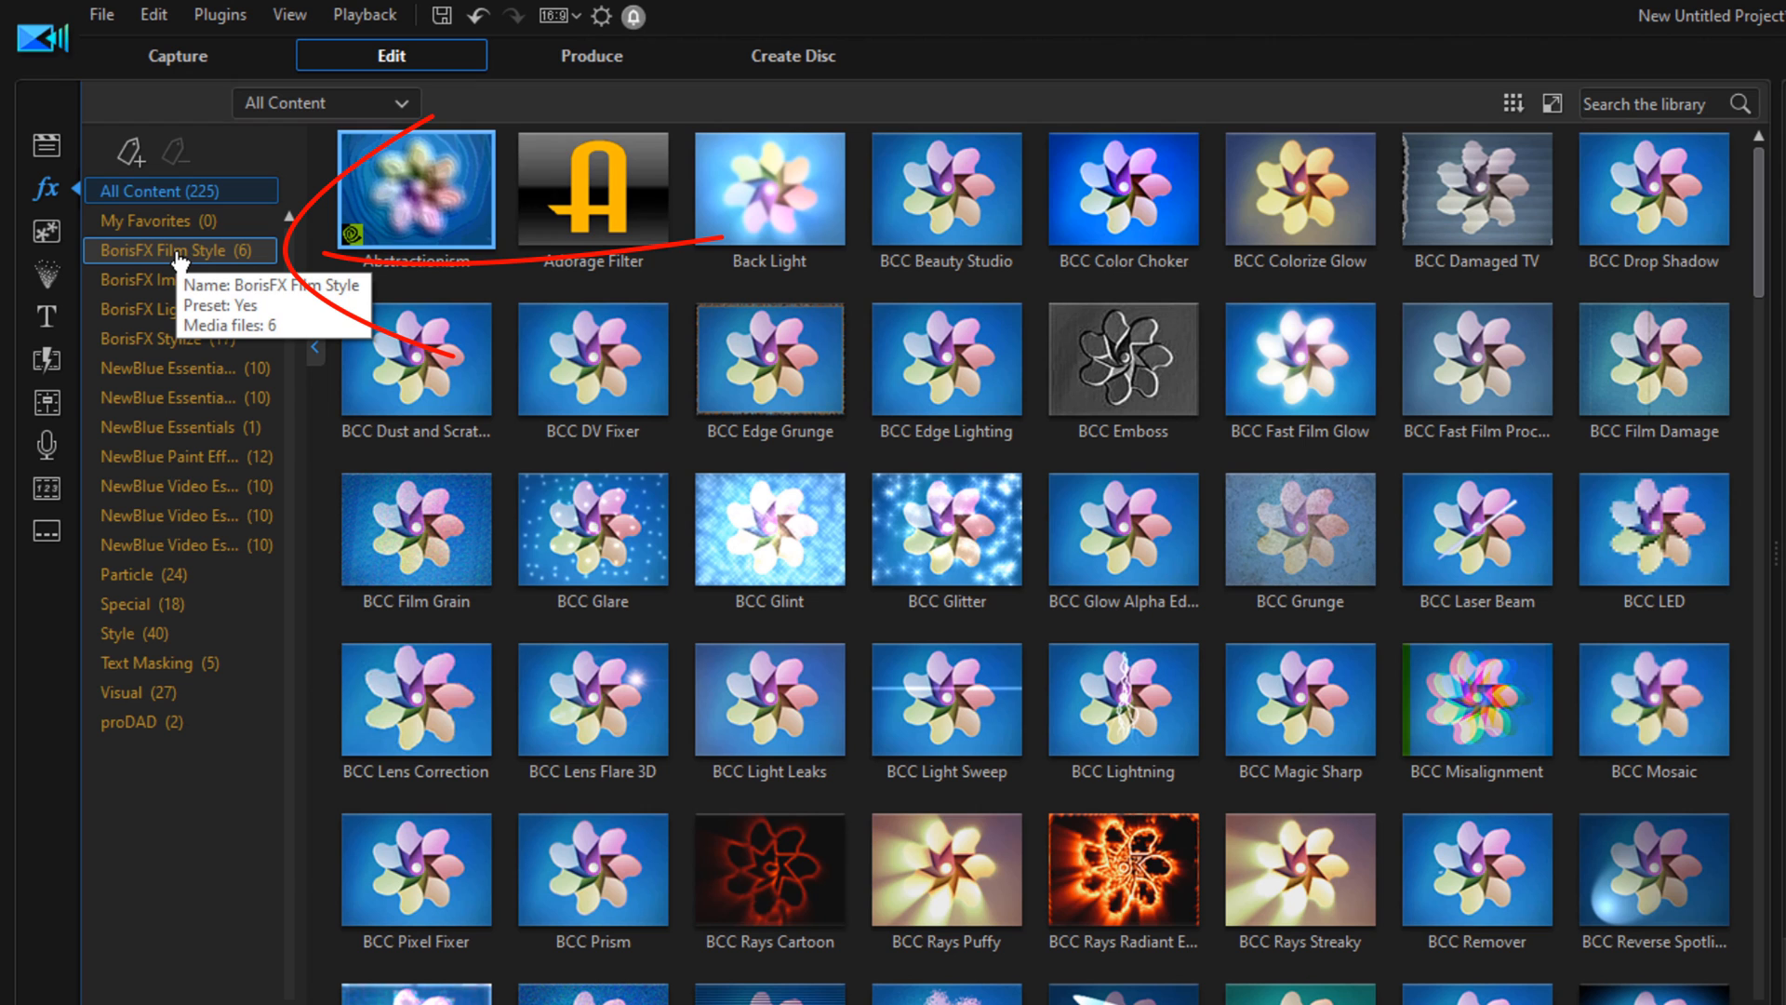
click(179, 249)
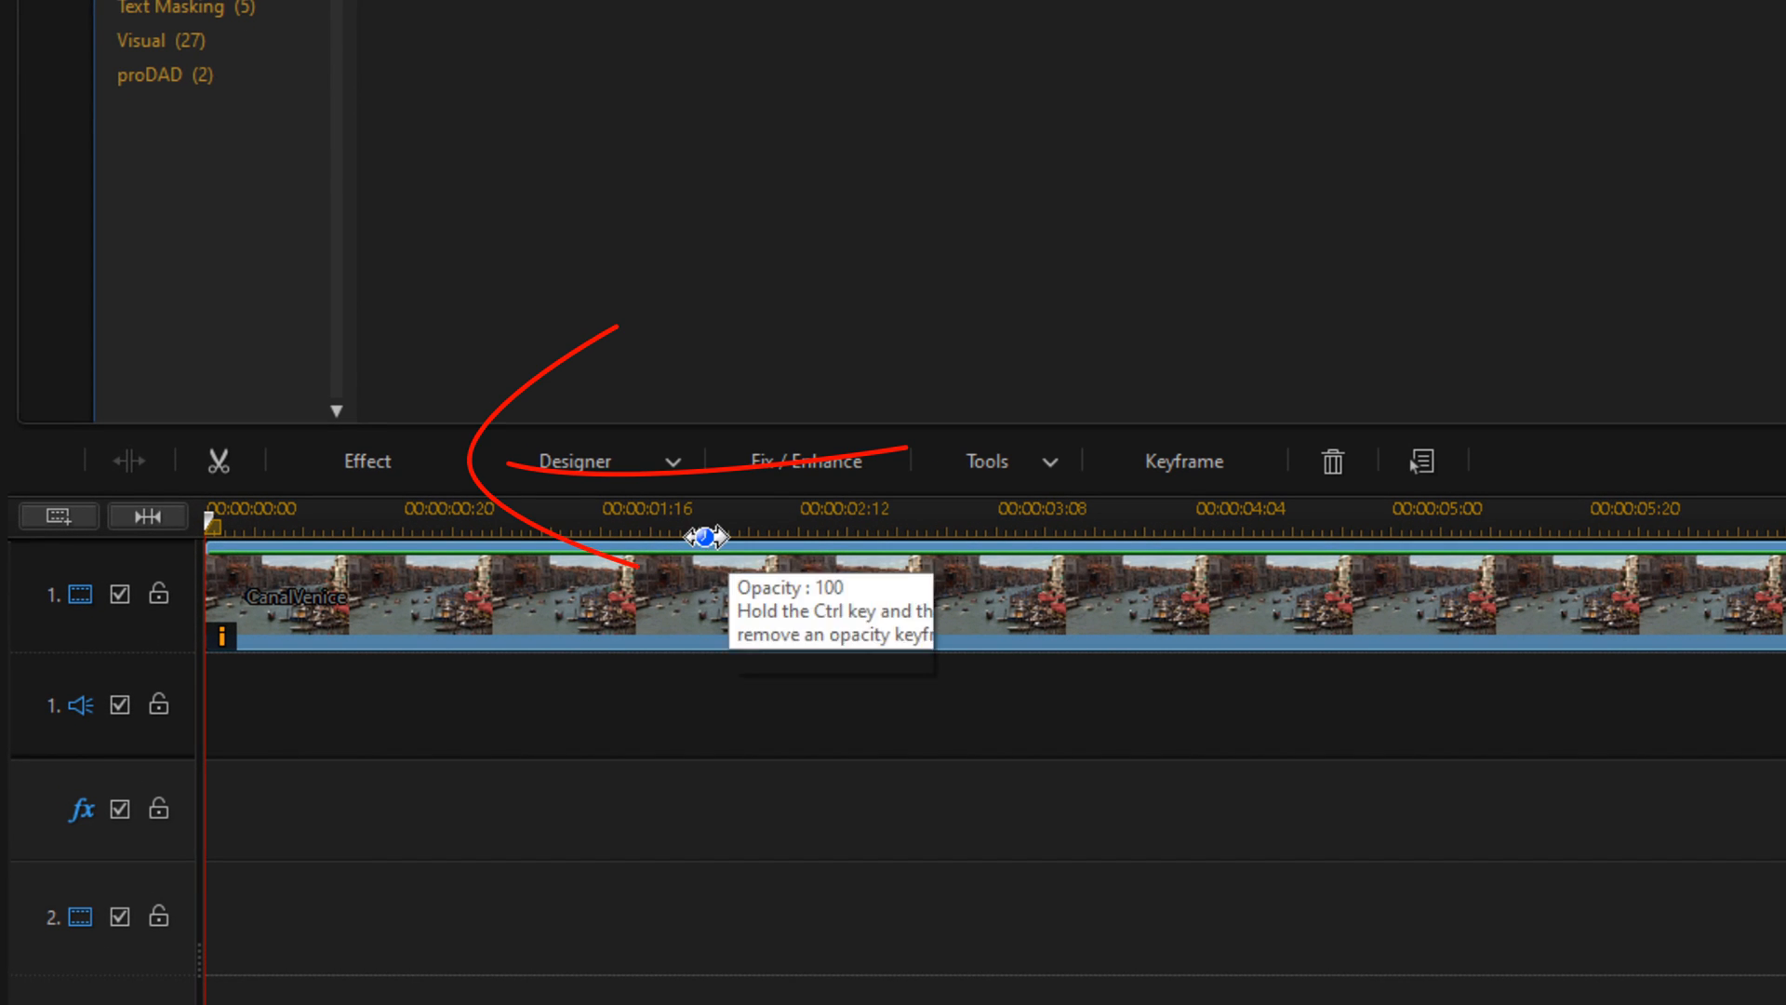
mouse_move(366, 460)
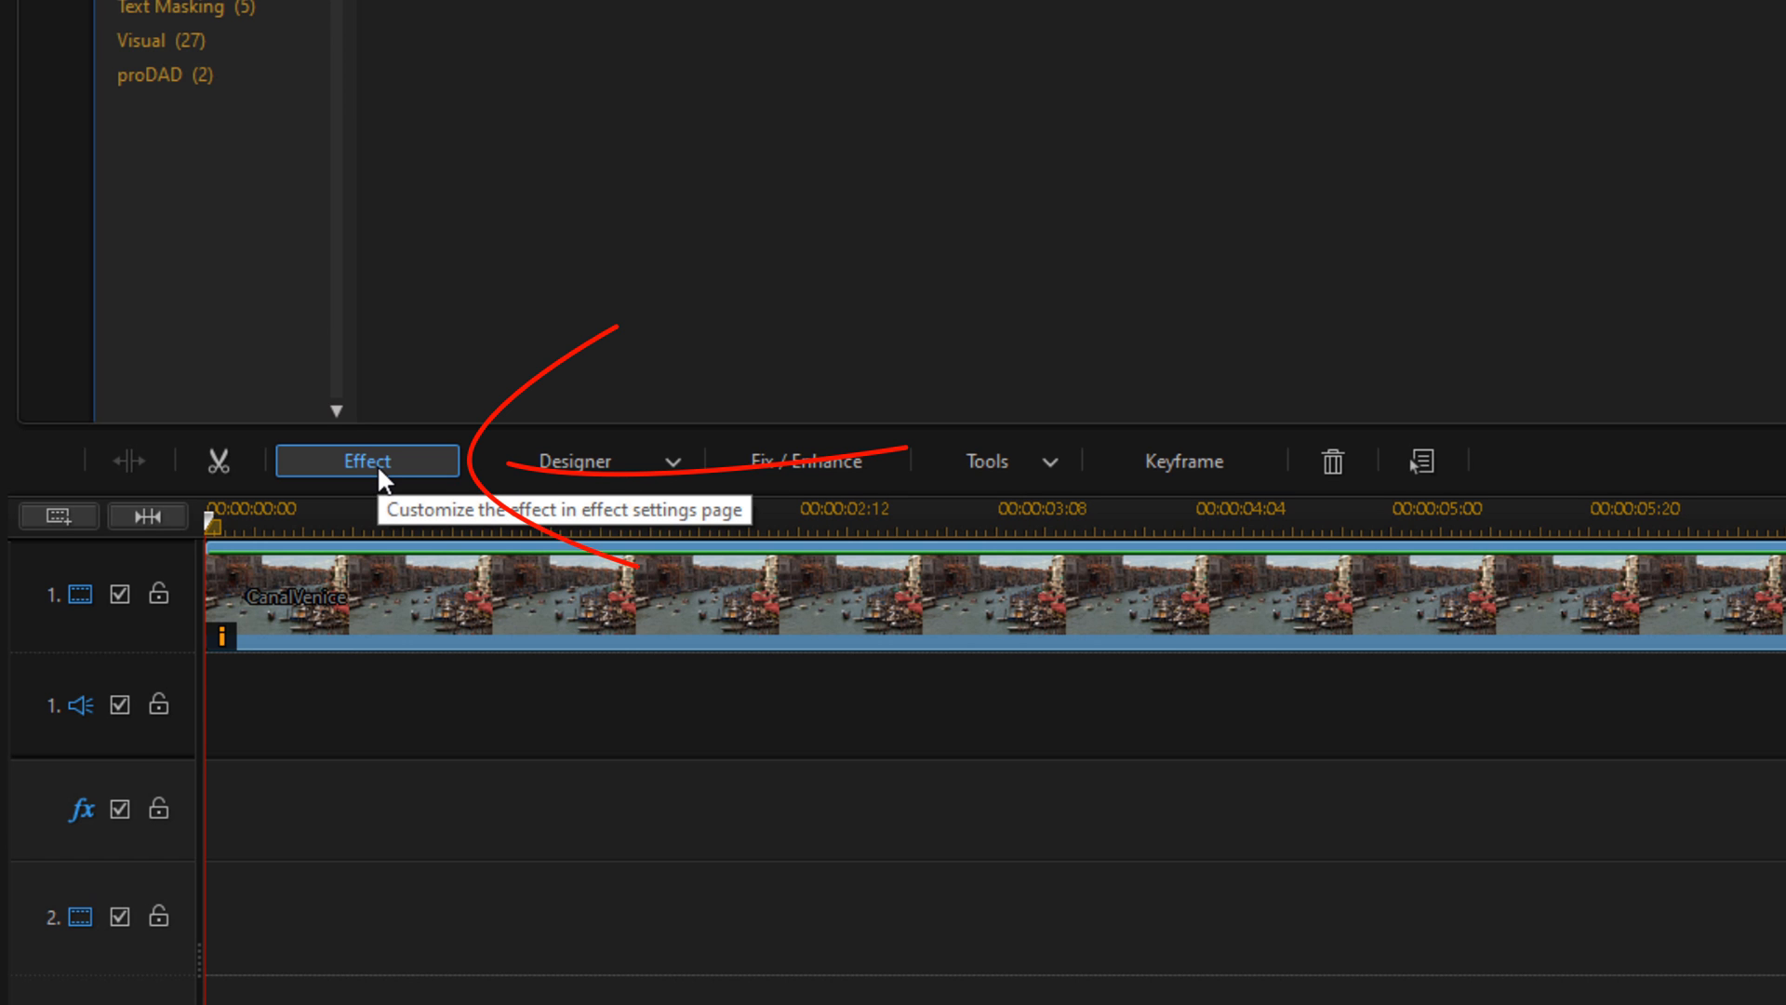
Uncheck Color On in the BCC Film Damage effect settings.
click(367, 461)
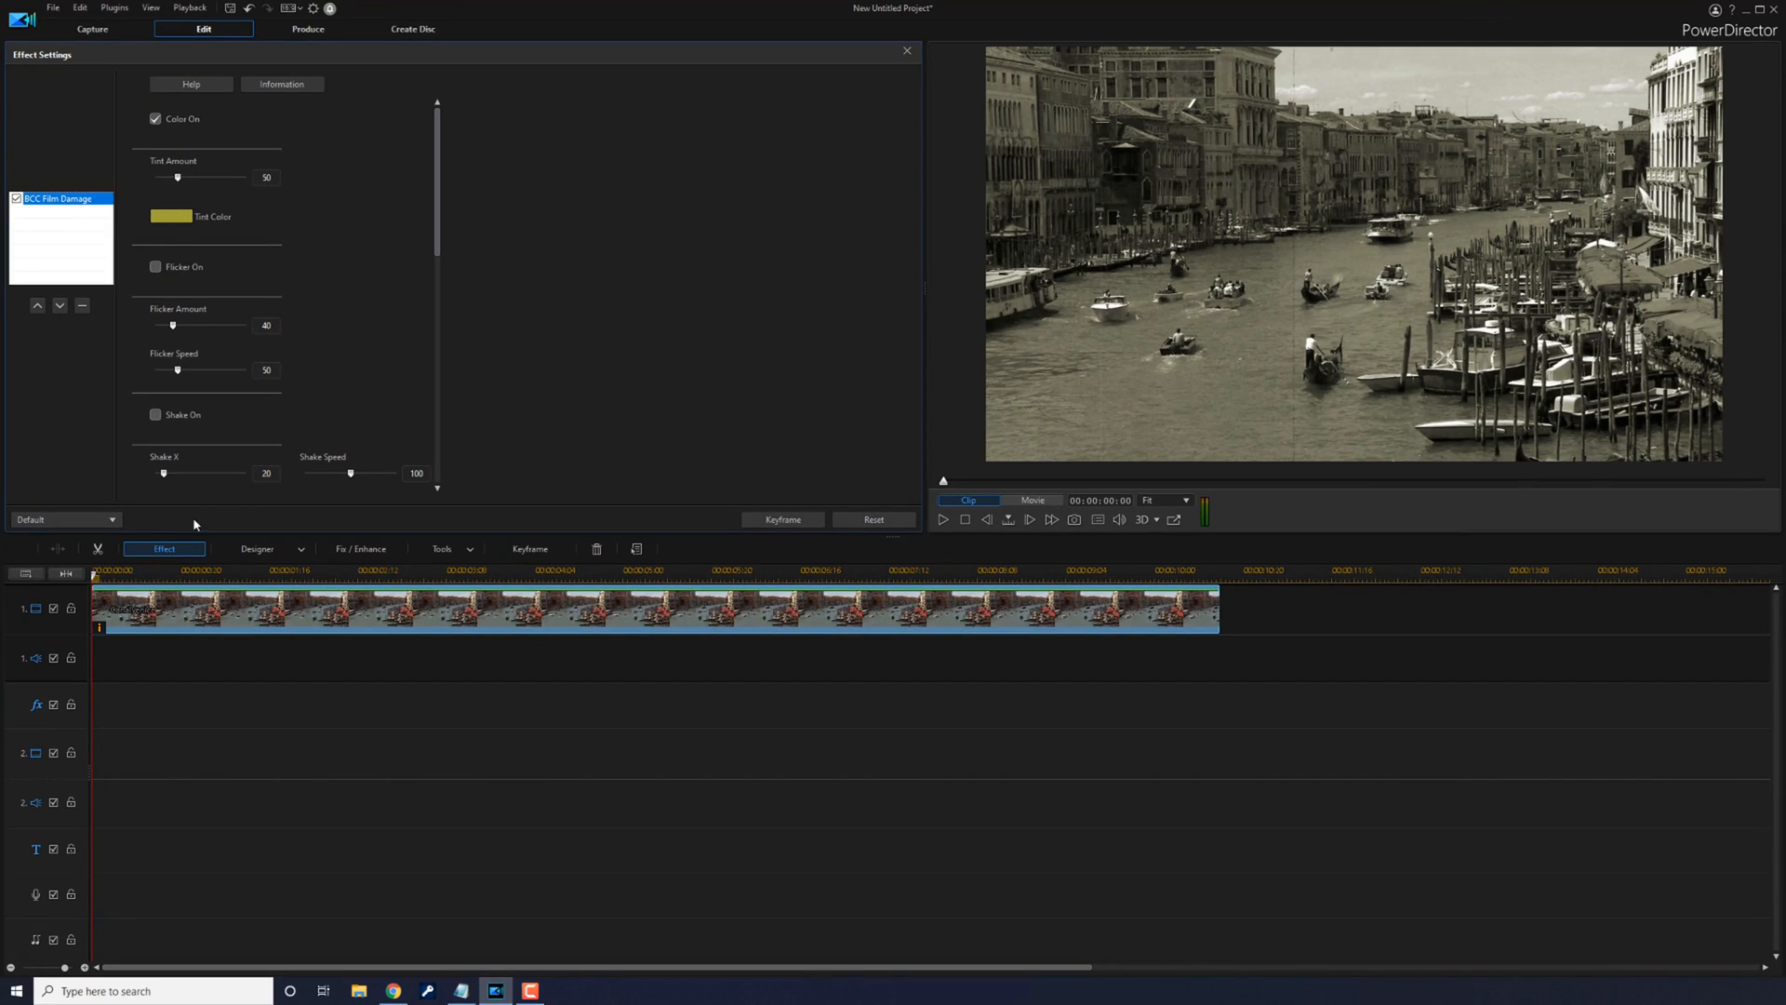
click(157, 118)
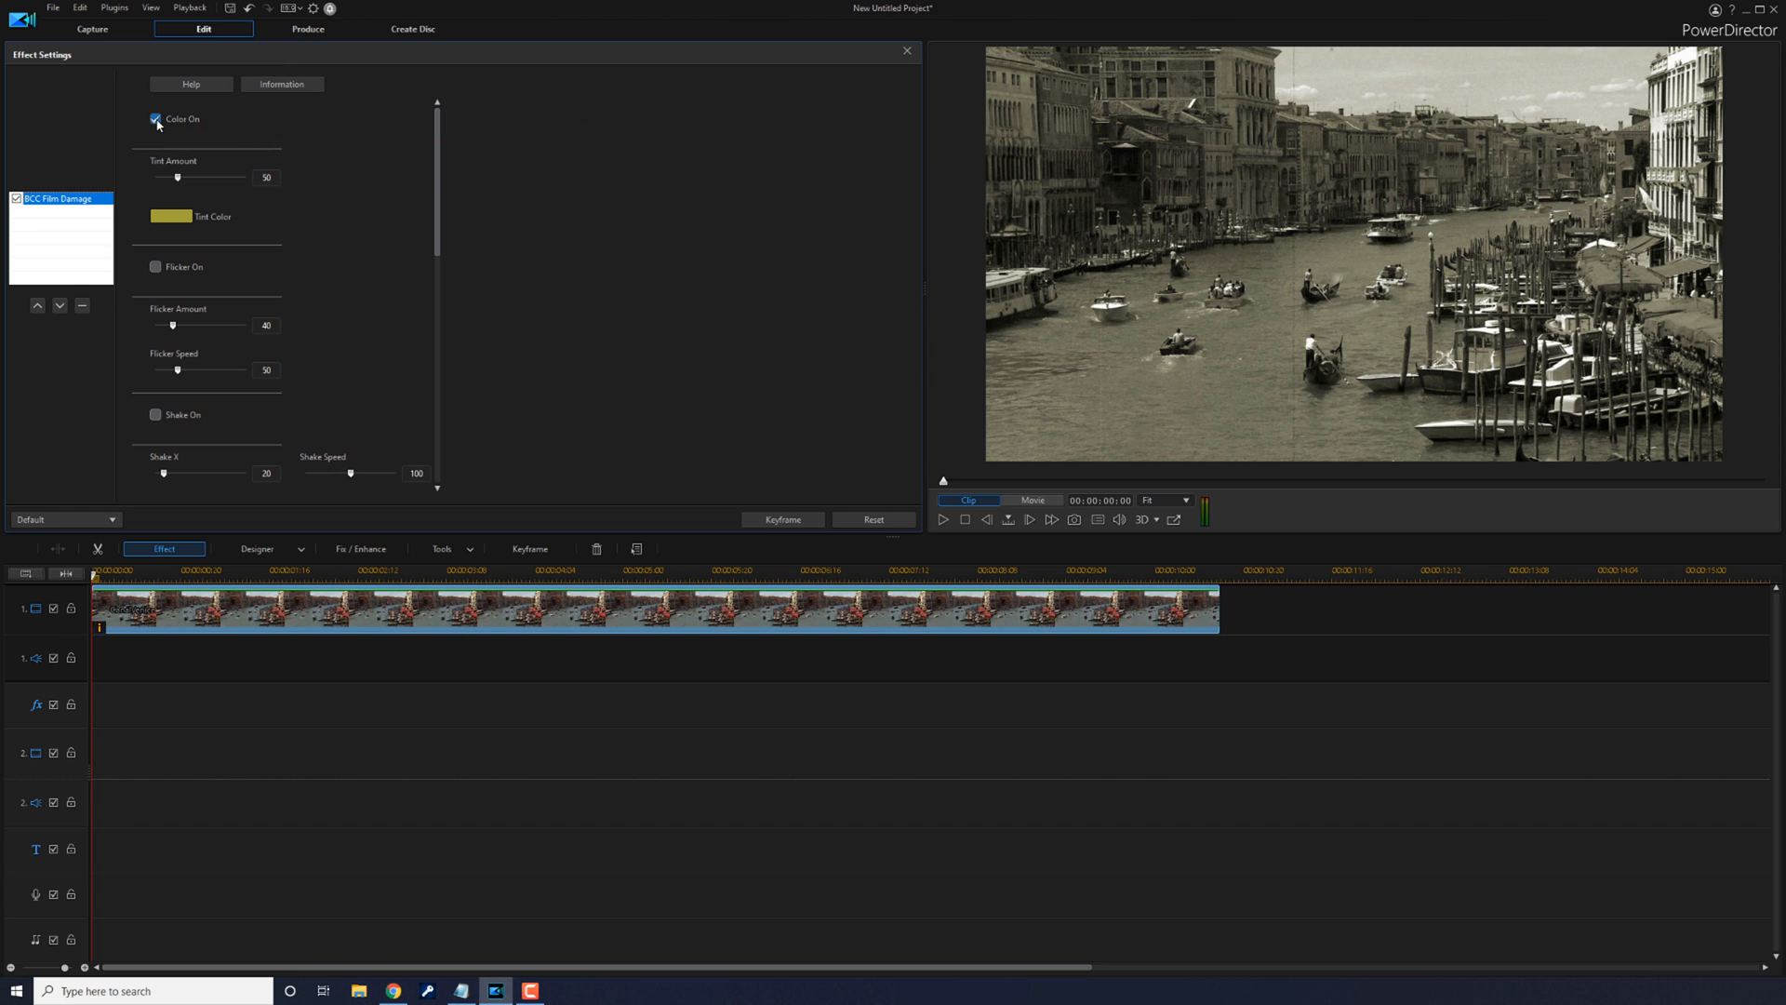
click(155, 120)
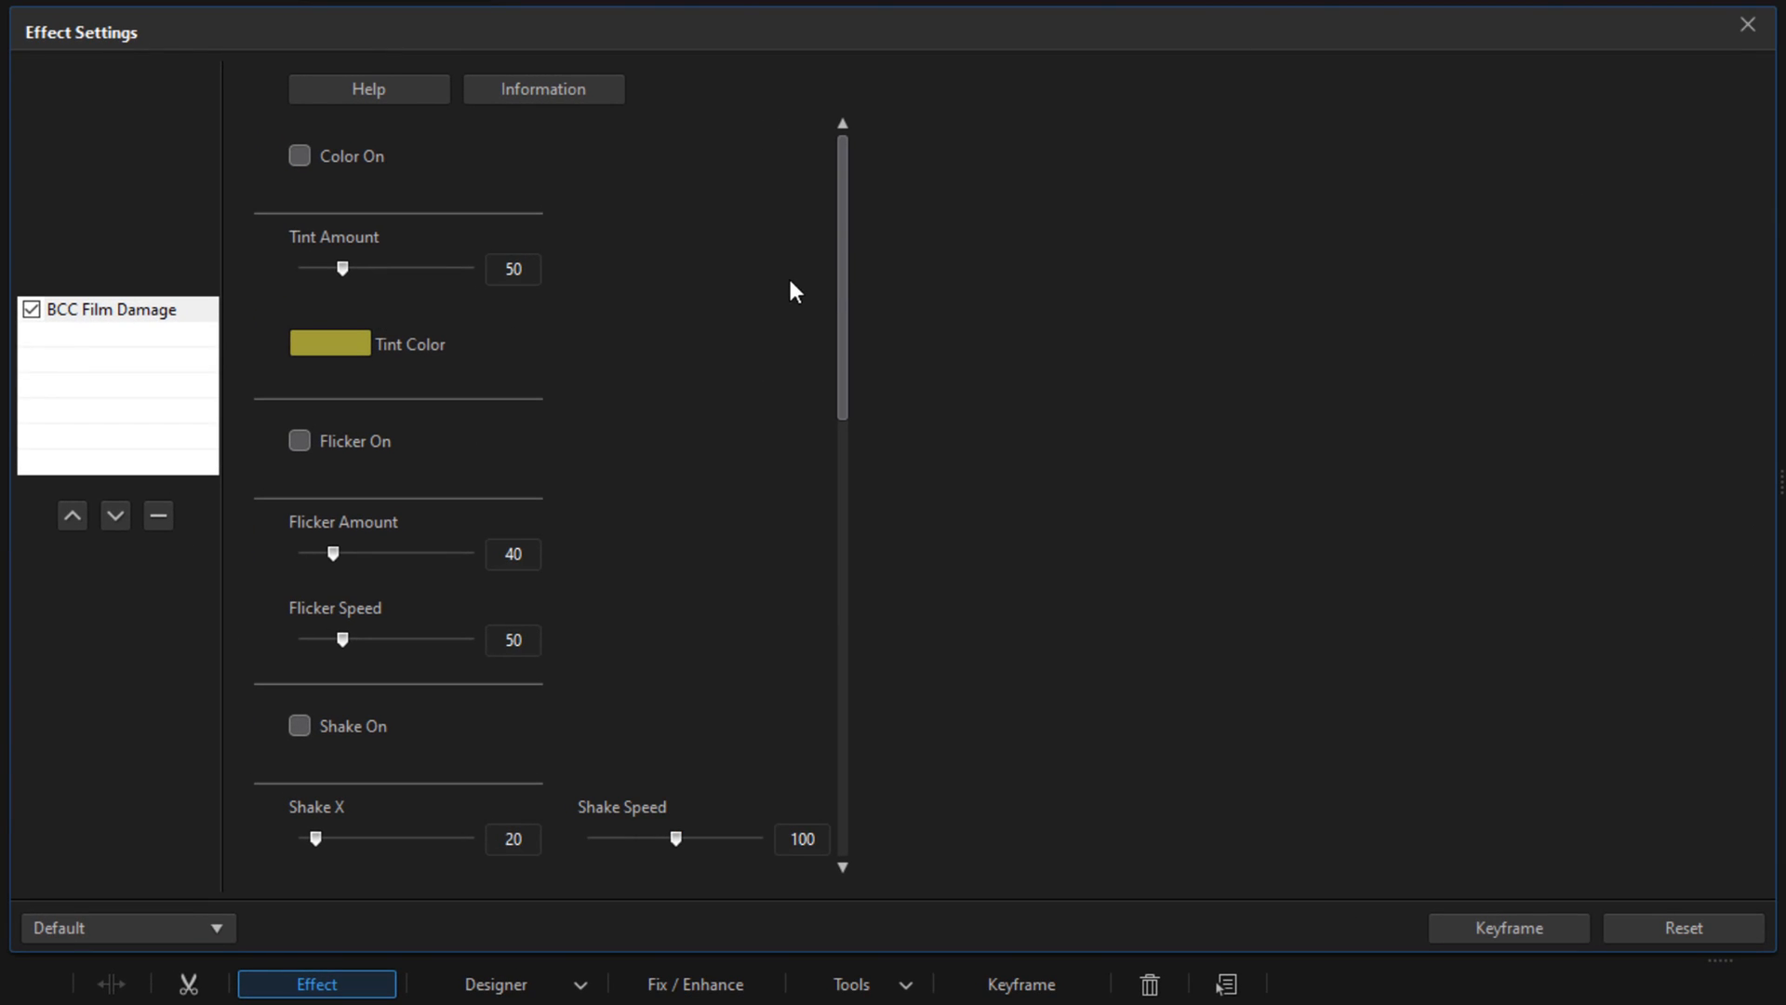
Turn on the Film Damage shake and set the horizontal shake amount to 10.
scroll(down, 3)
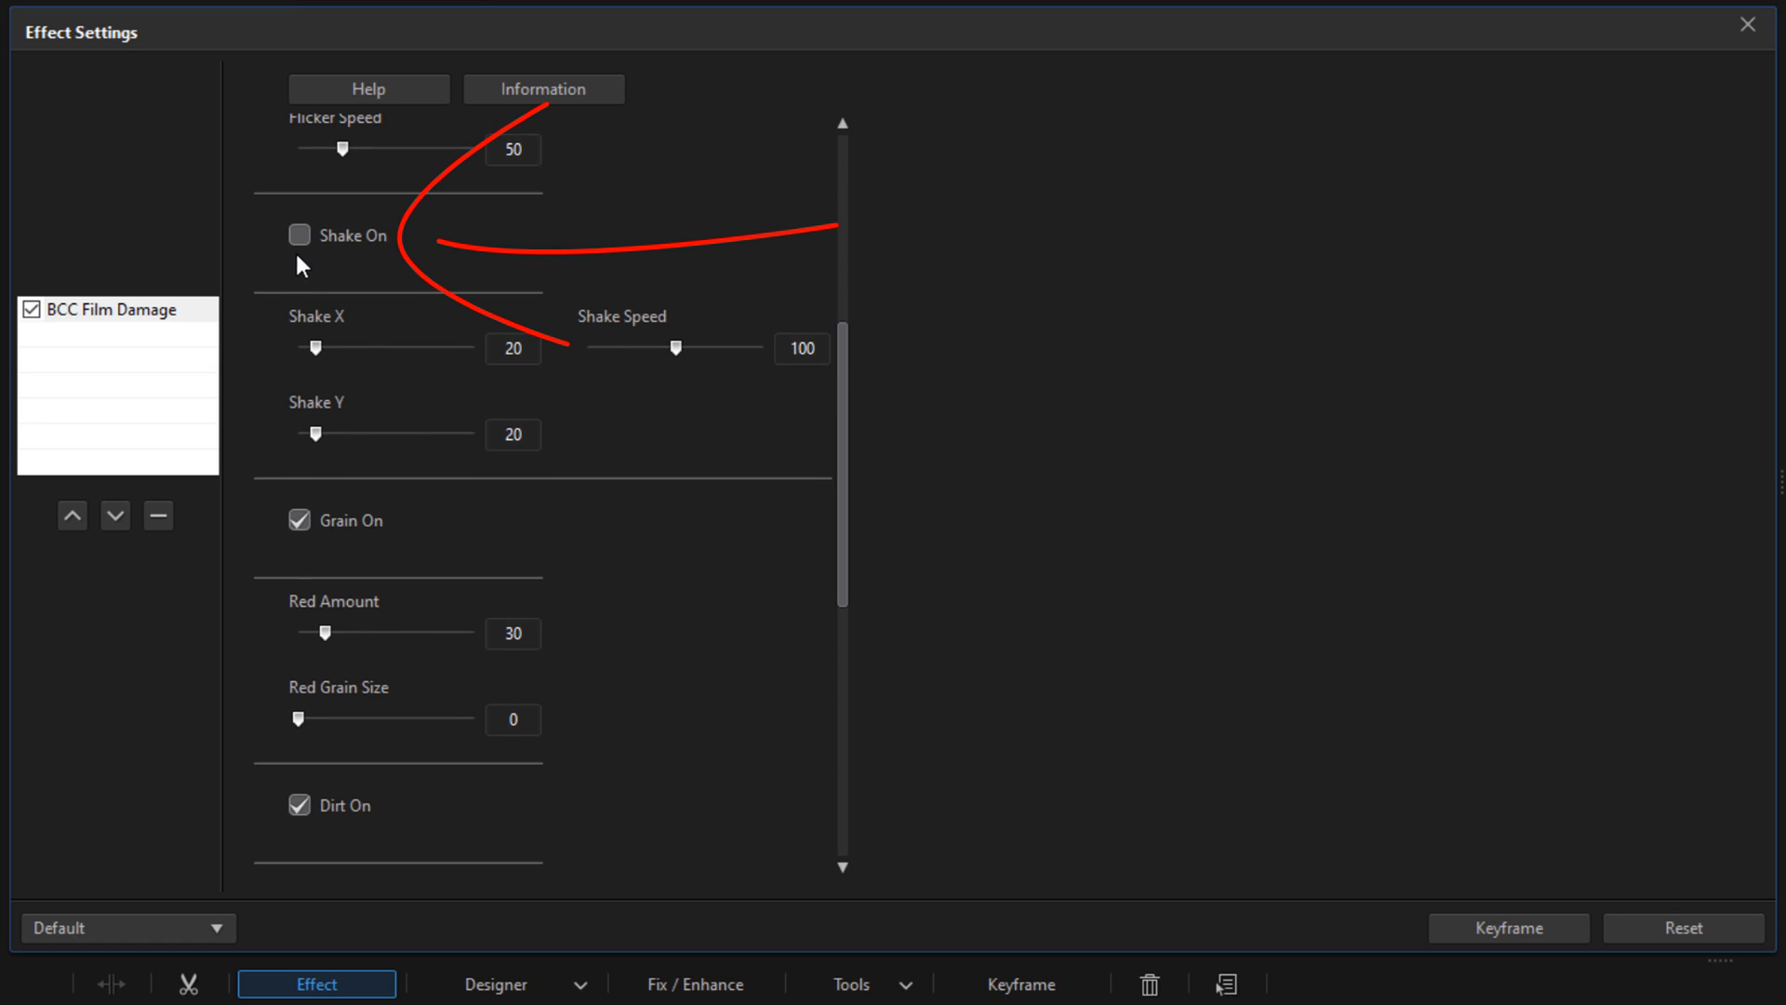
click(300, 235)
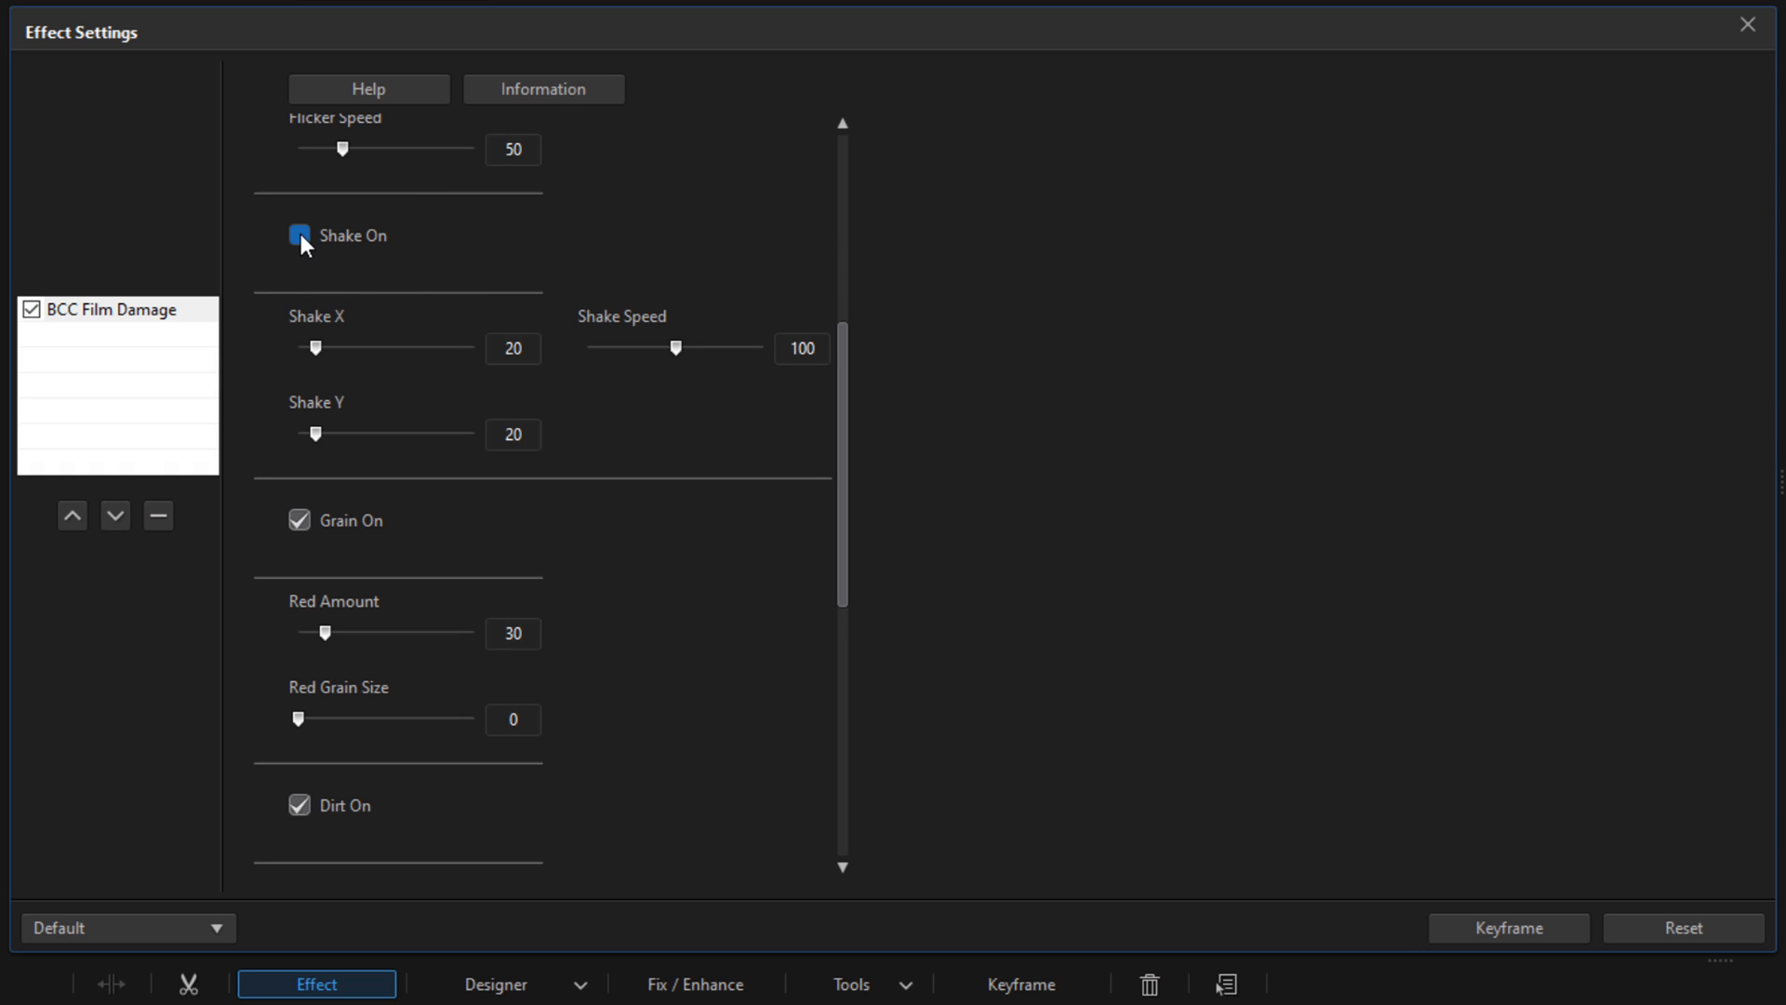
click(300, 234)
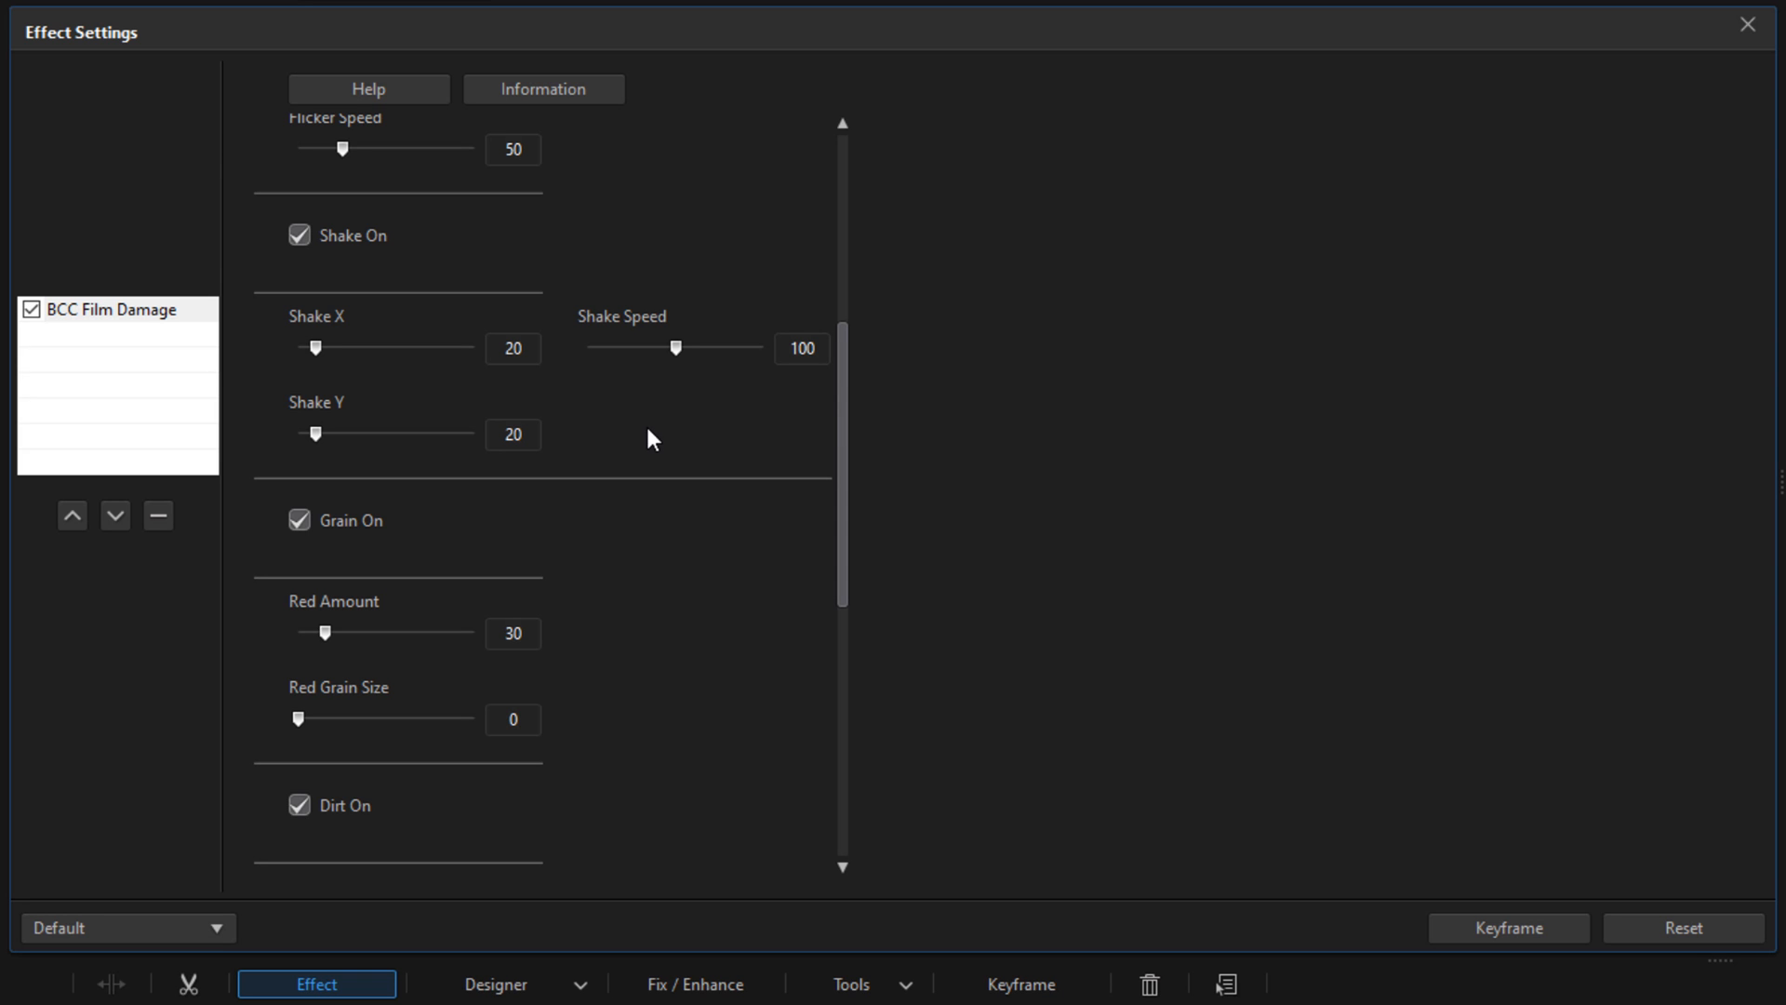
mouse_move(655, 447)
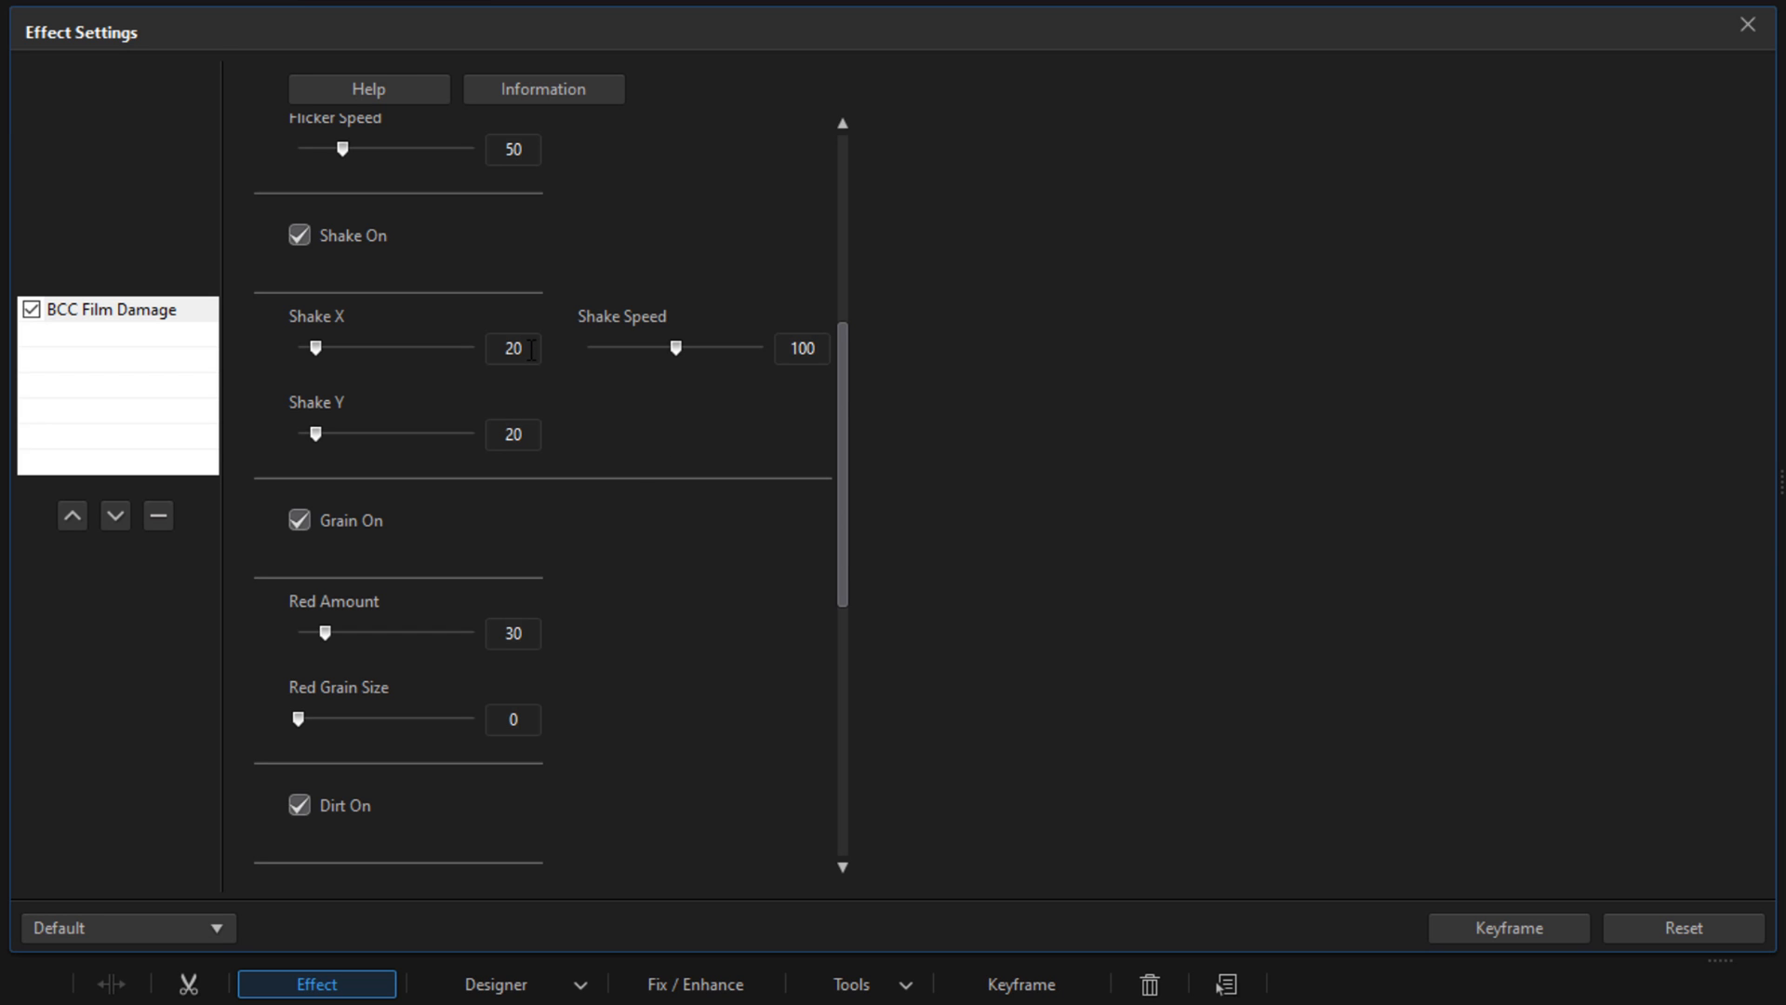
triple_click(512, 347)
text(5)
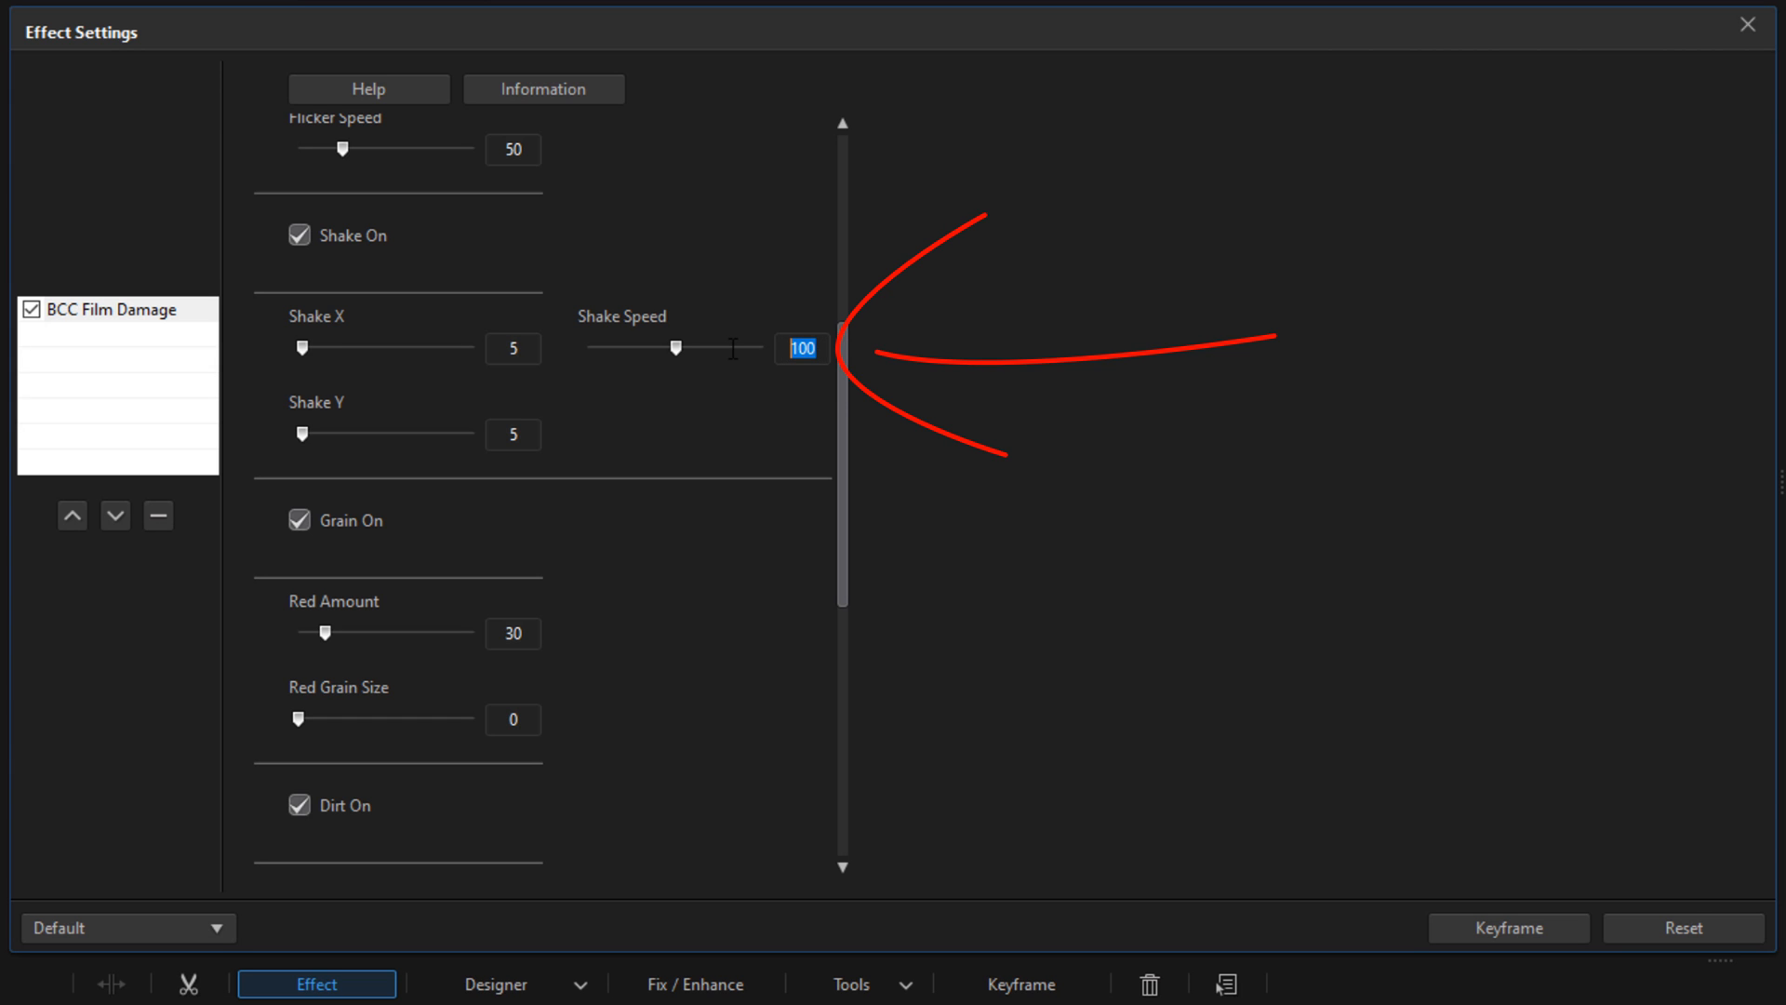
text(10)
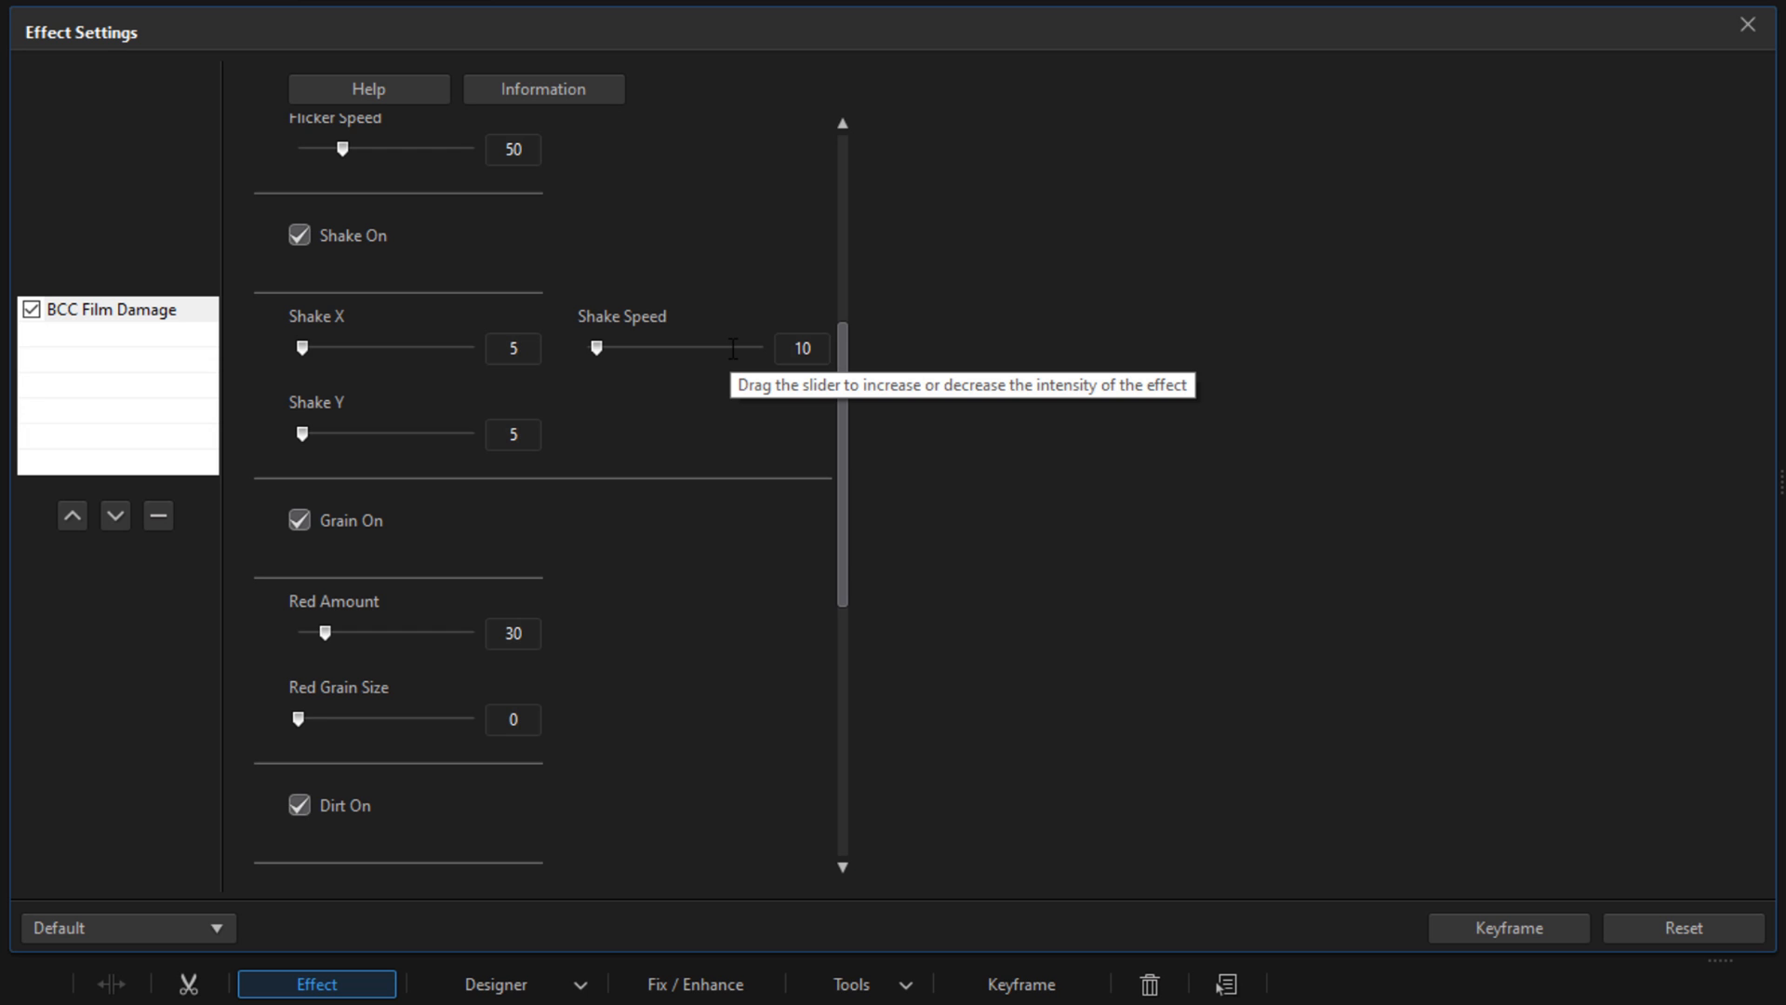
mouse_move(828, 408)
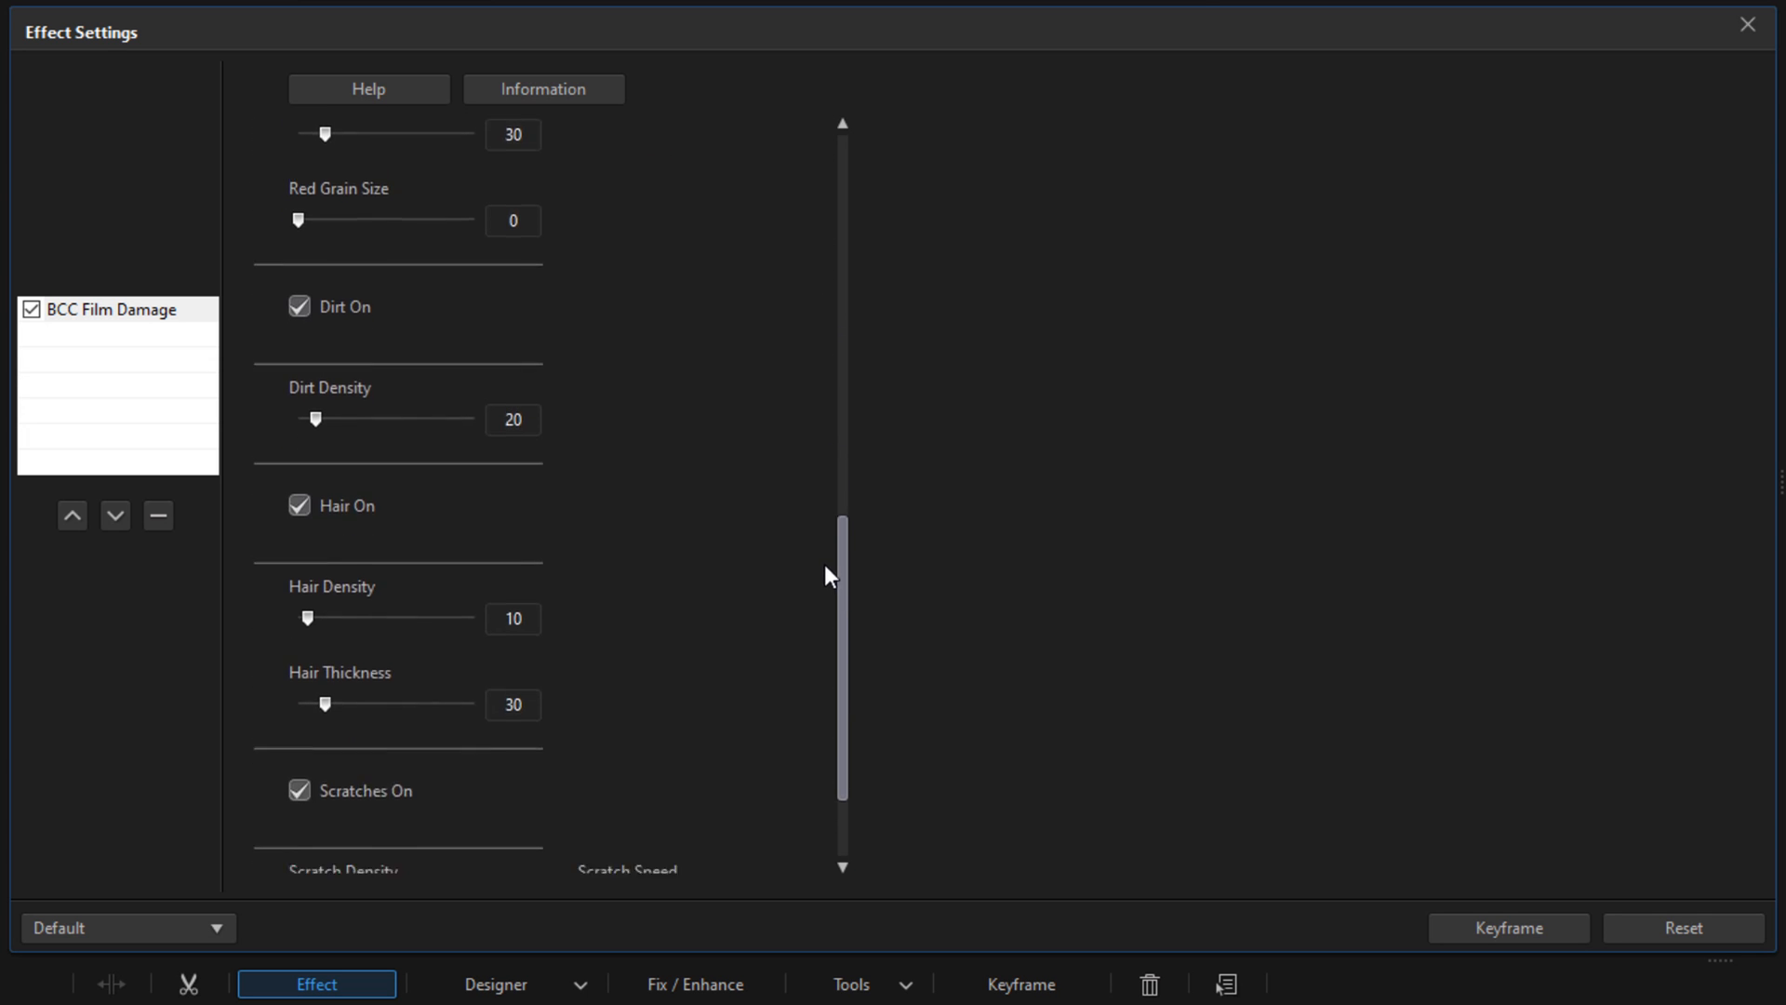
Switch off dirt, raise scratch width to 200, and close the effect settings.
scroll(down, 3)
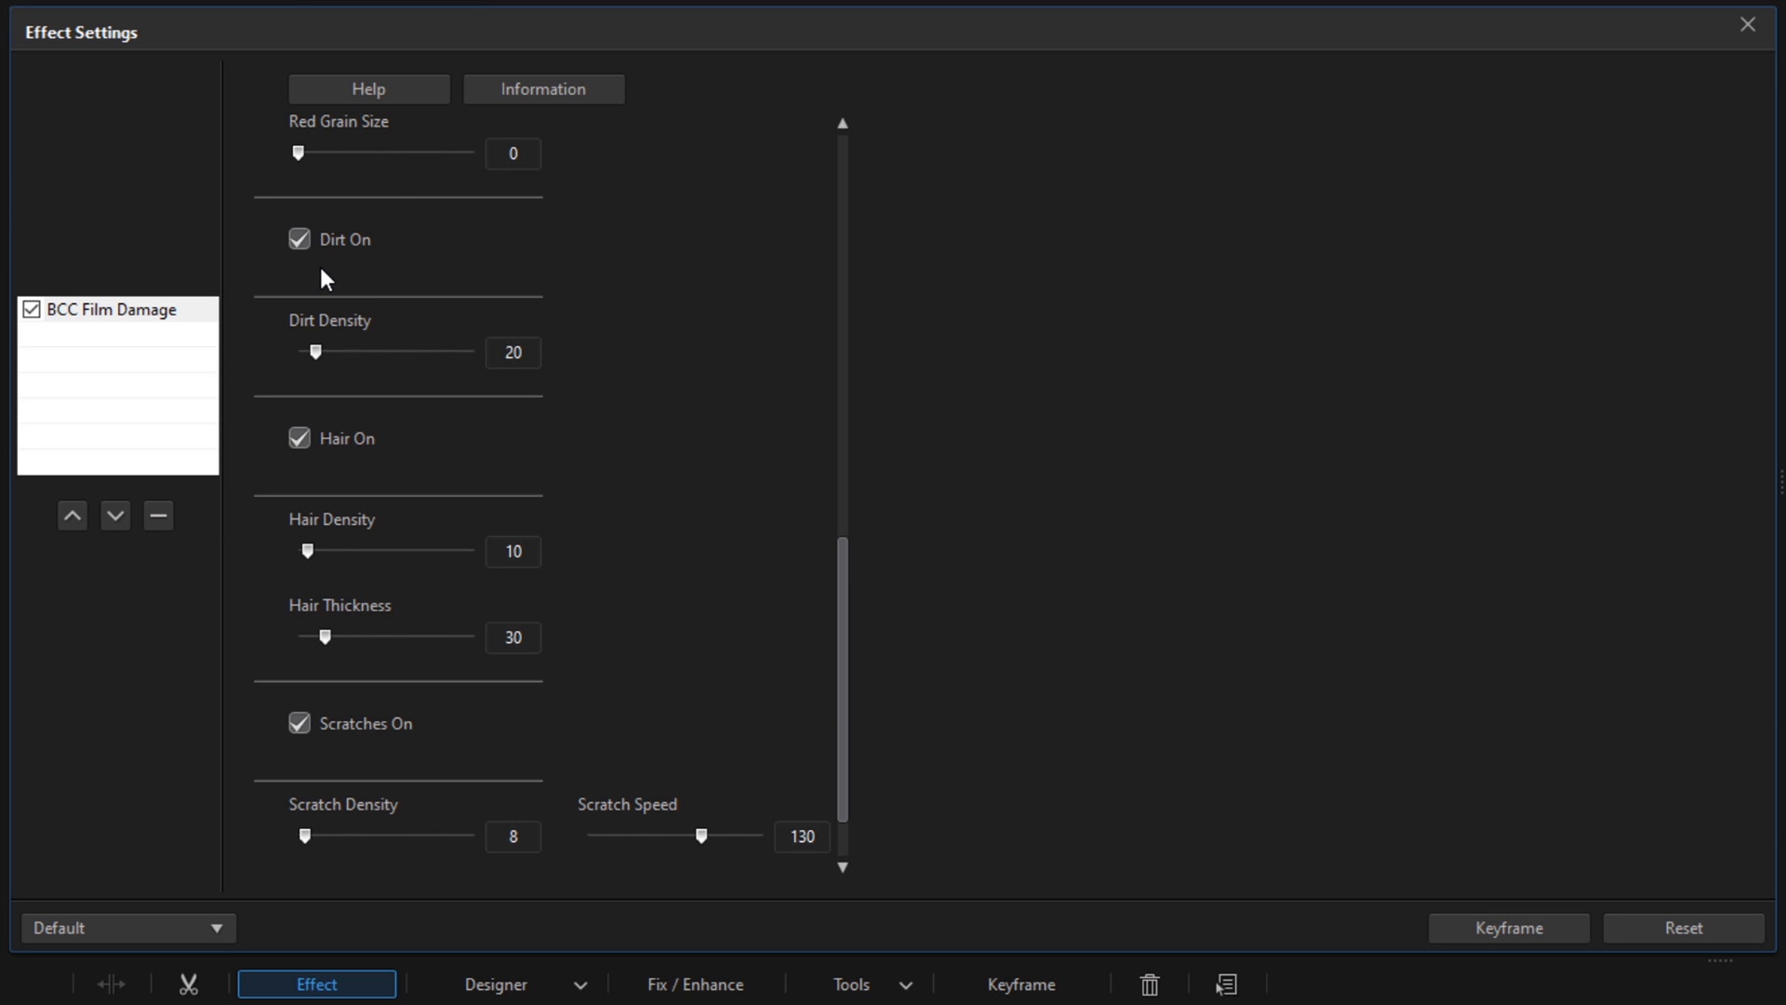
click(298, 239)
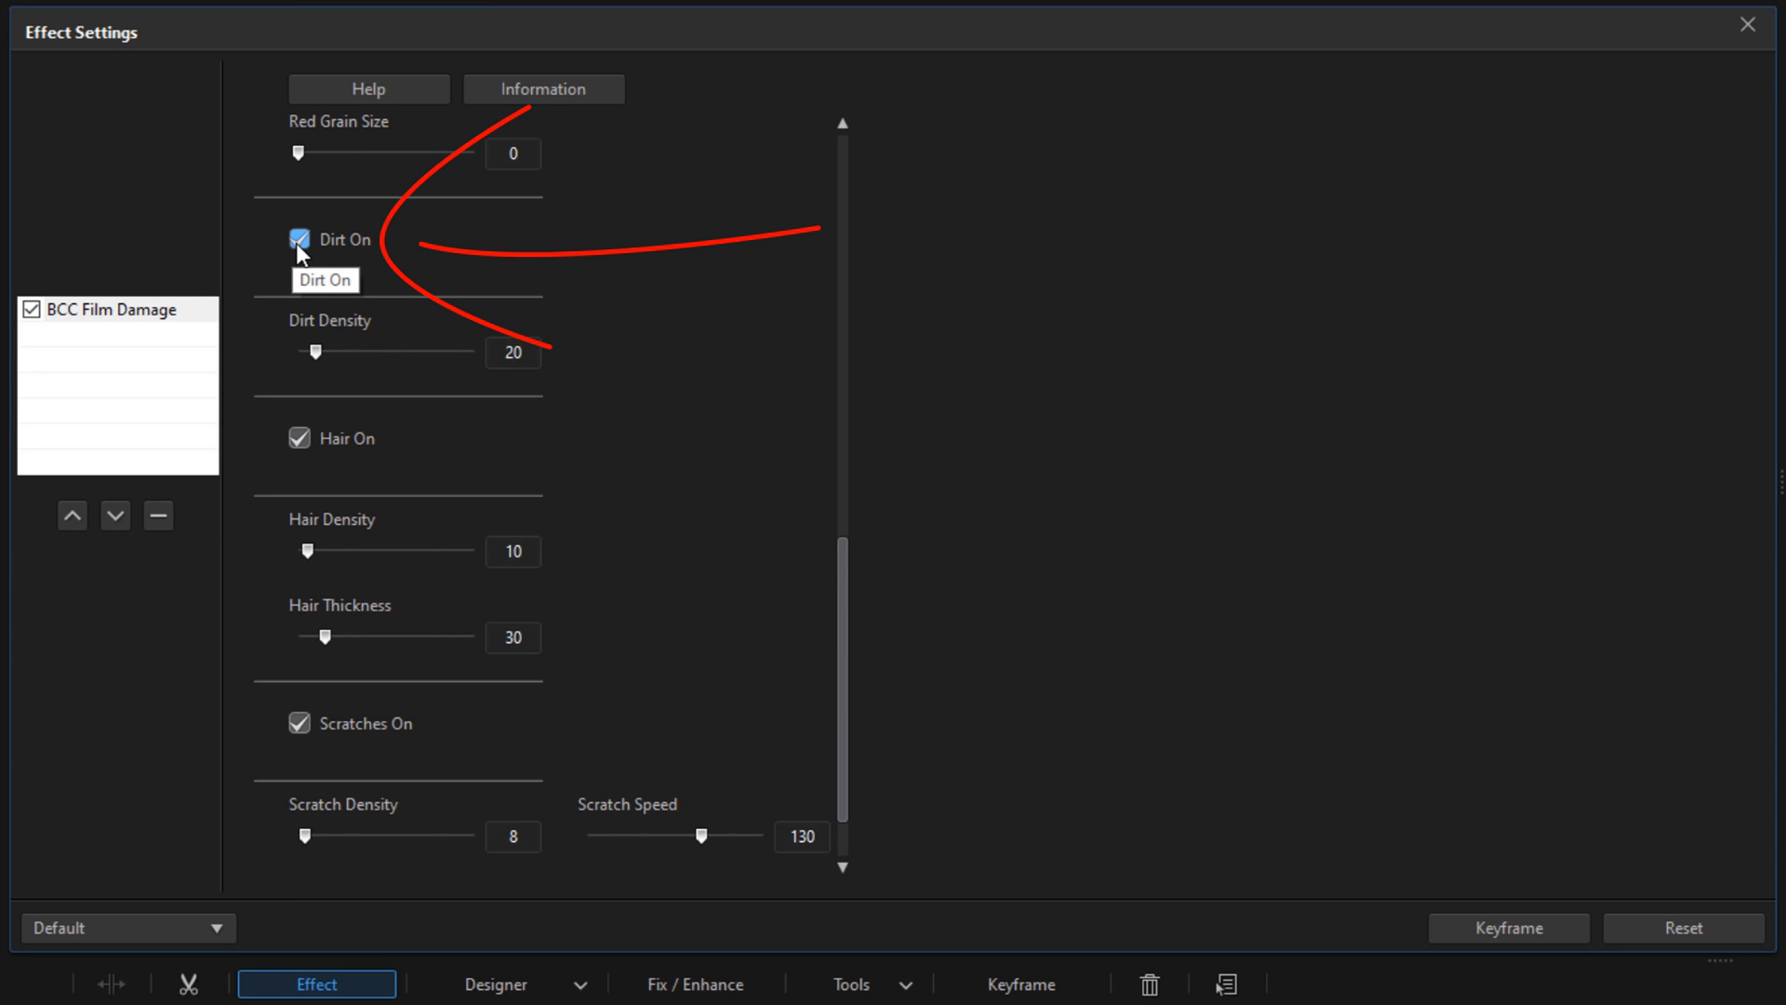
click(298, 239)
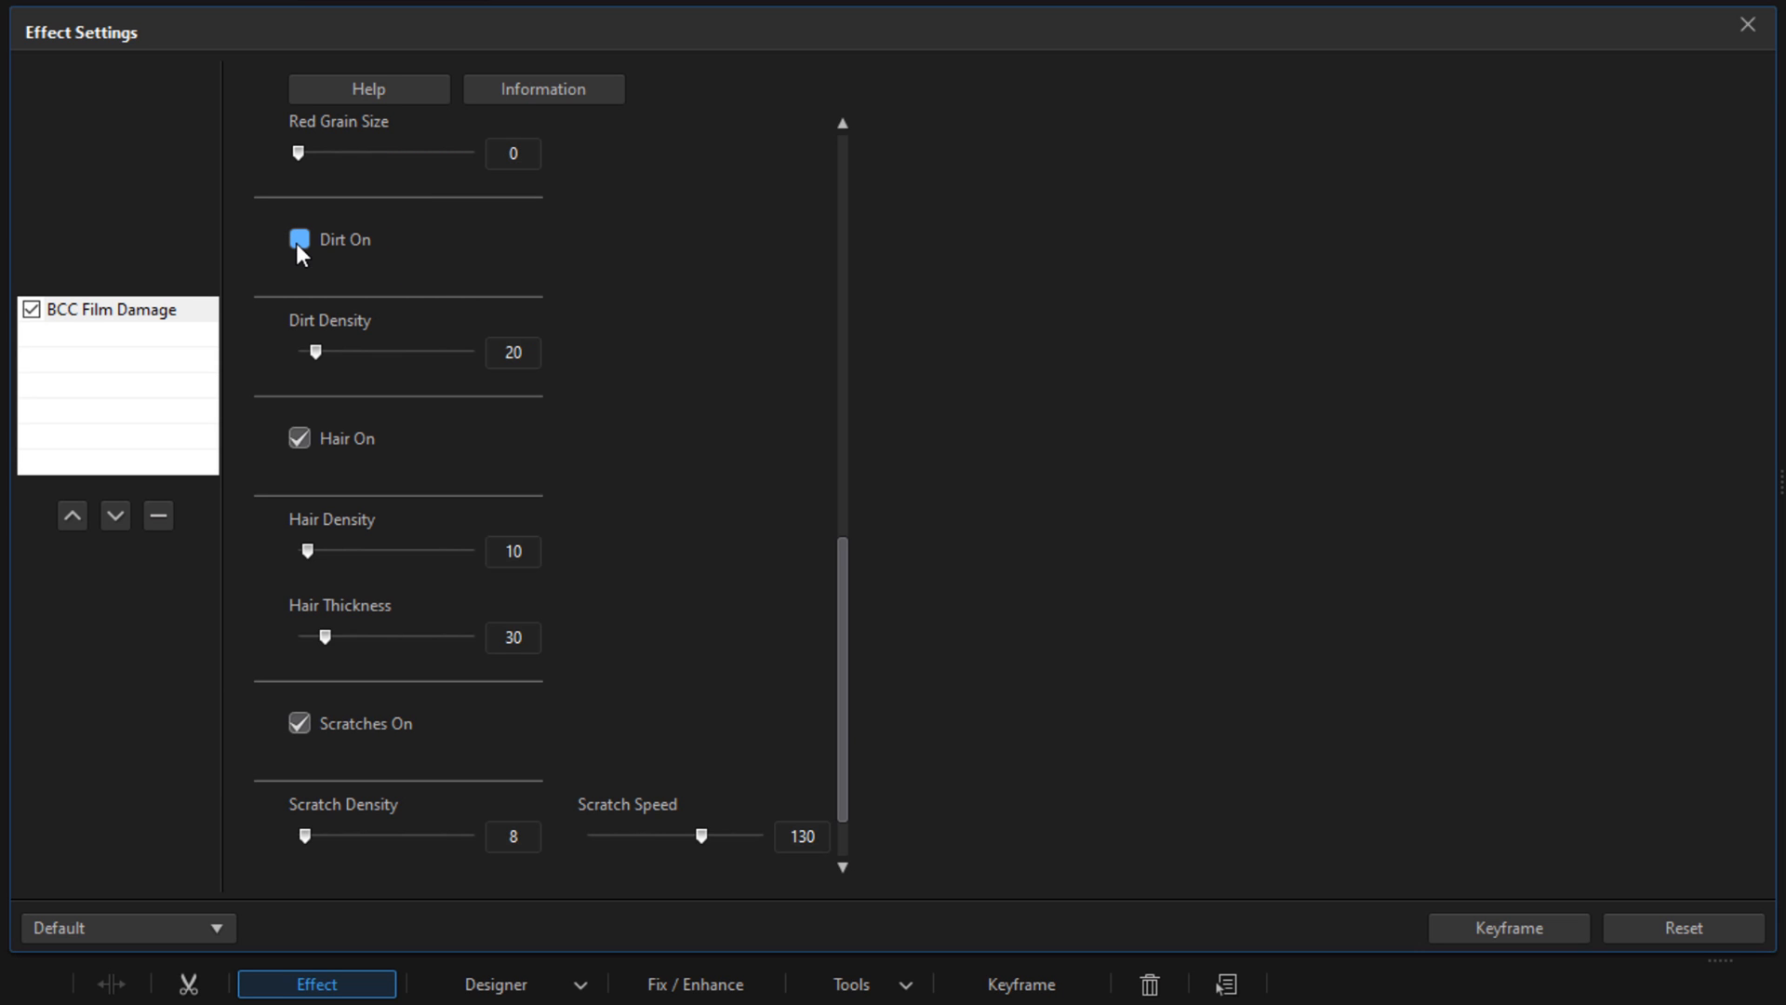
click(300, 239)
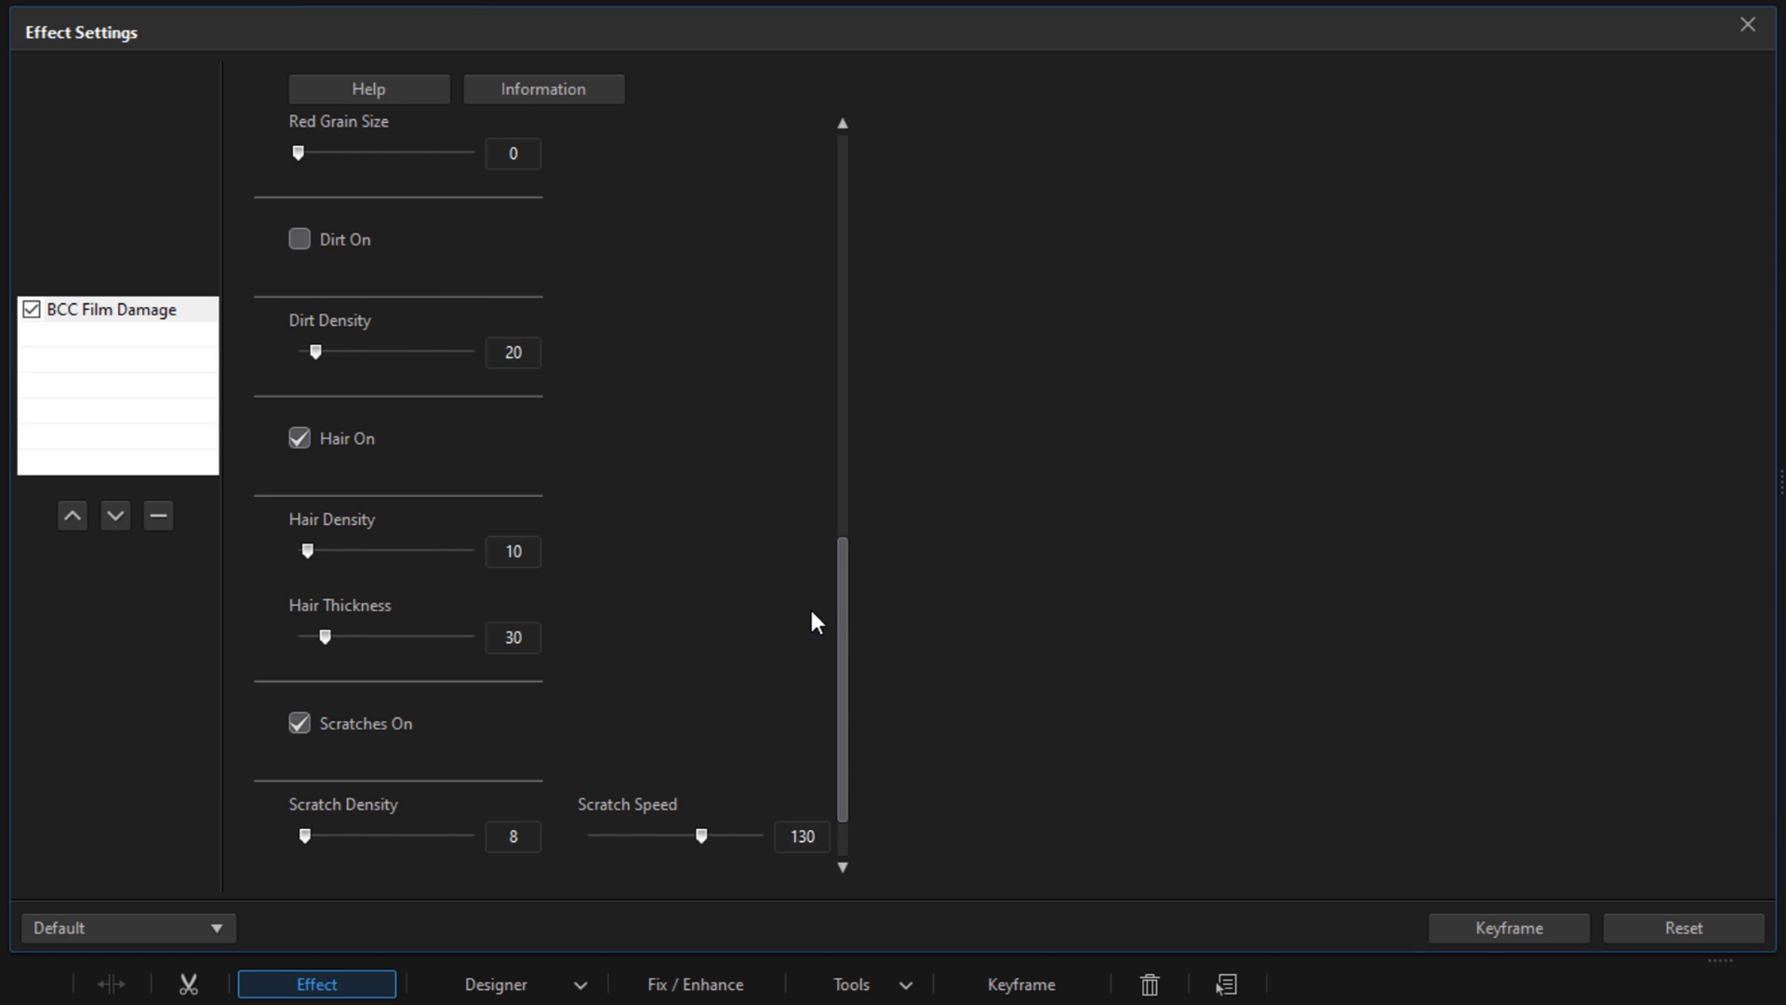
scroll(down, 3)
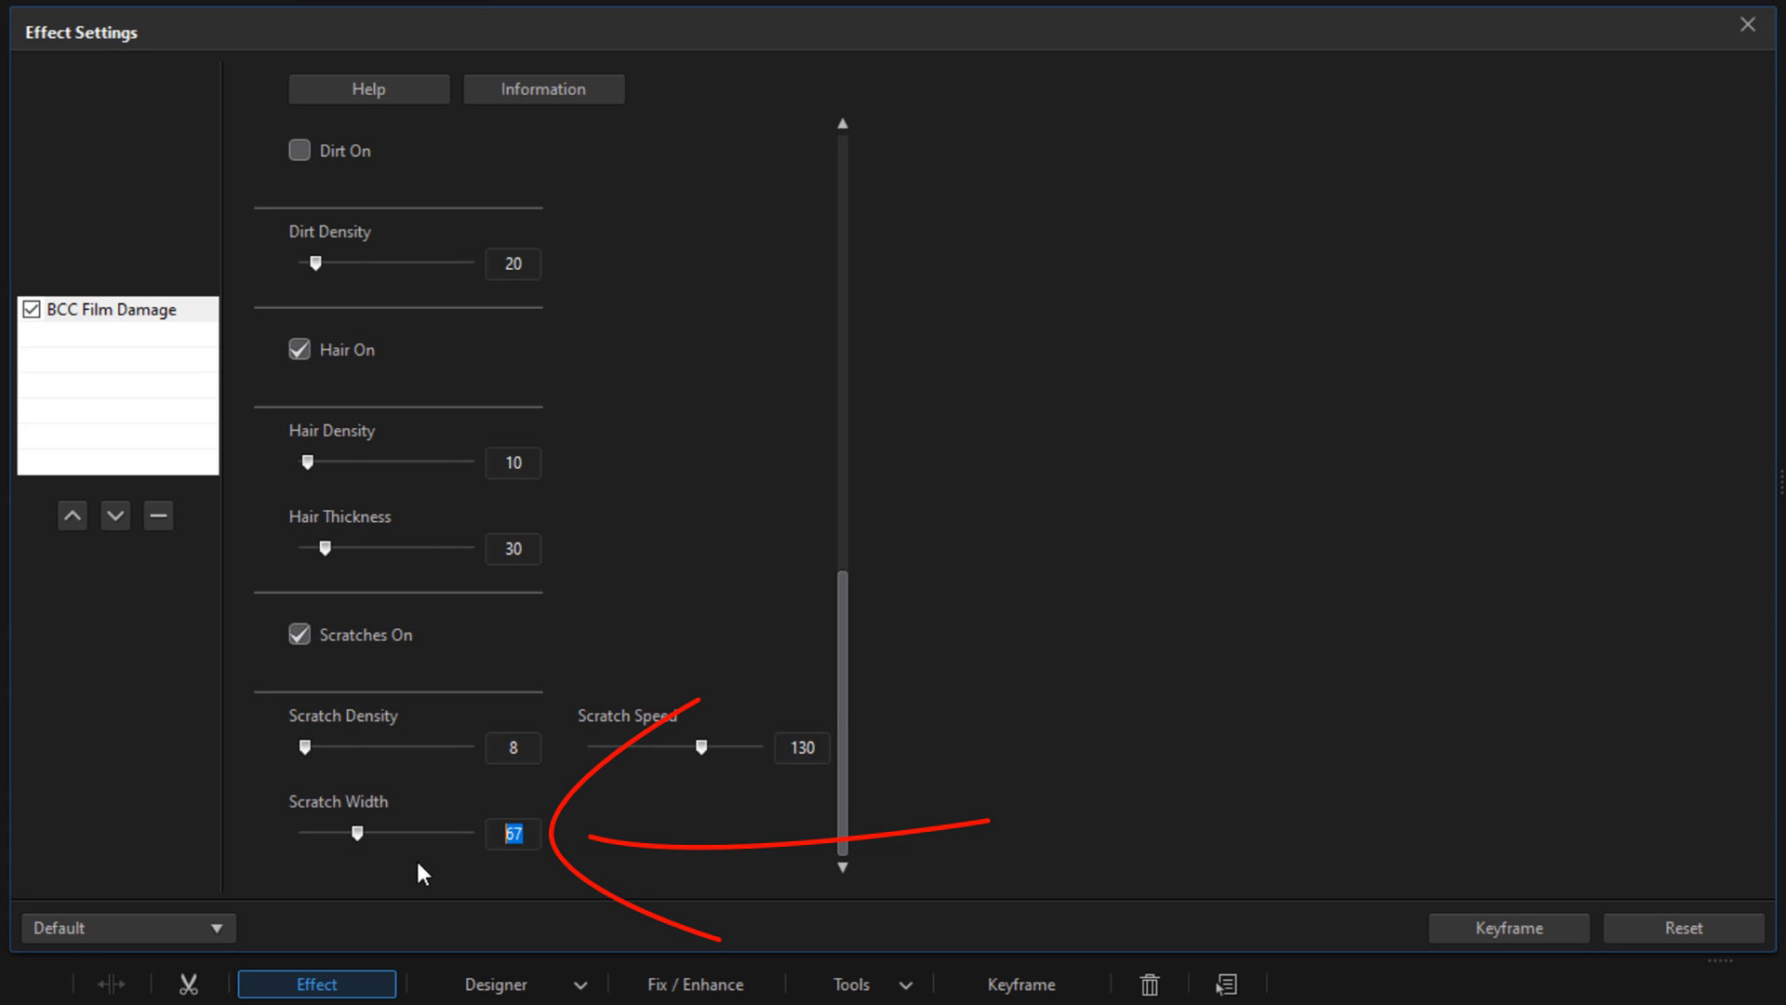
drag(355, 832, 473, 833)
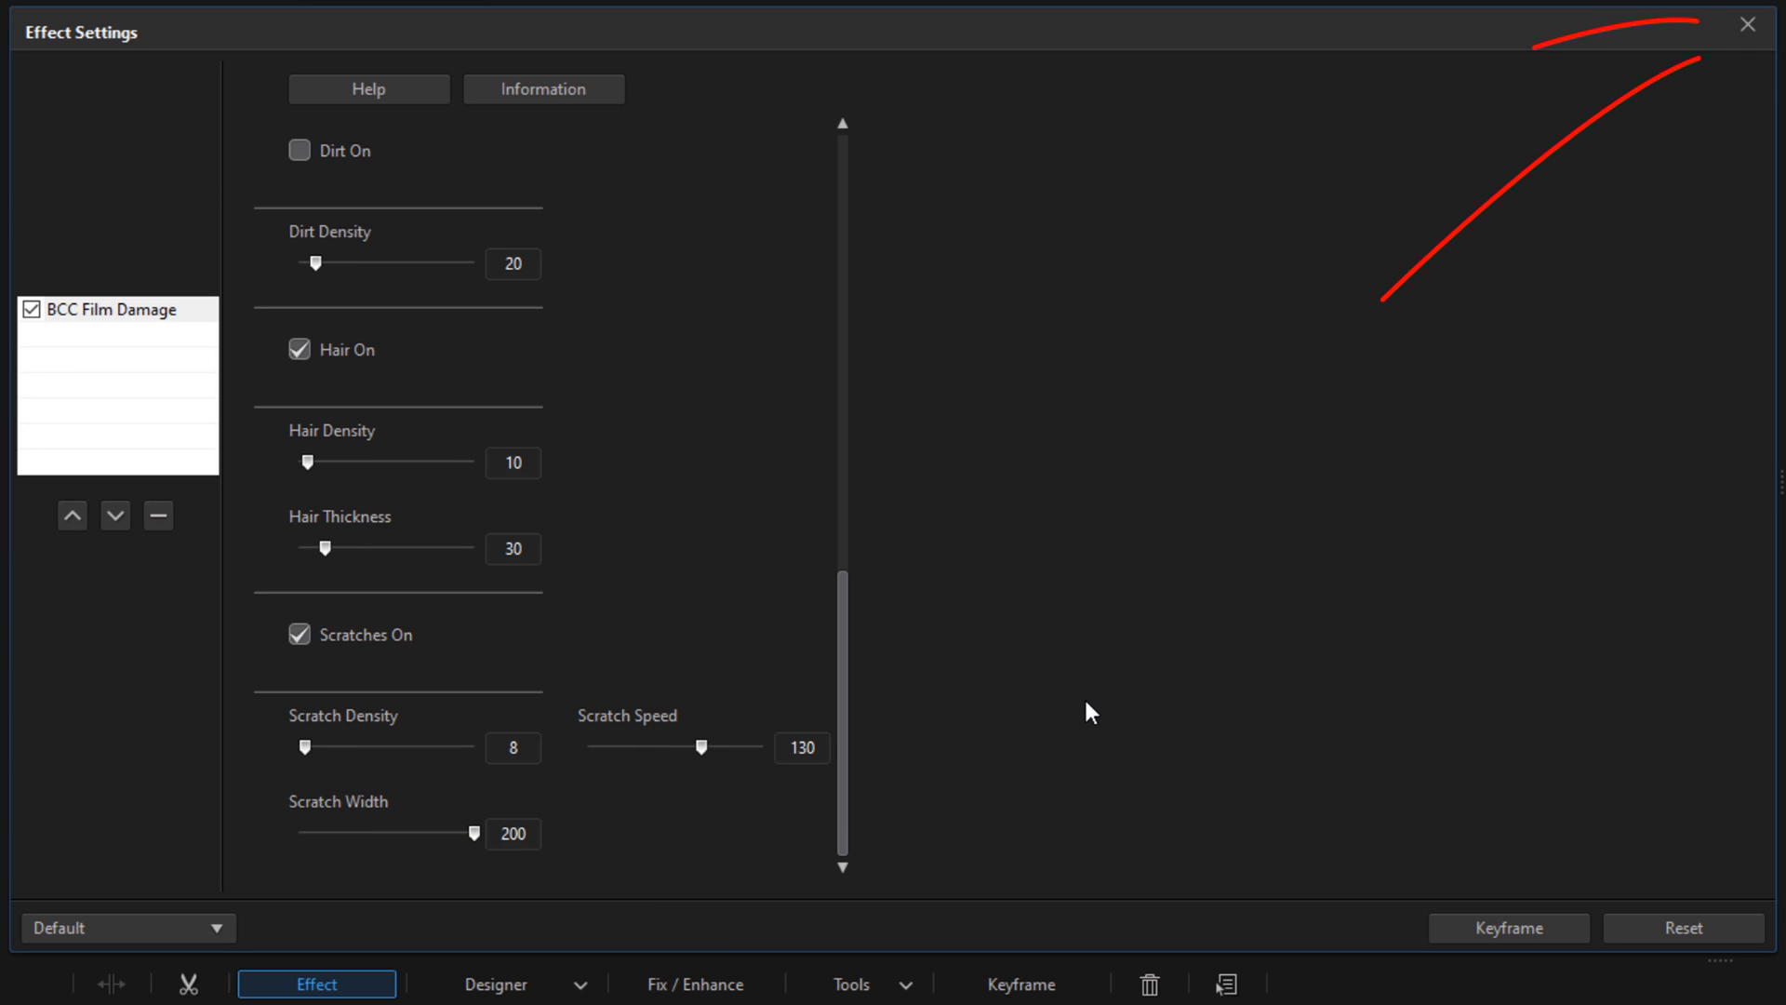
mouse_move(1752, 27)
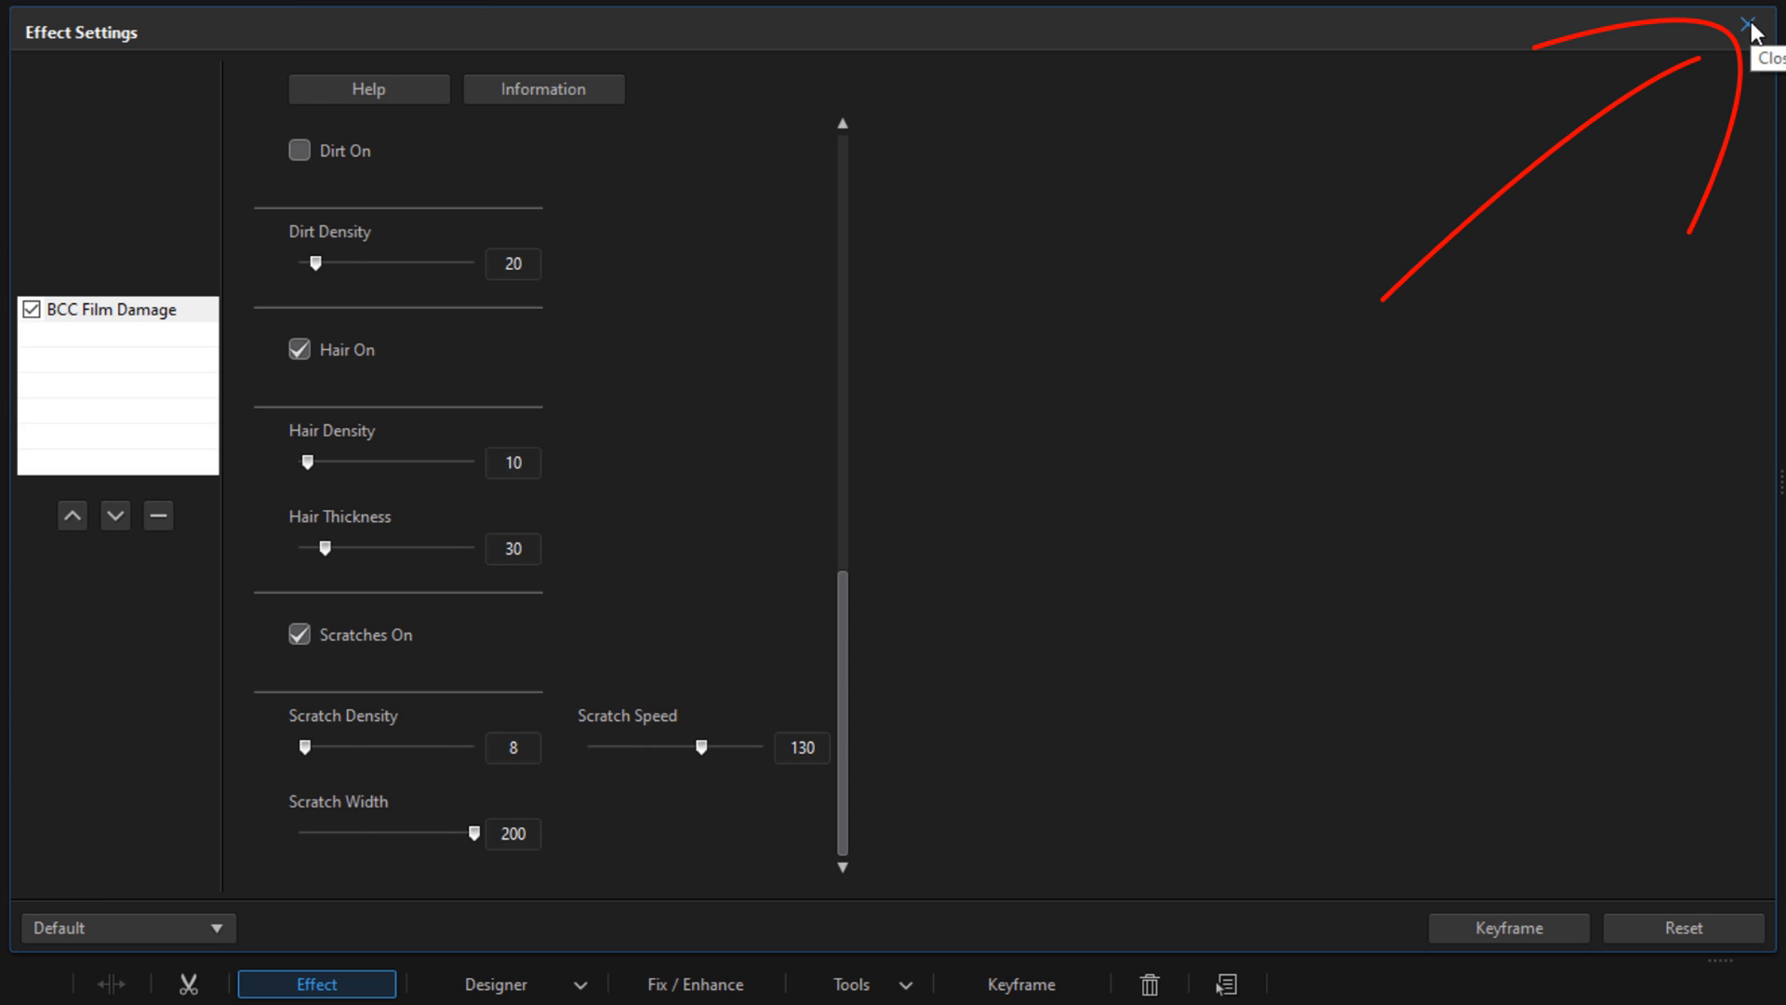
click(1774, 31)
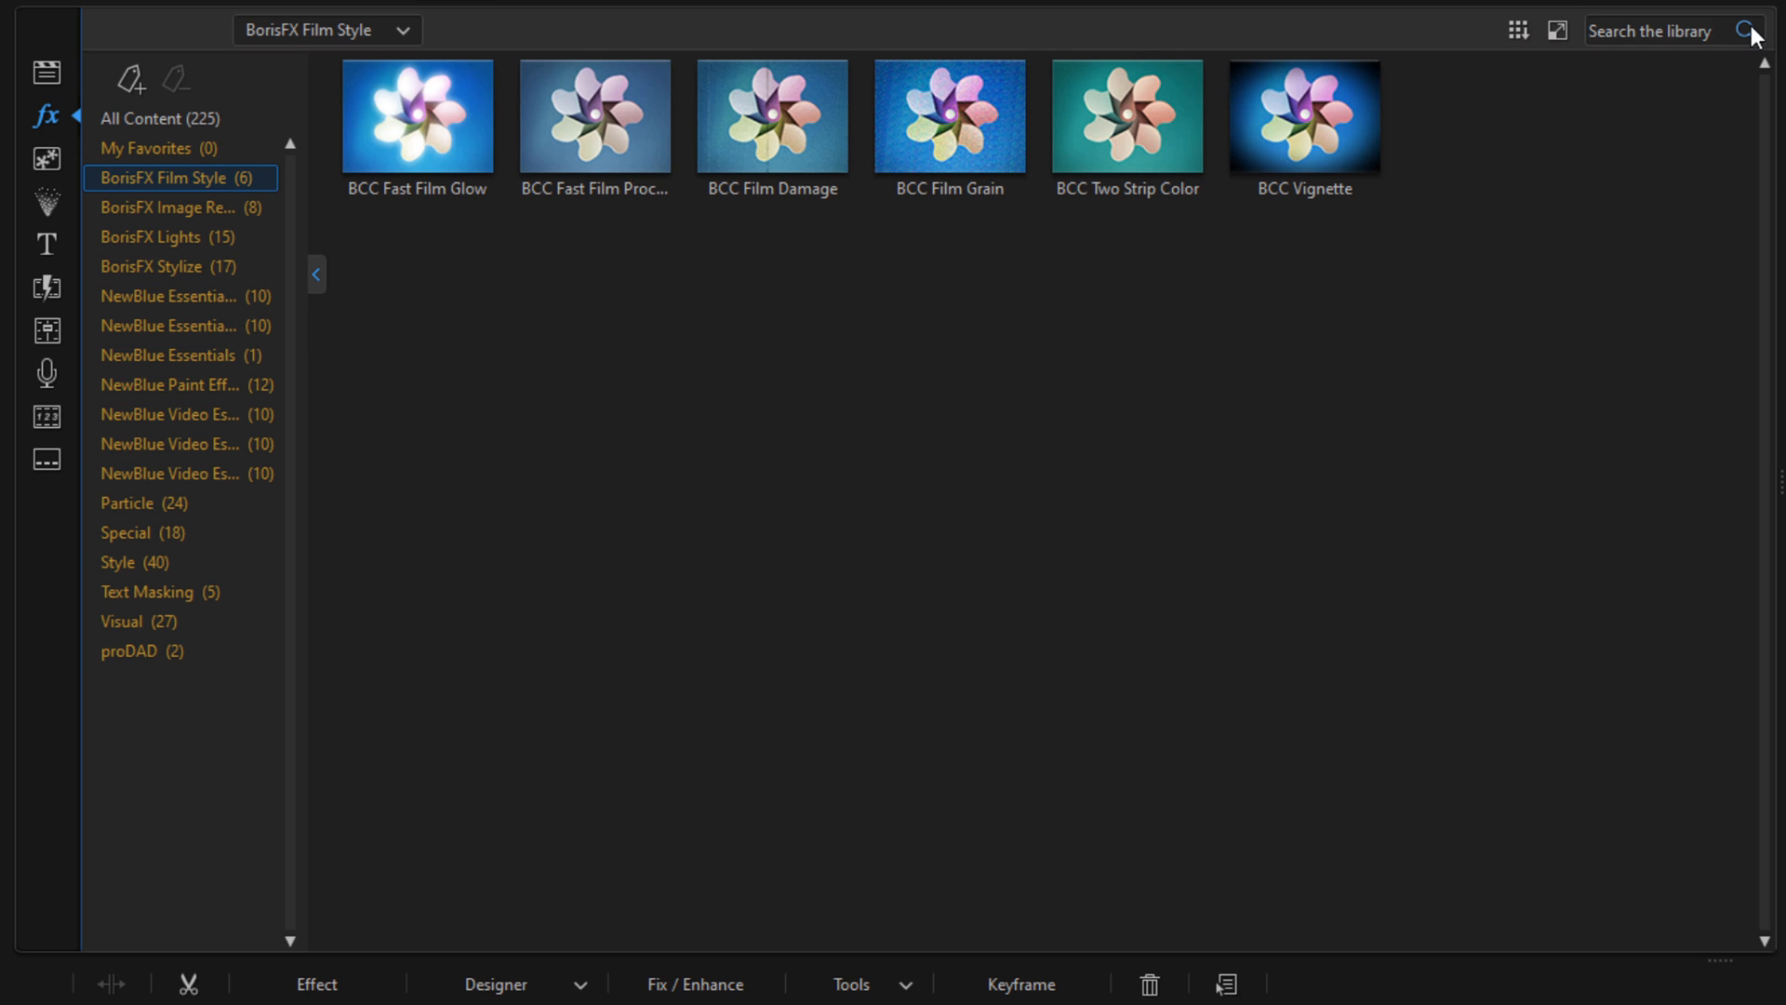
Drag the Skip effect from the Special collection onto the CanalVenice clip.
click(1303, 116)
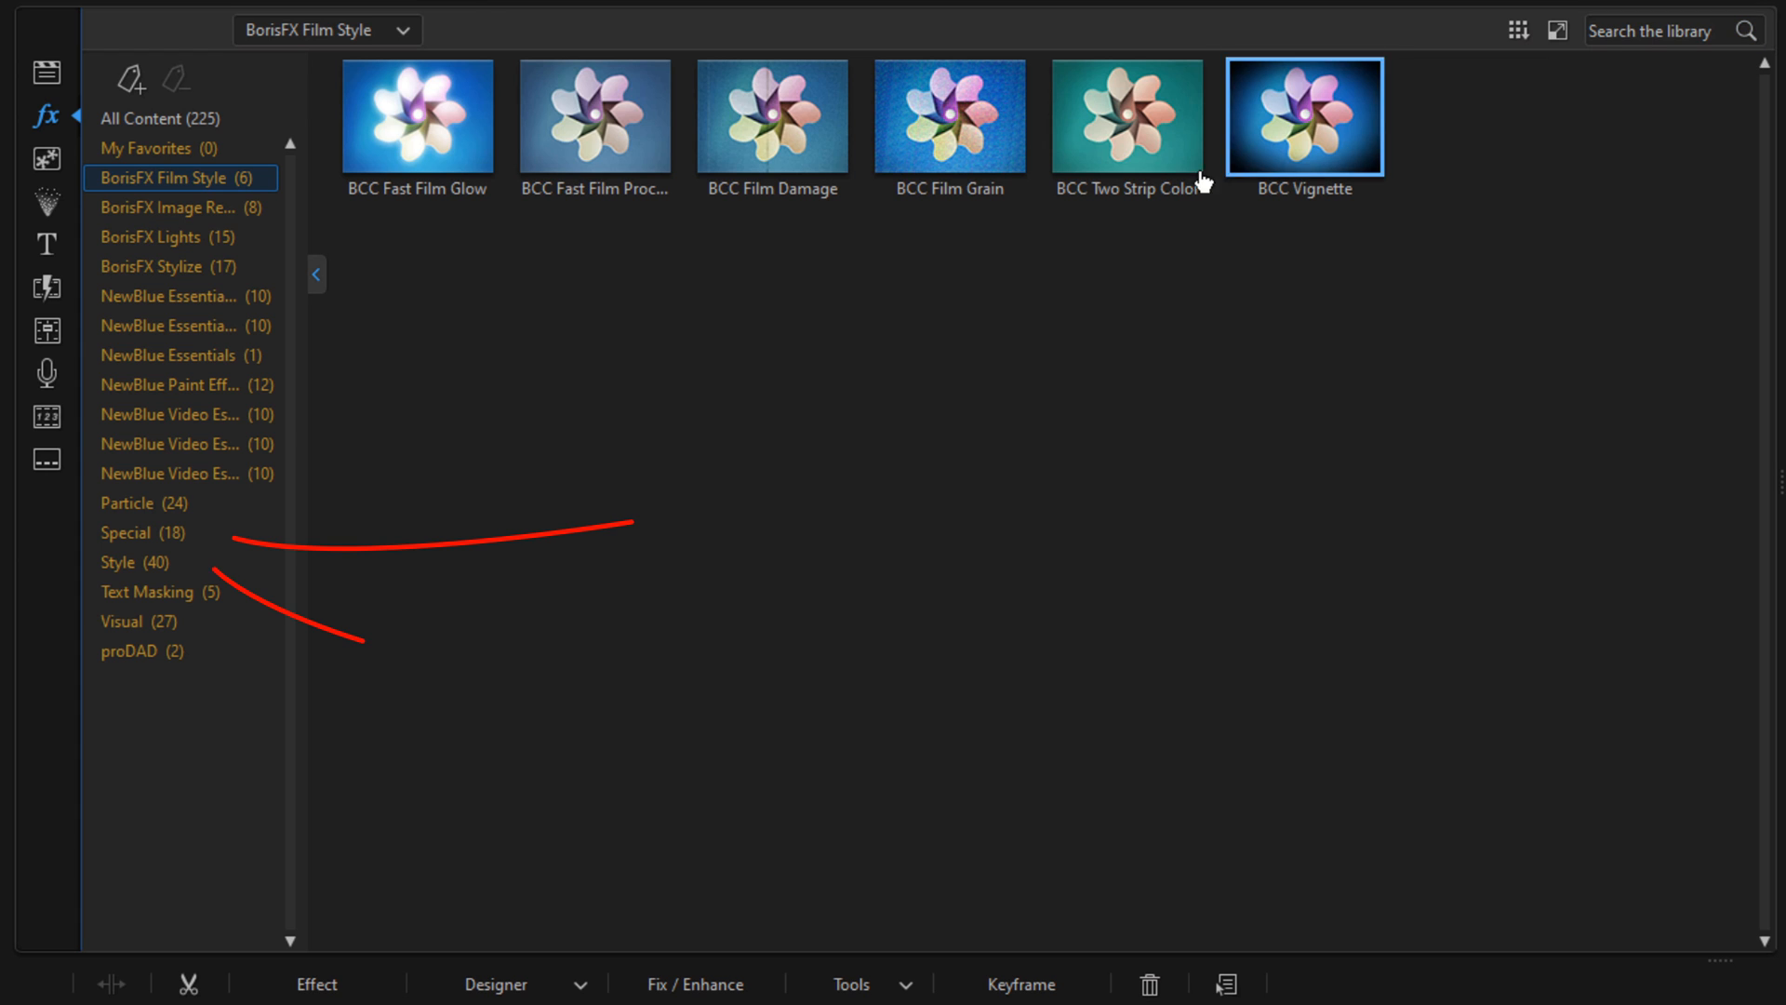
click(137, 533)
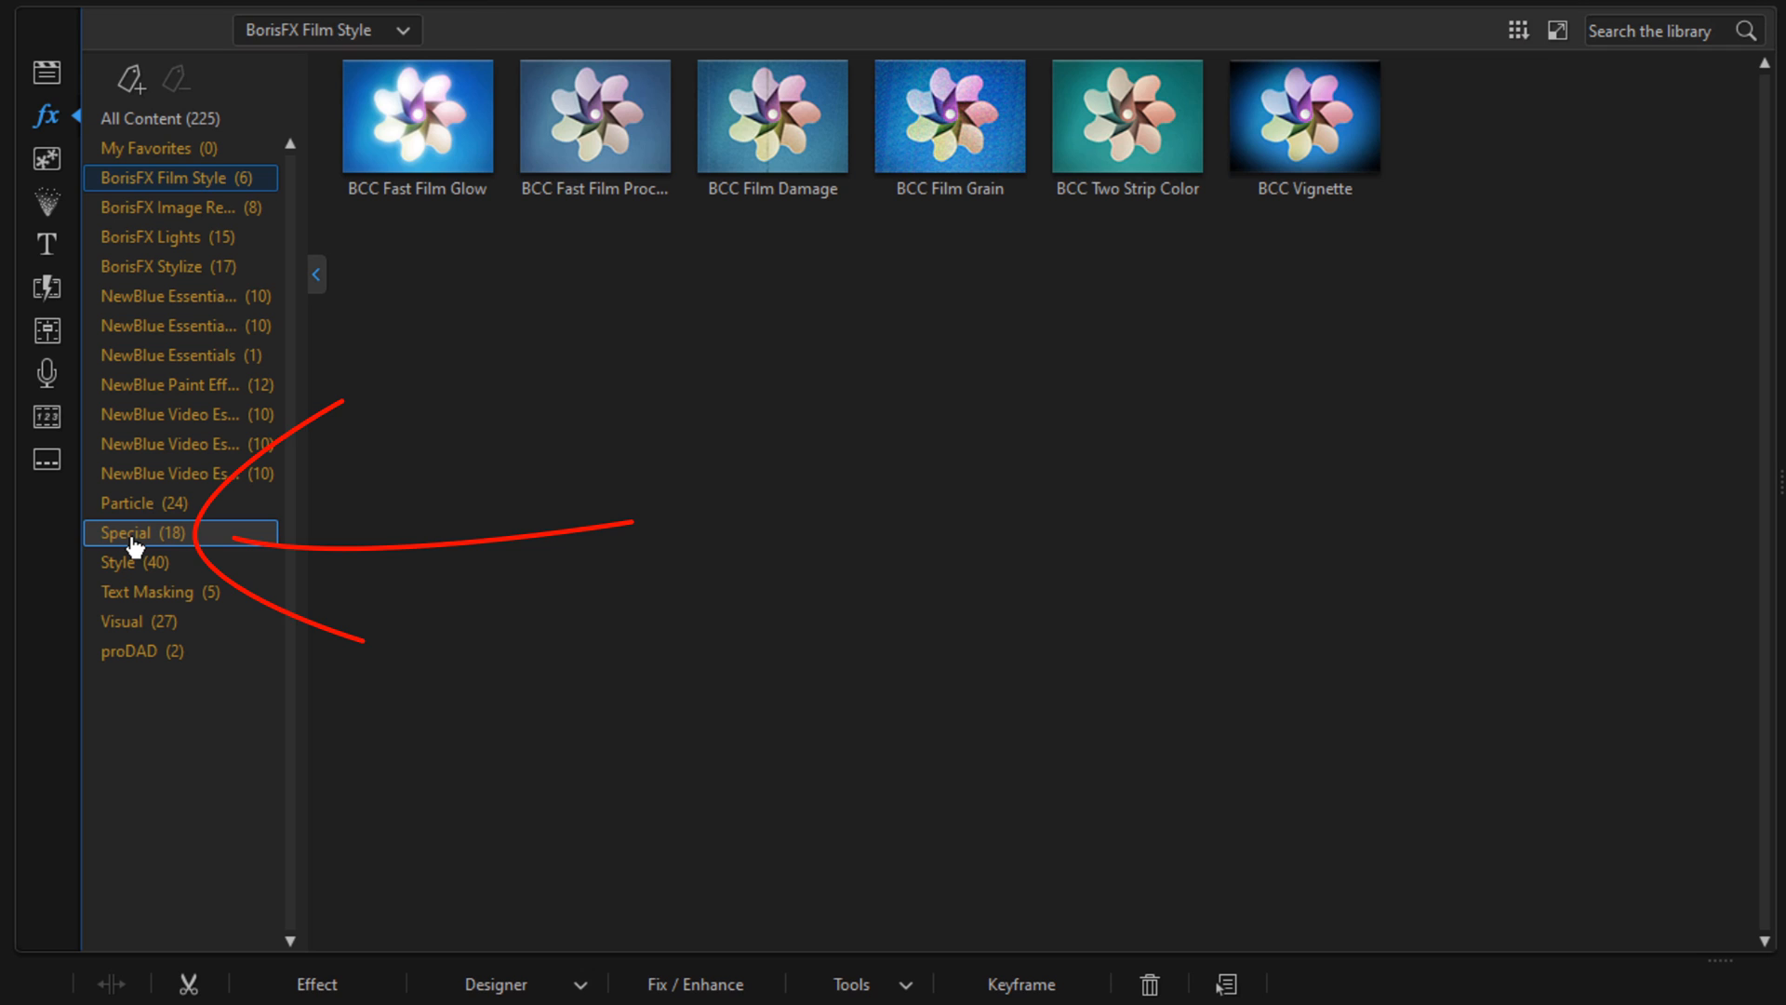
click(126, 532)
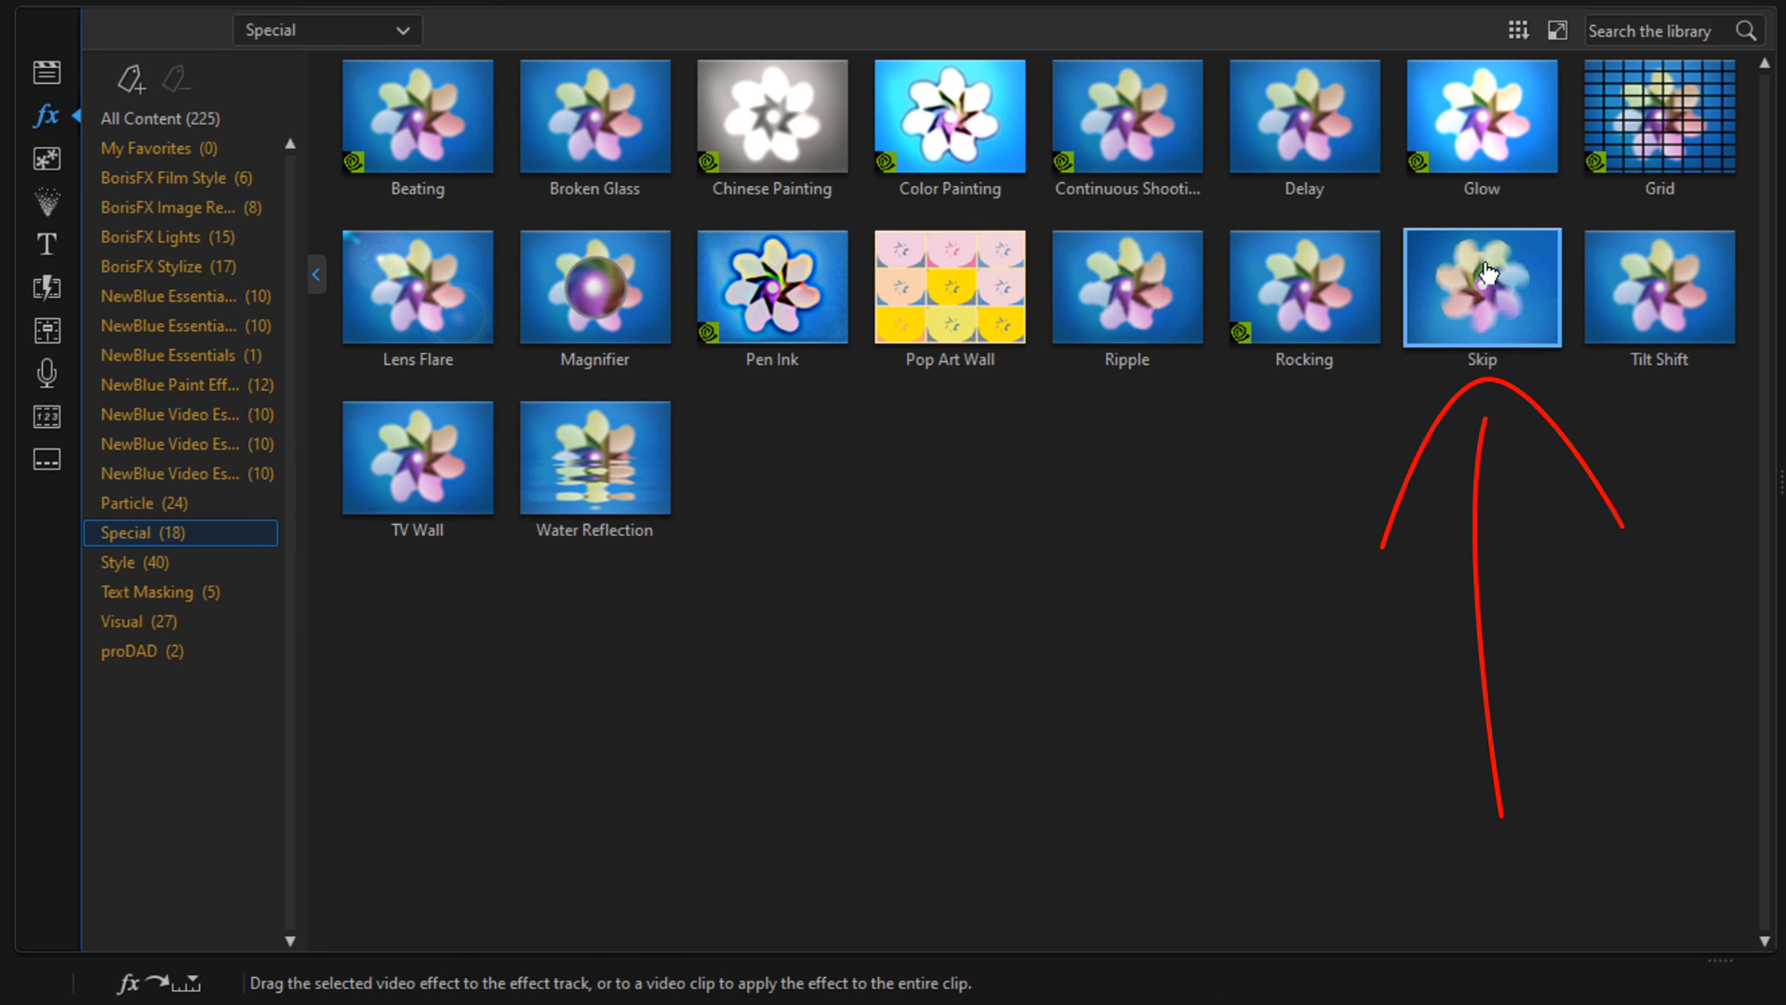
drag(1482, 286, 1111, 717)
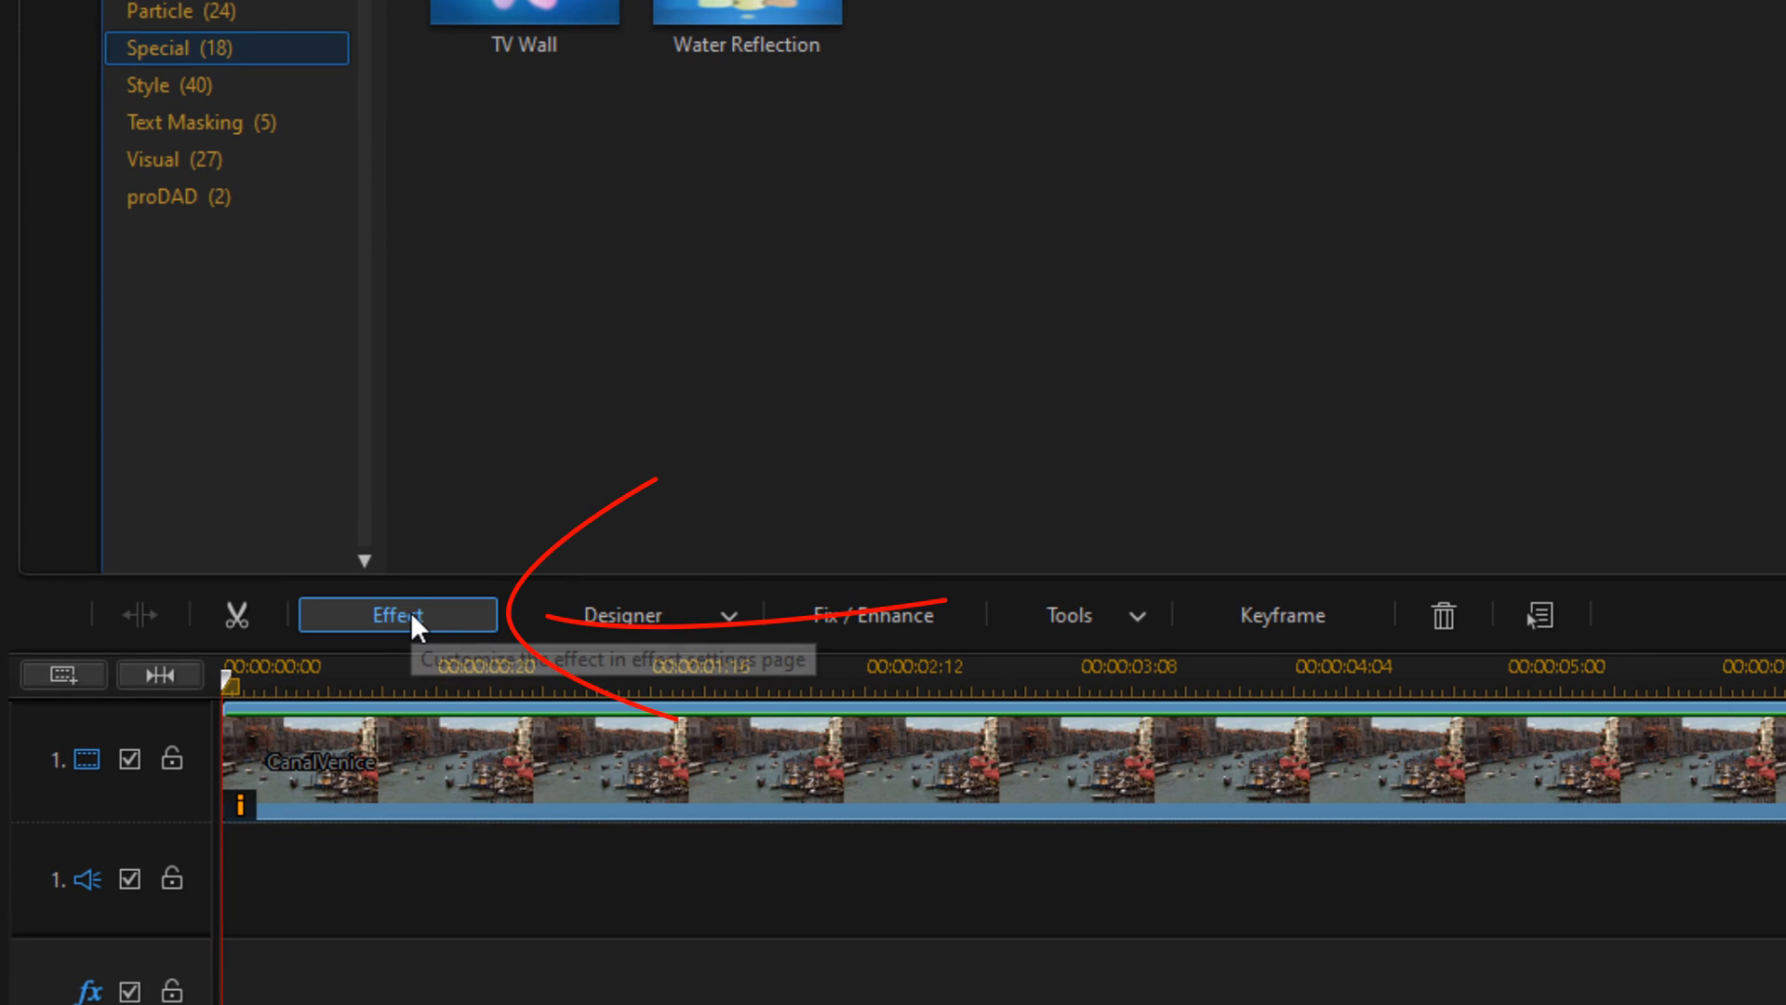
mouse_move(397, 614)
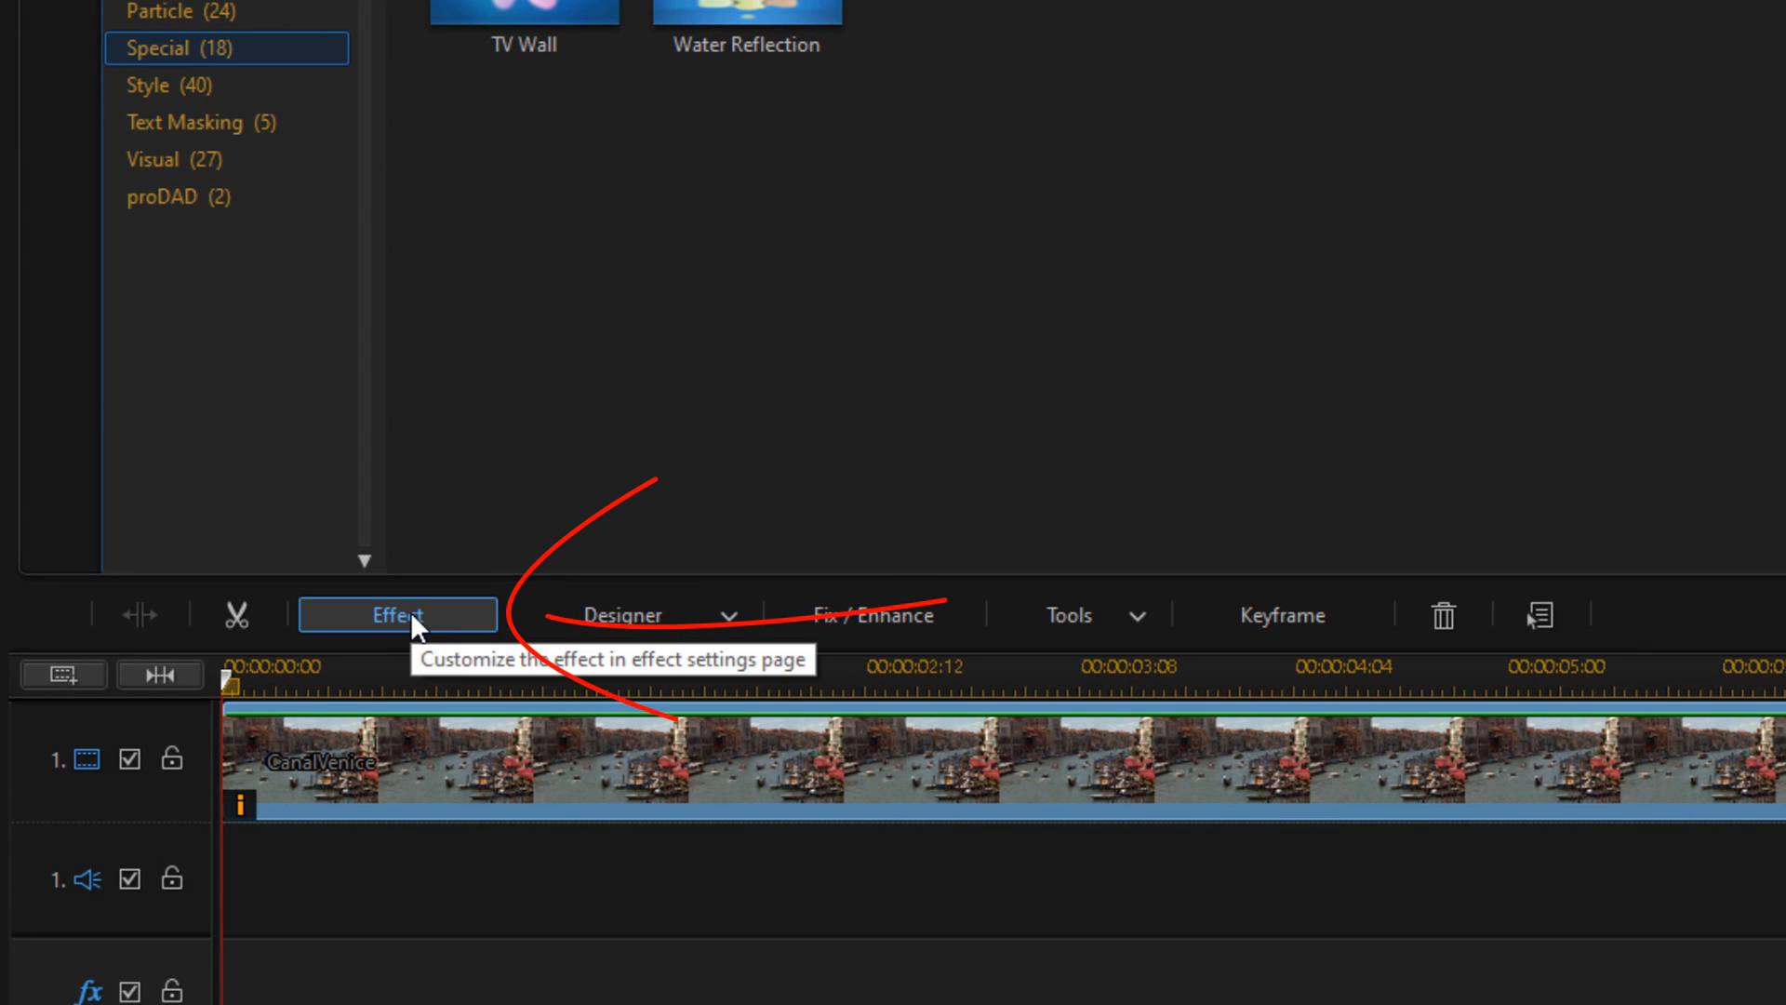
Set the Skip effect's frequency to 3 and close Effect Settings.
click(397, 615)
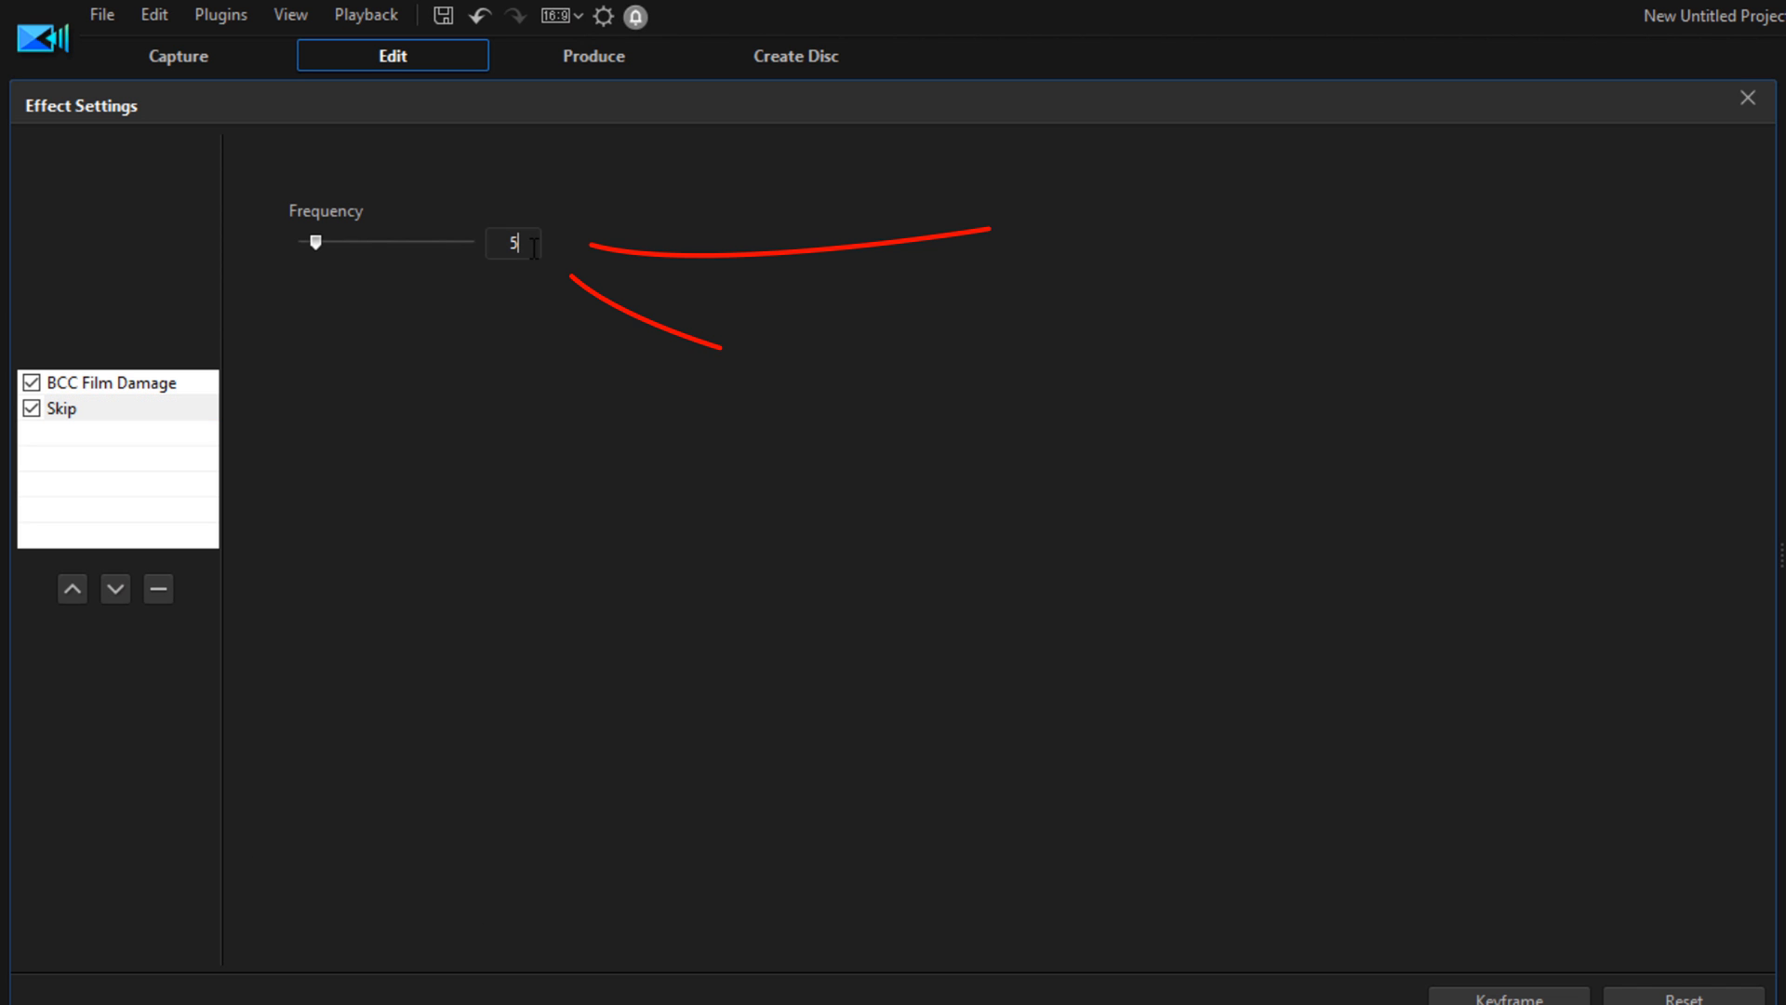
triple_click(512, 242)
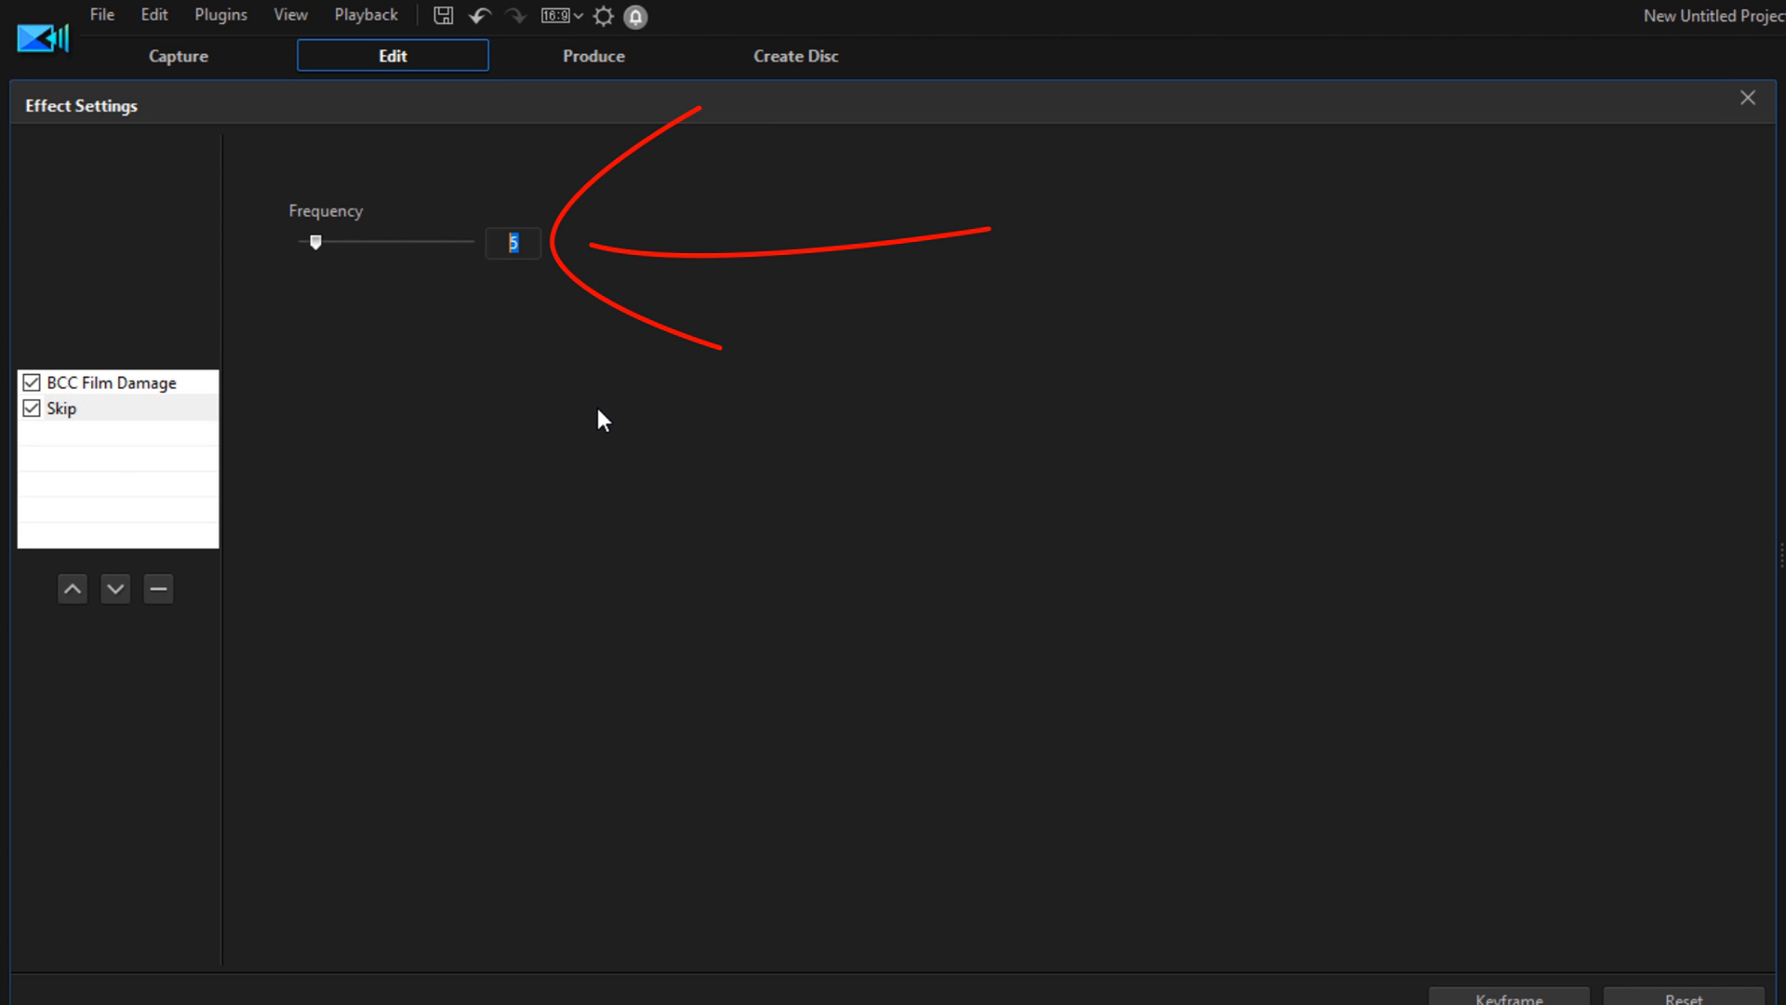
drag(316, 242, 308, 242)
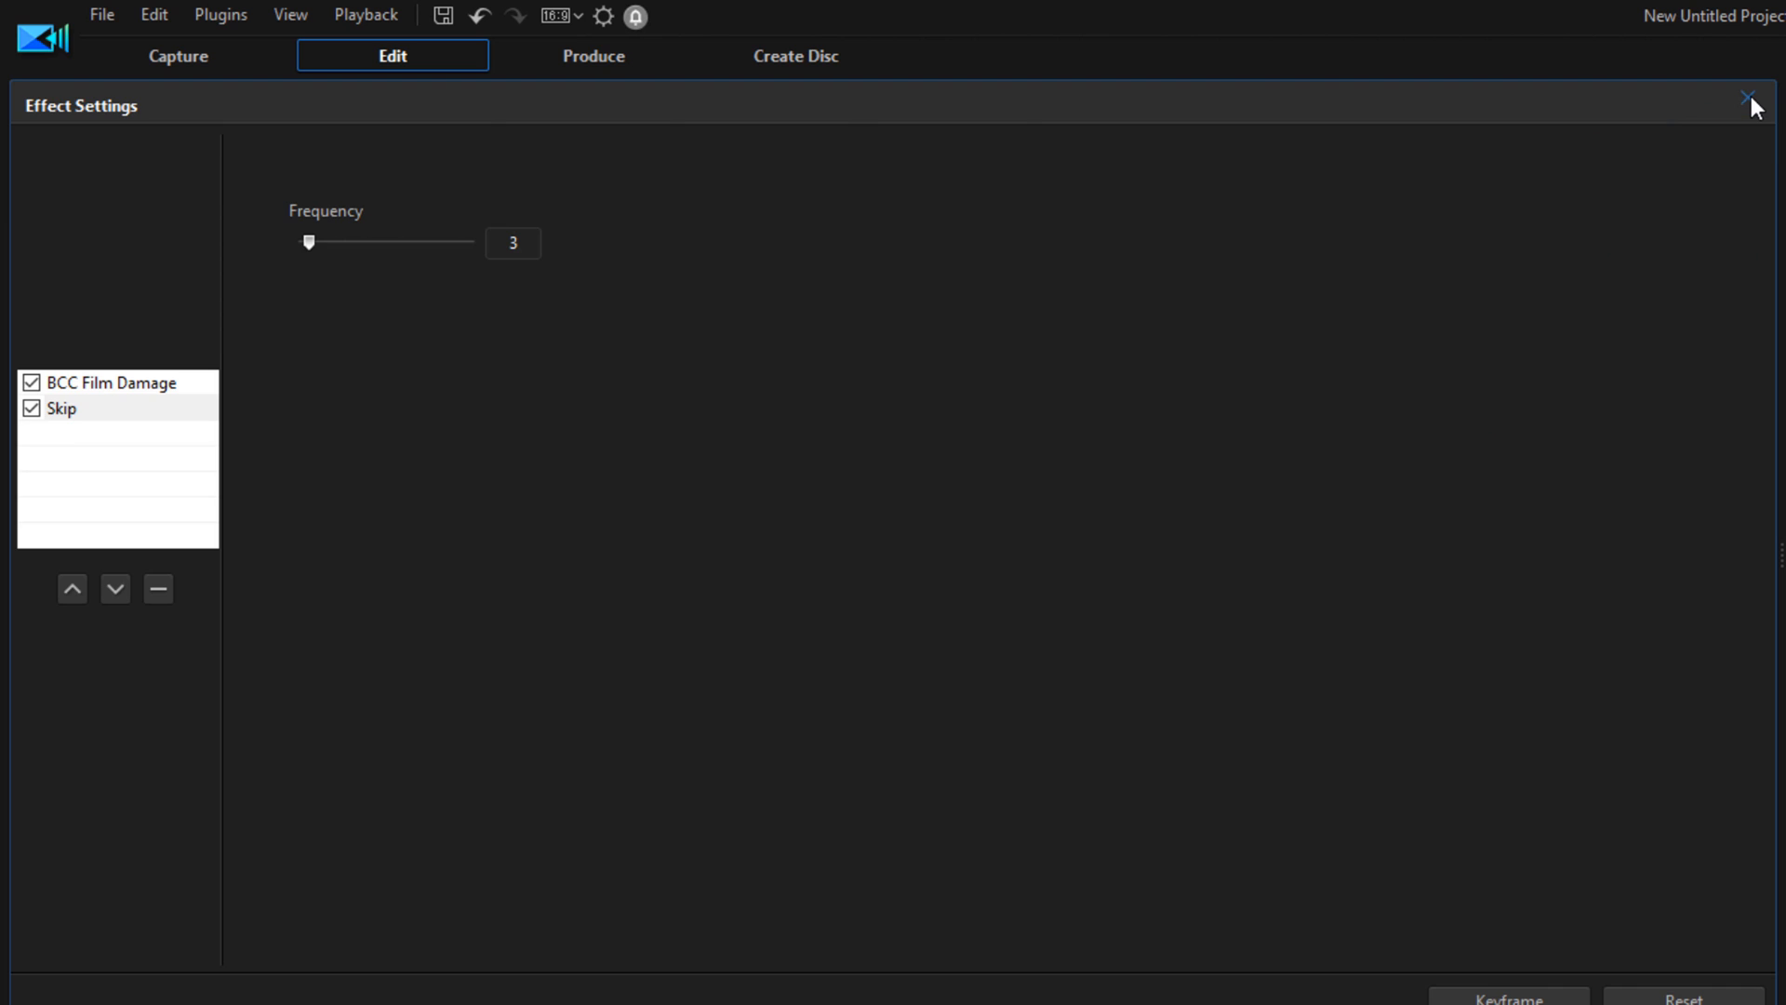
click(1754, 105)
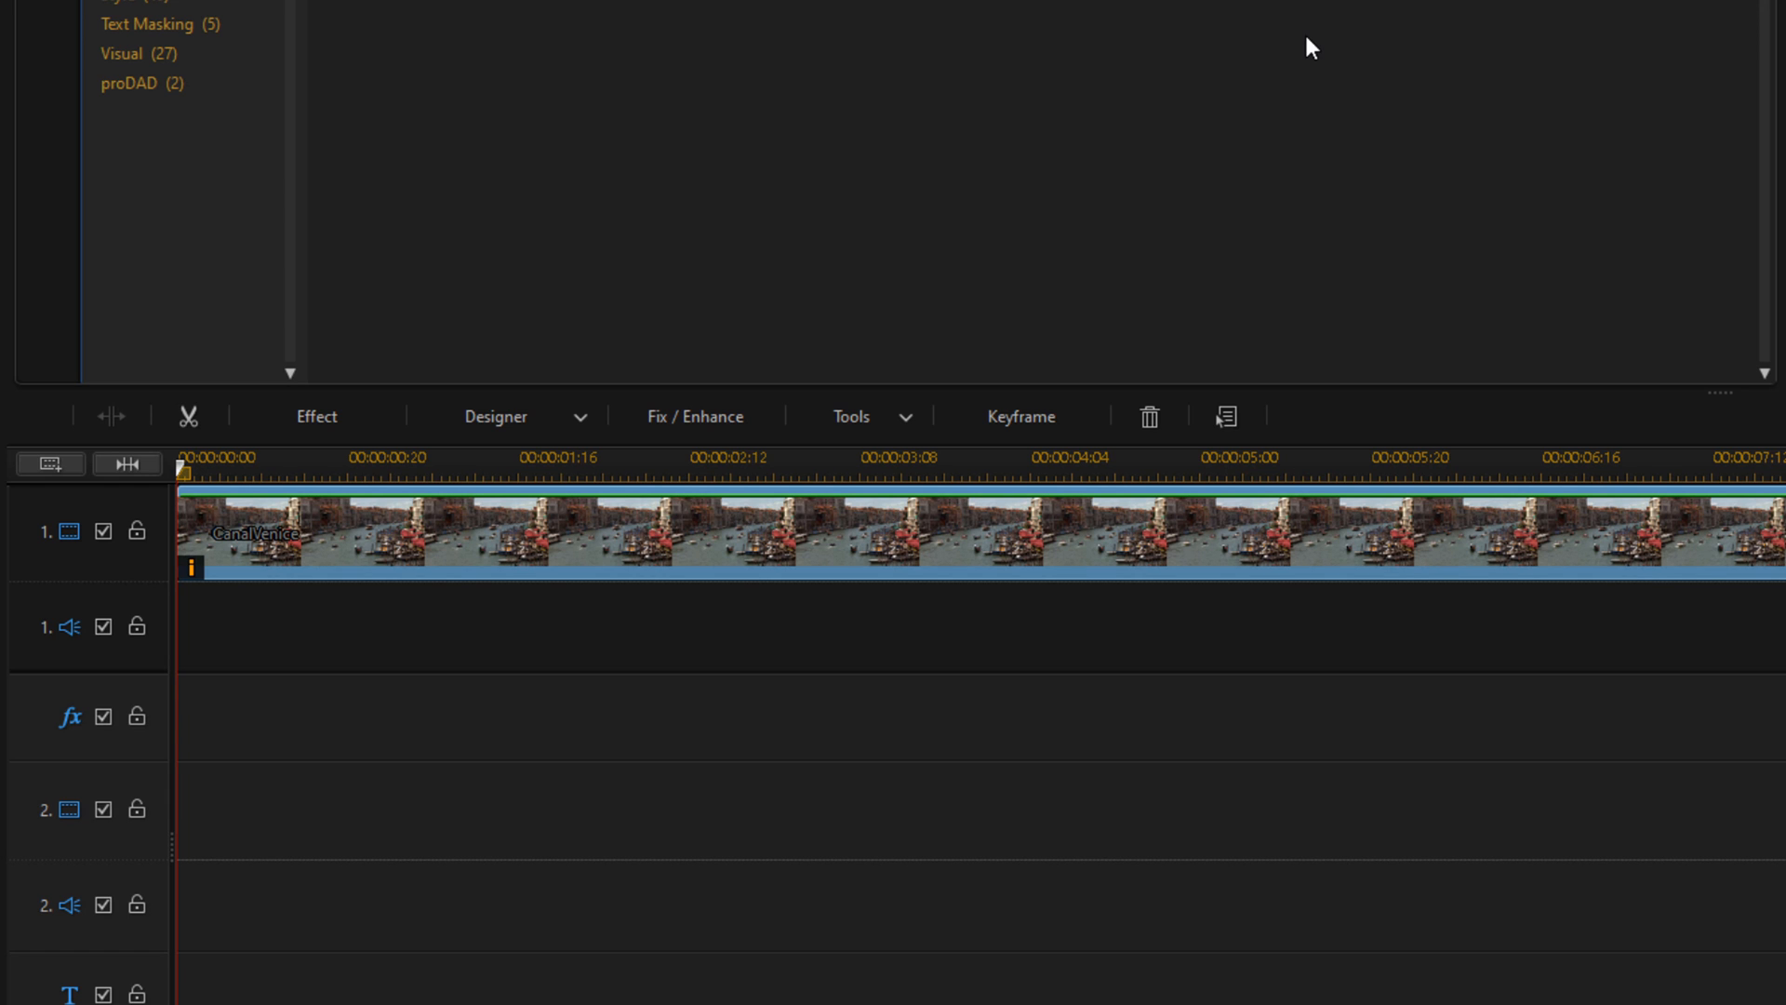
mouse_move(813, 559)
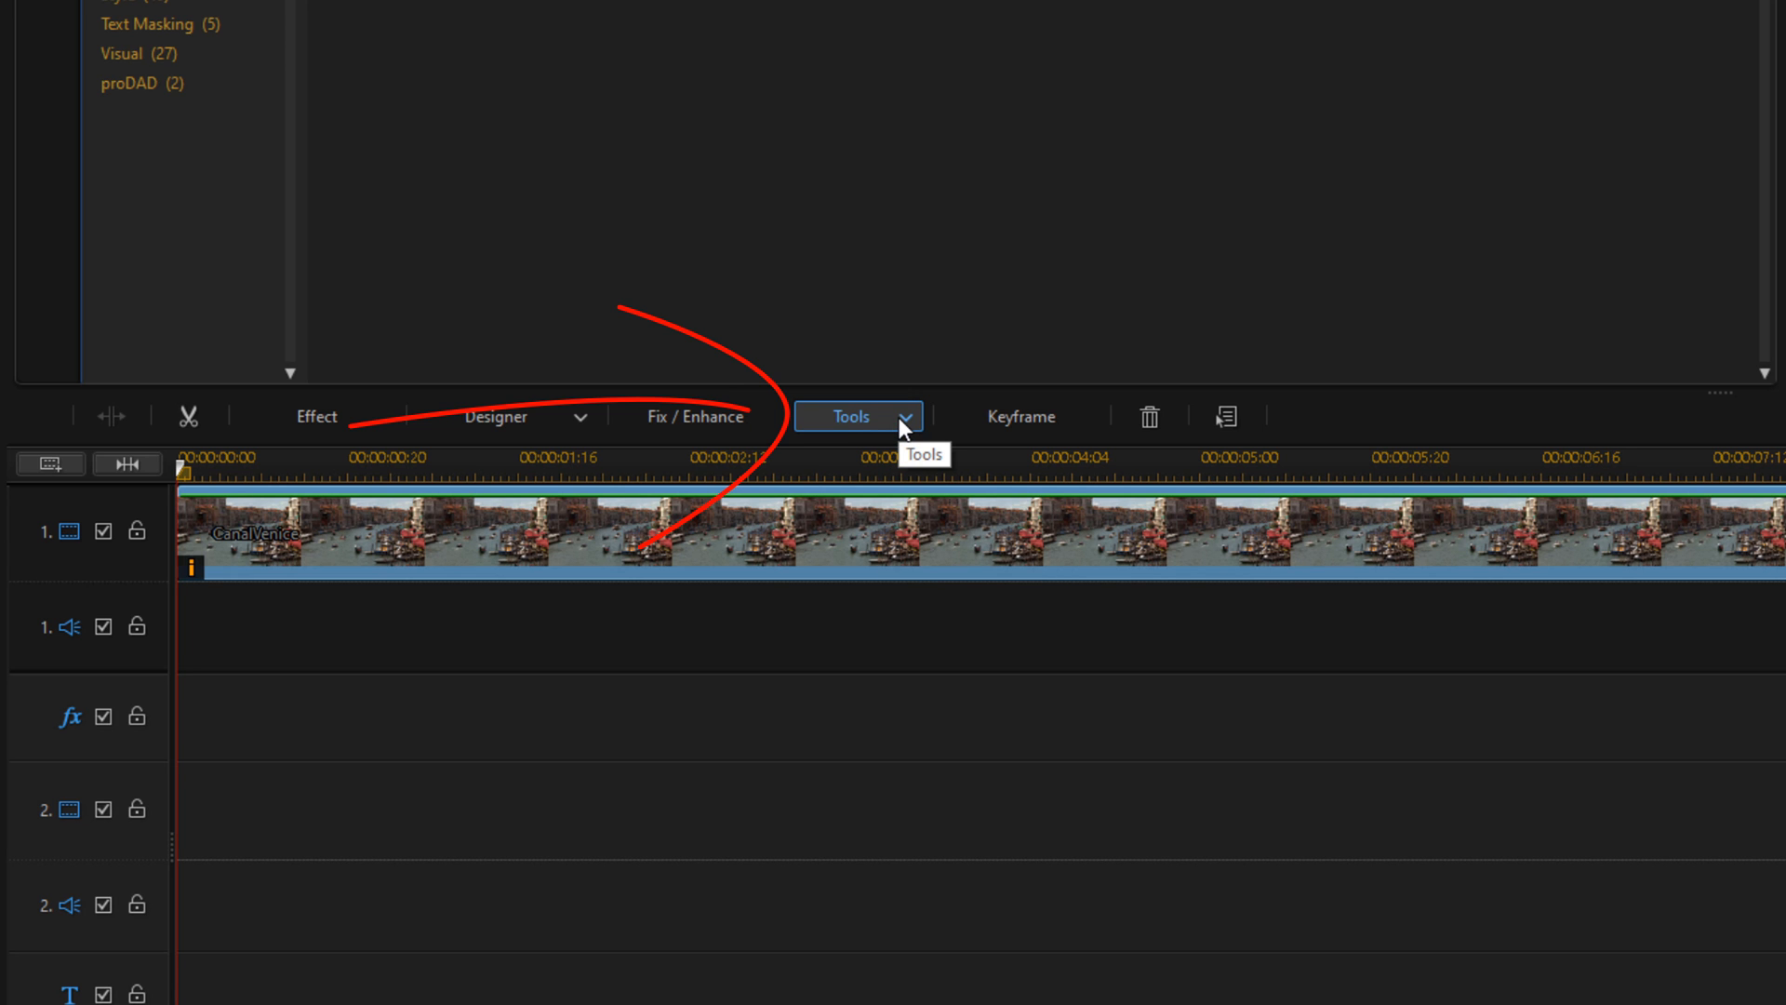
Open Video Speed Designer from the Tools menu's Power Tools.
click(855, 415)
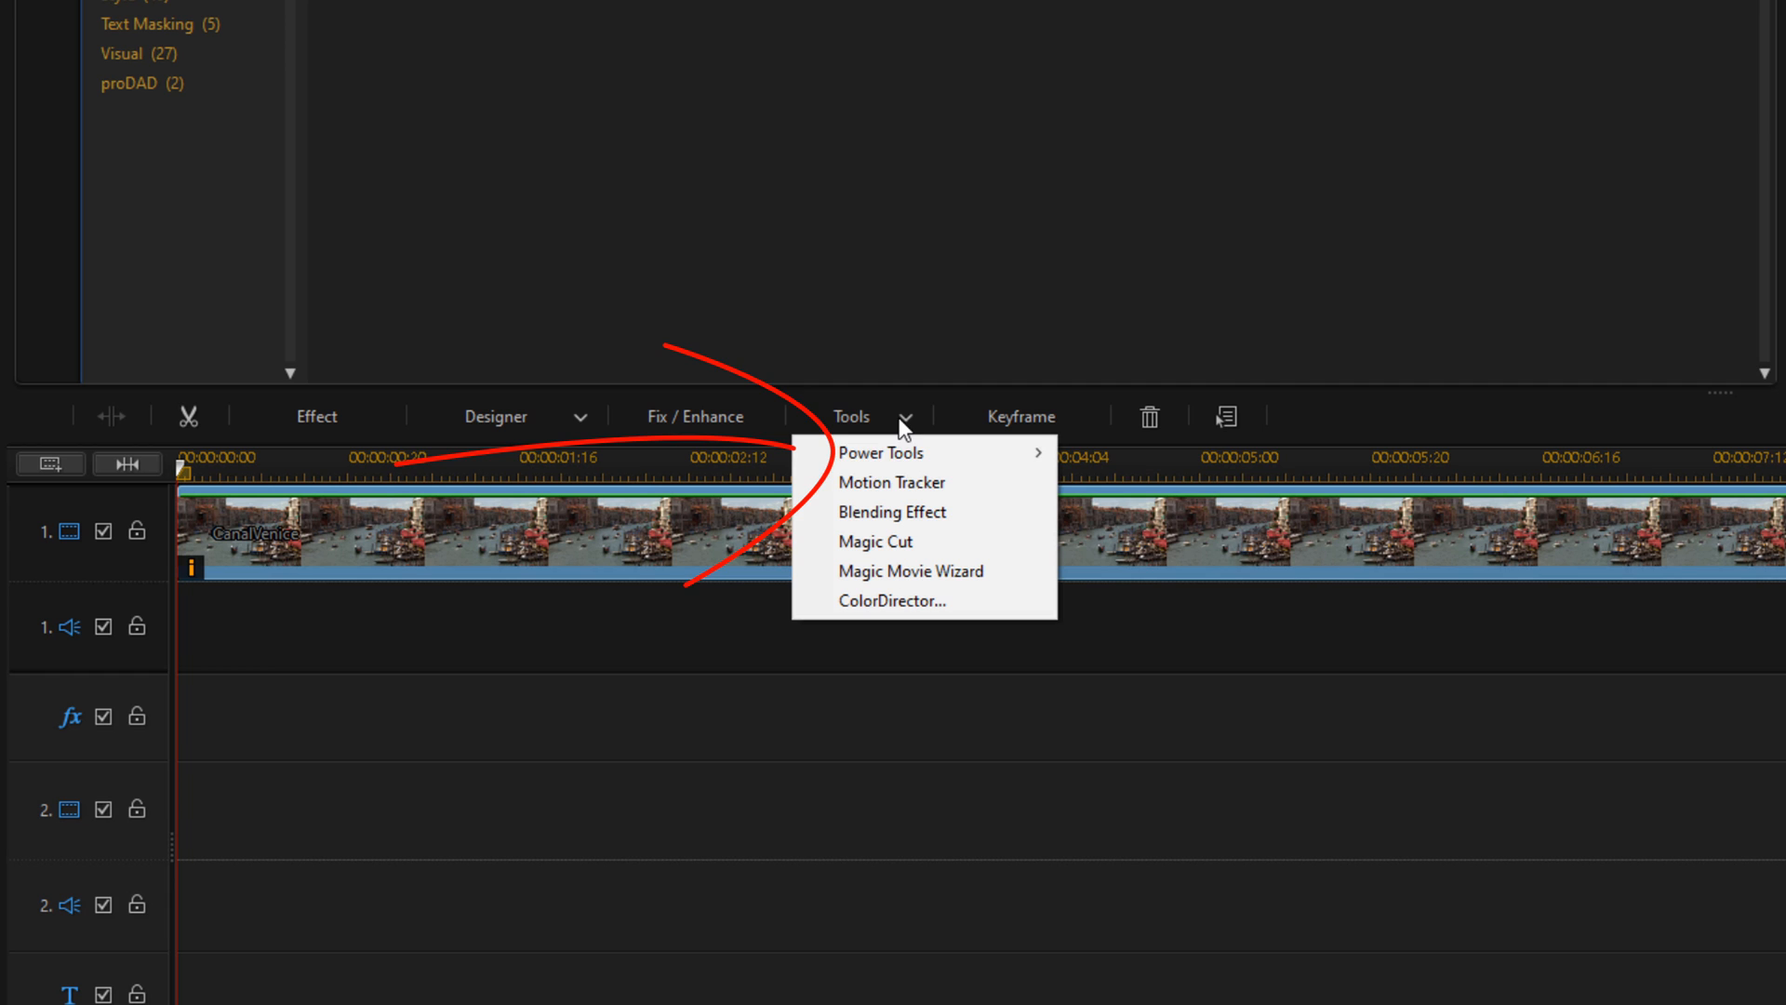
mouse_move(879, 452)
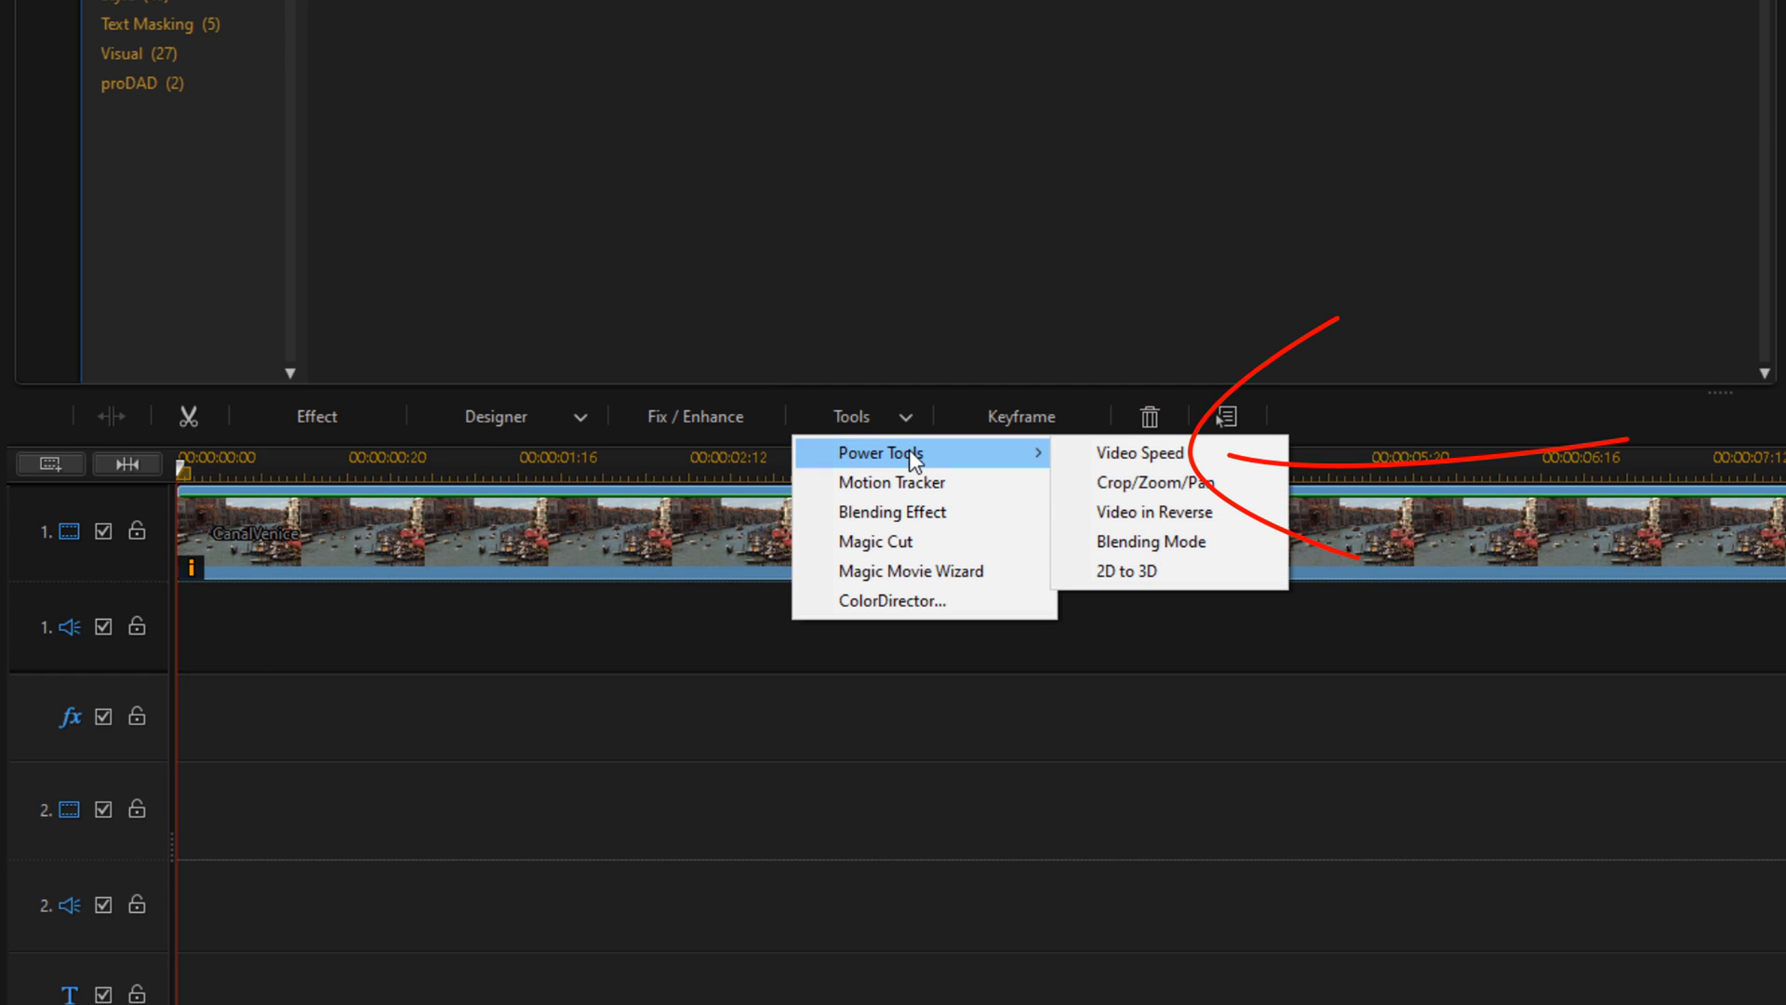
mouse_move(1127, 453)
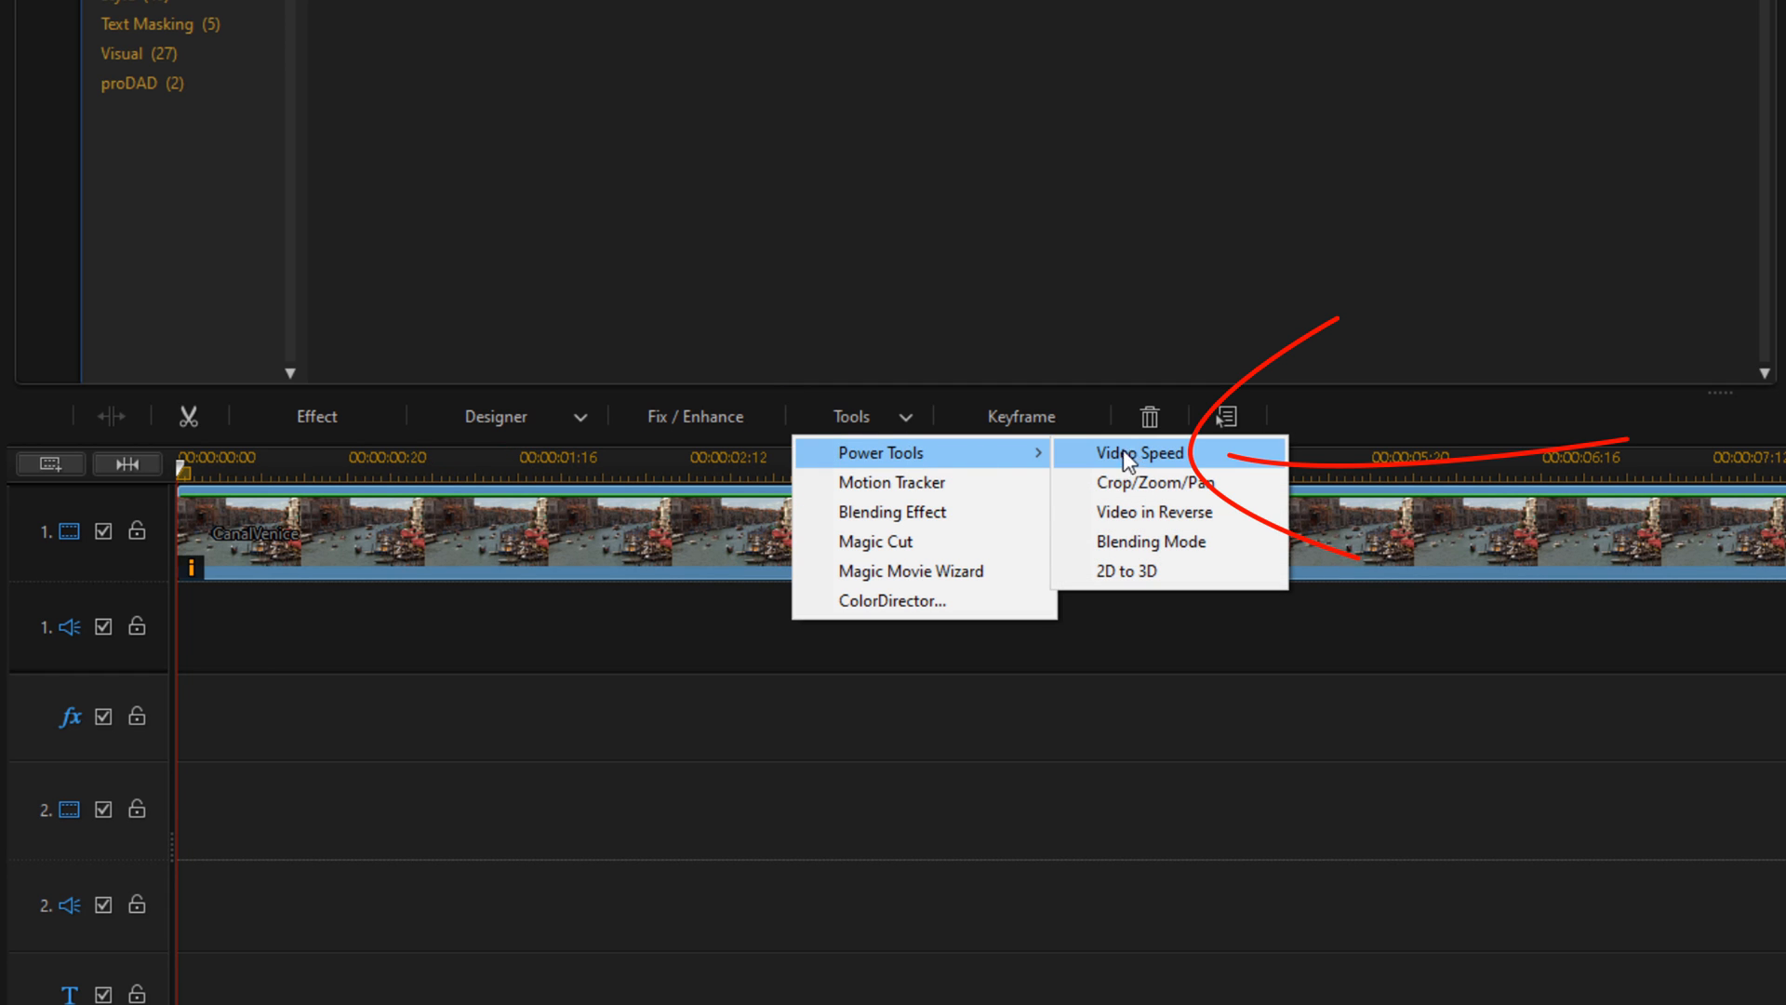
click(1122, 453)
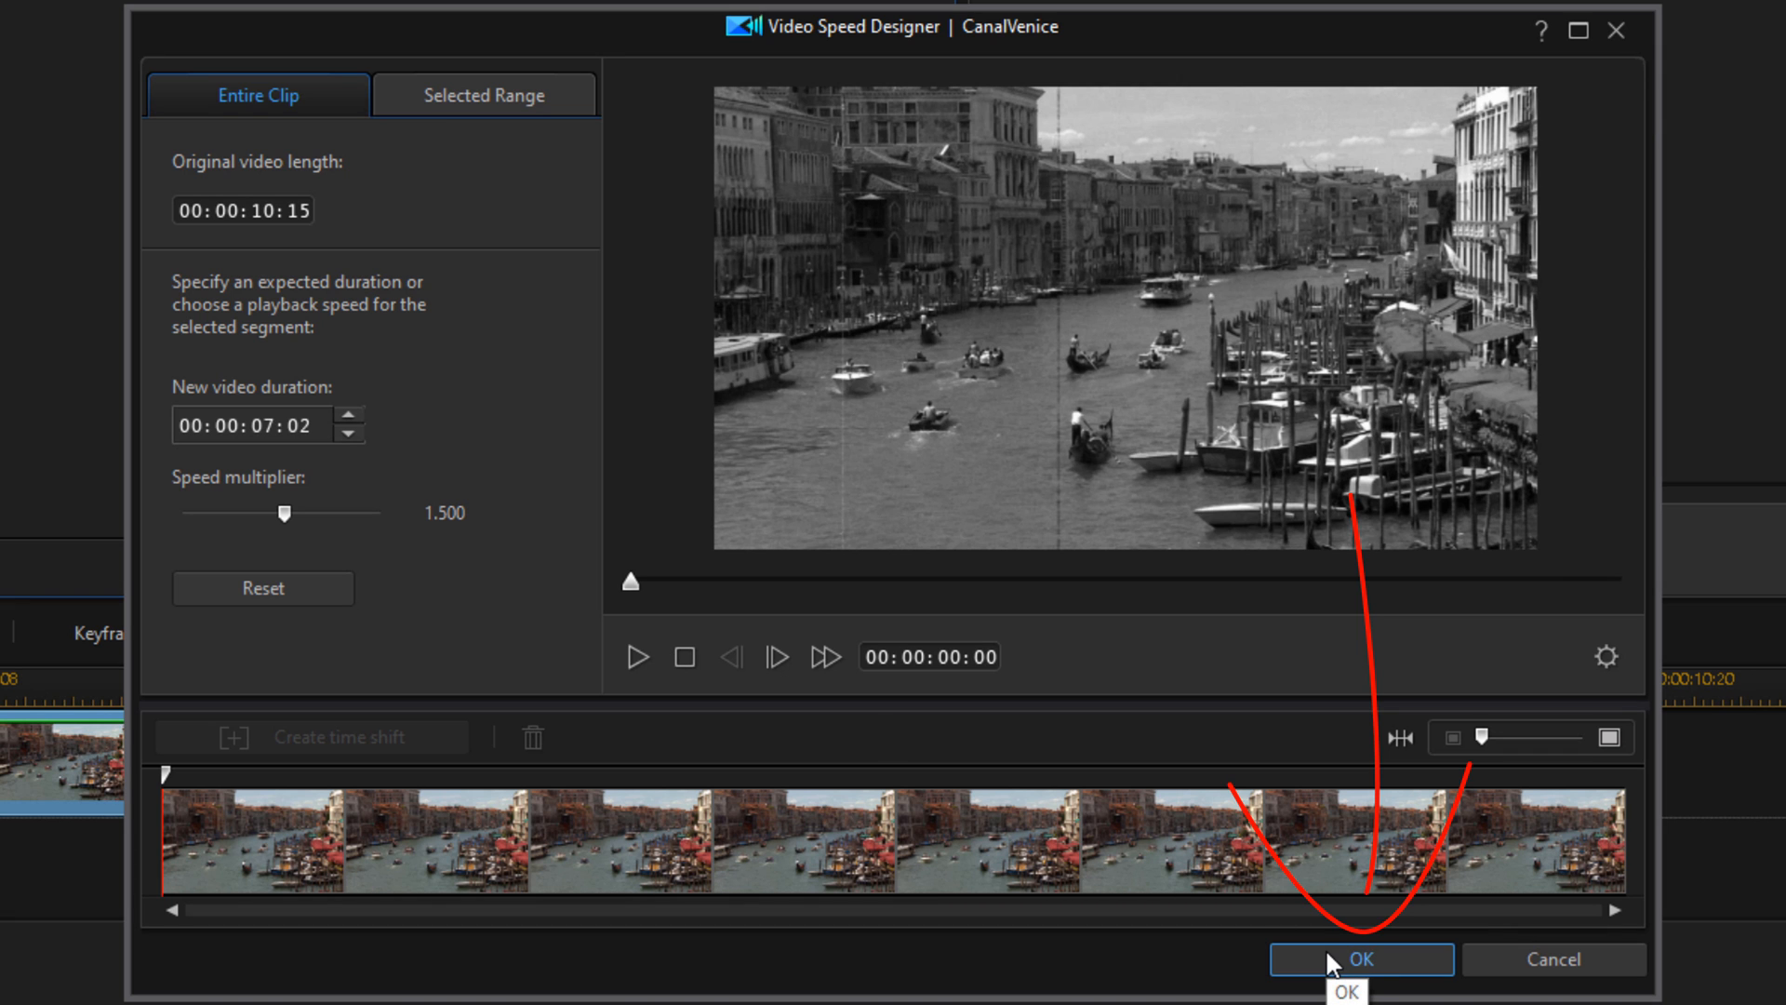
Confirm the 1.5× speed, shortening the CanalVenice clip to about 7 seconds.
click(1361, 959)
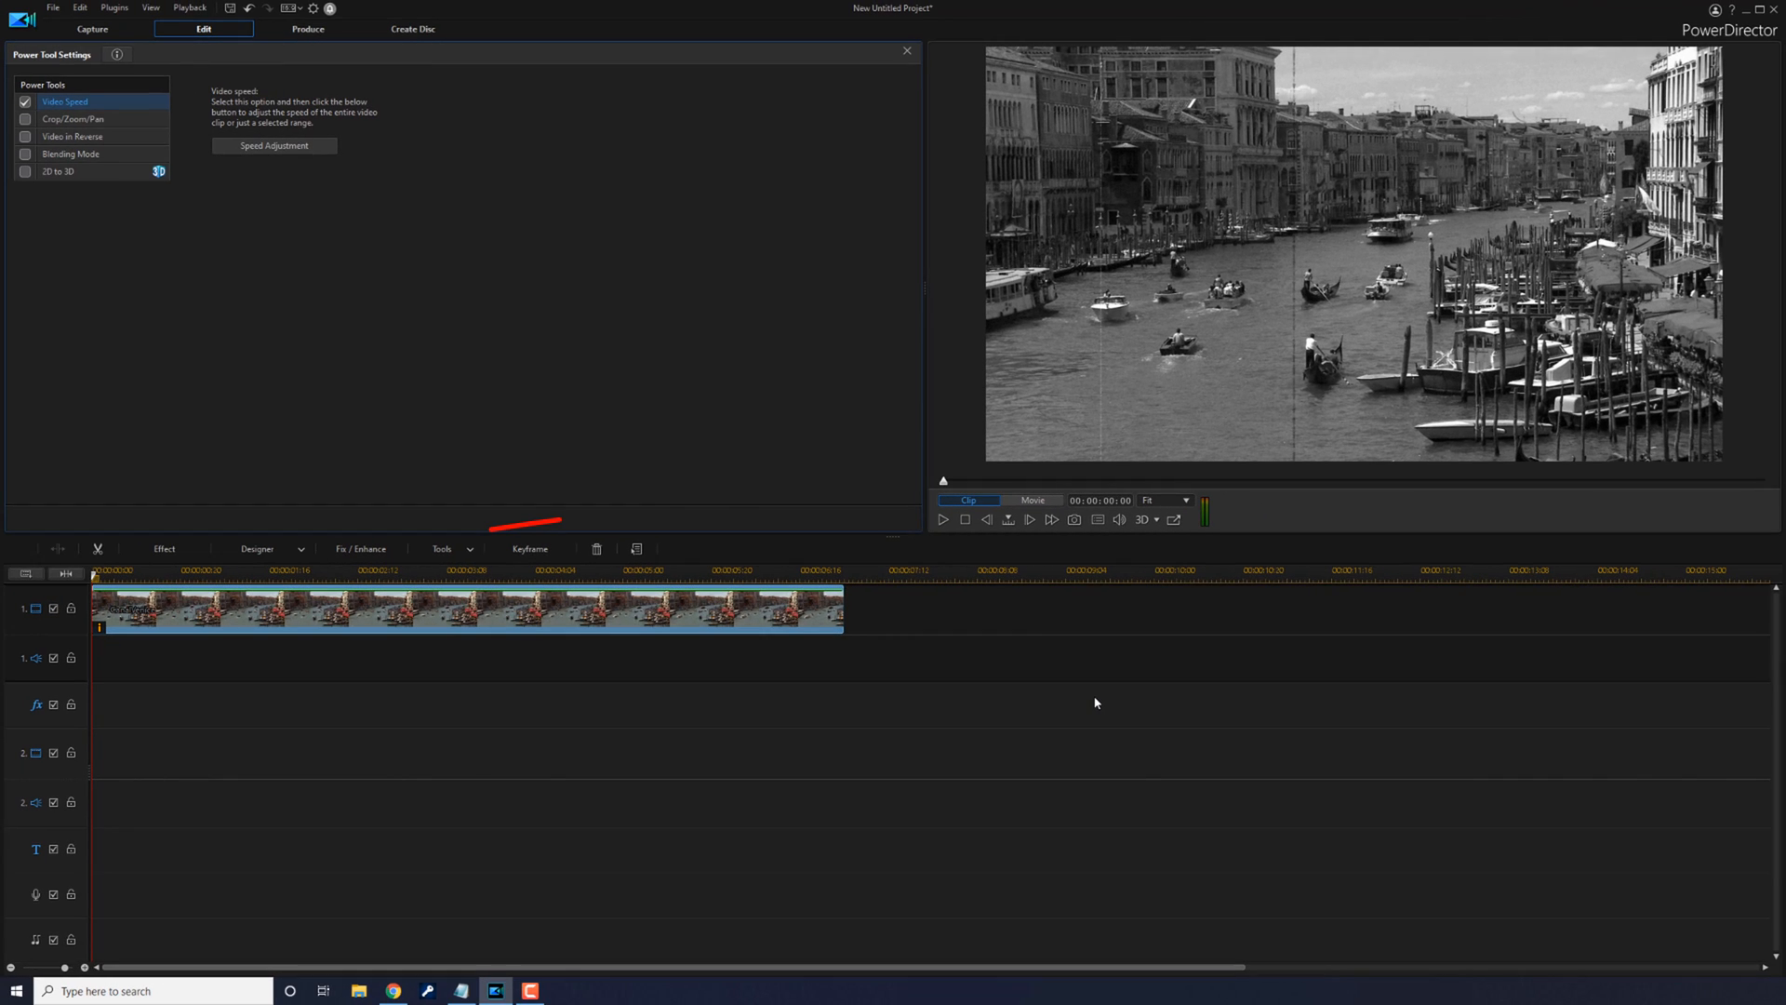